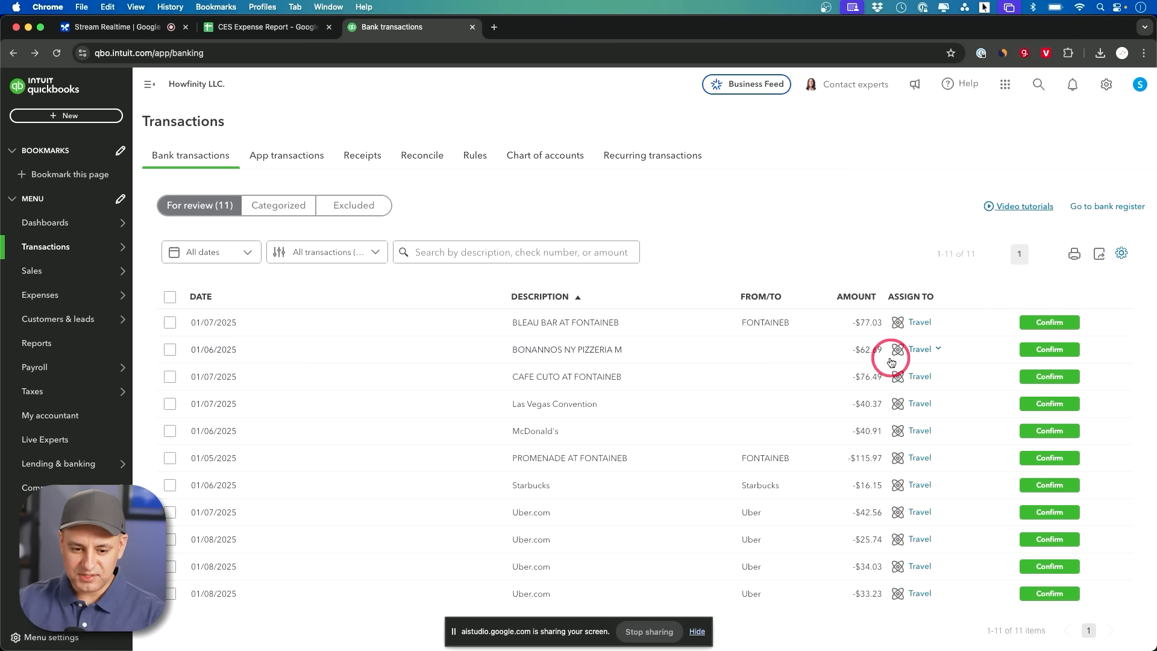
- Compare the CES Expense Report's 17 expenses with the bank transactions list
left_click(266, 26)
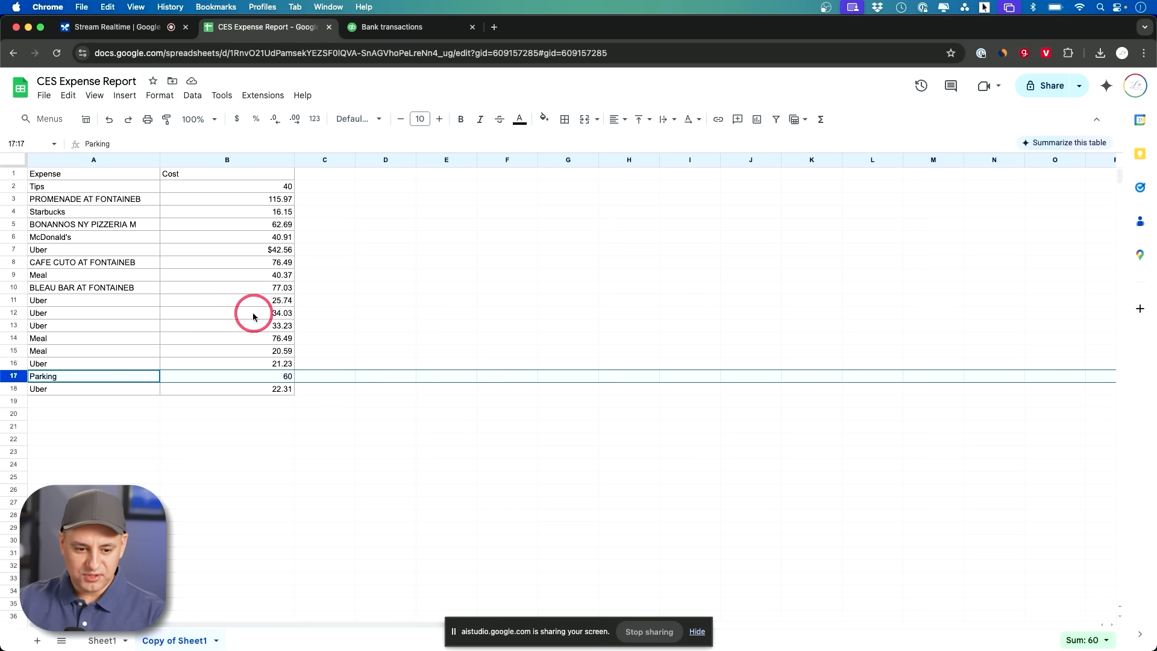
mouse_move(112, 254)
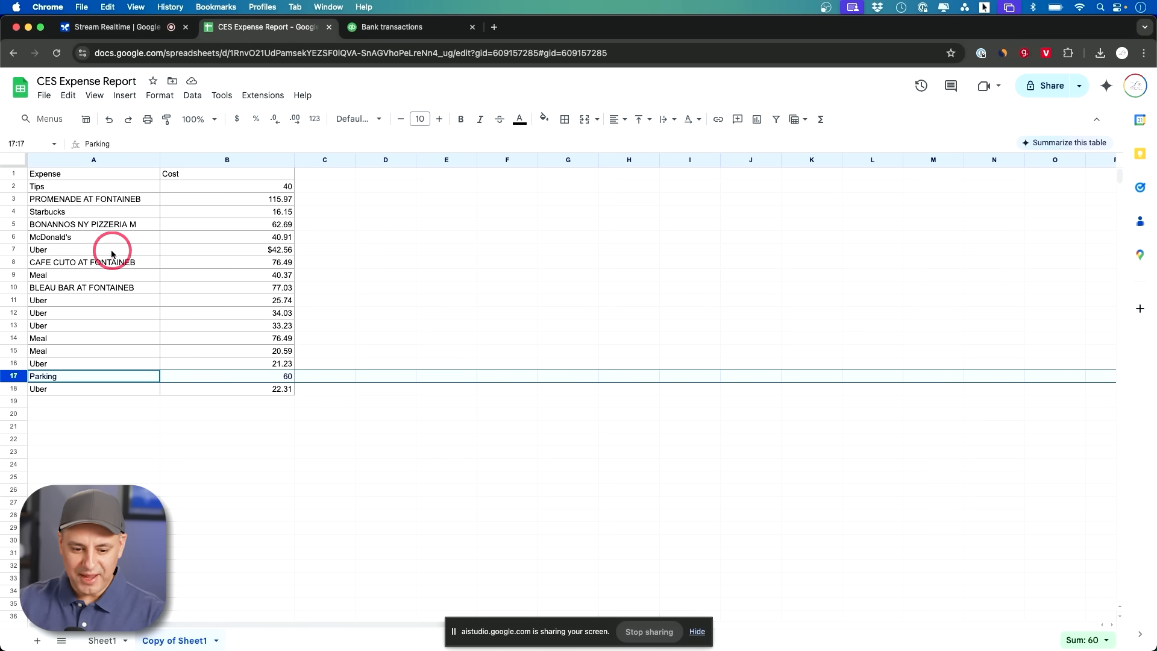
mouse_move(190, 222)
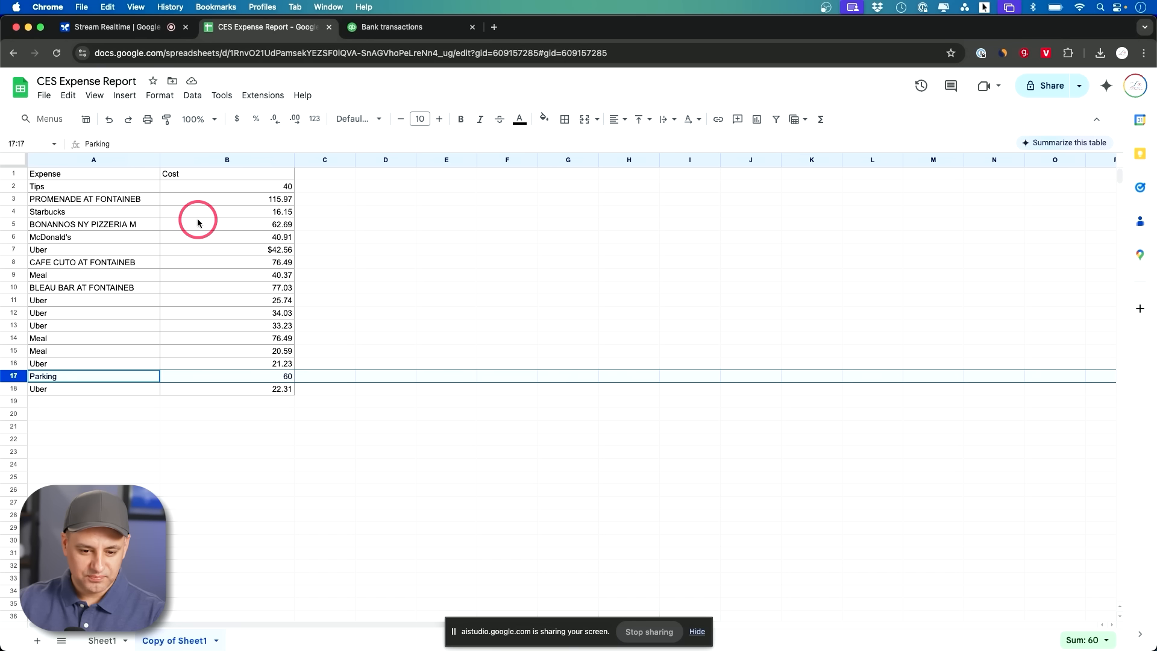
mouse_move(177, 304)
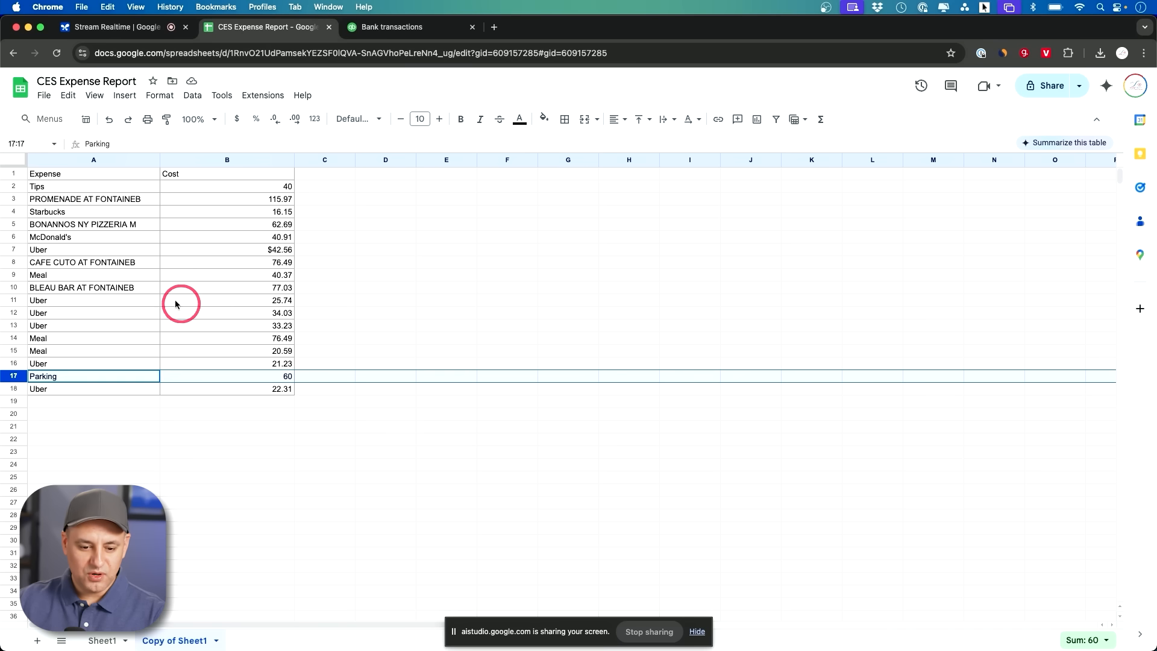
mouse_move(211, 195)
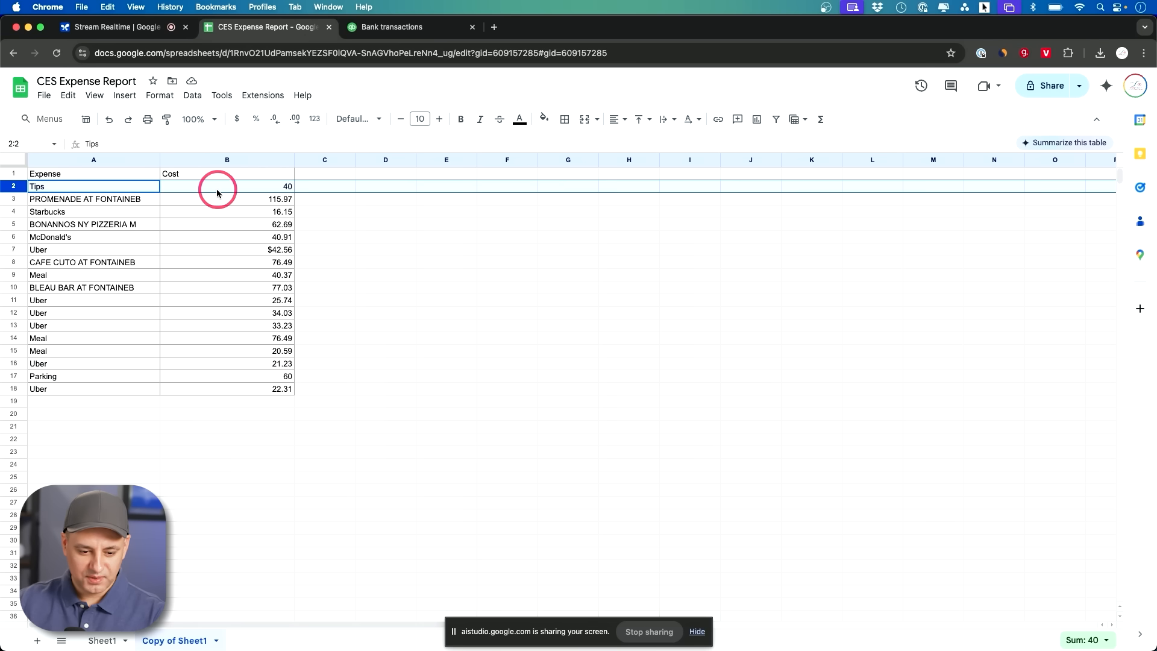
left_click(391, 27)
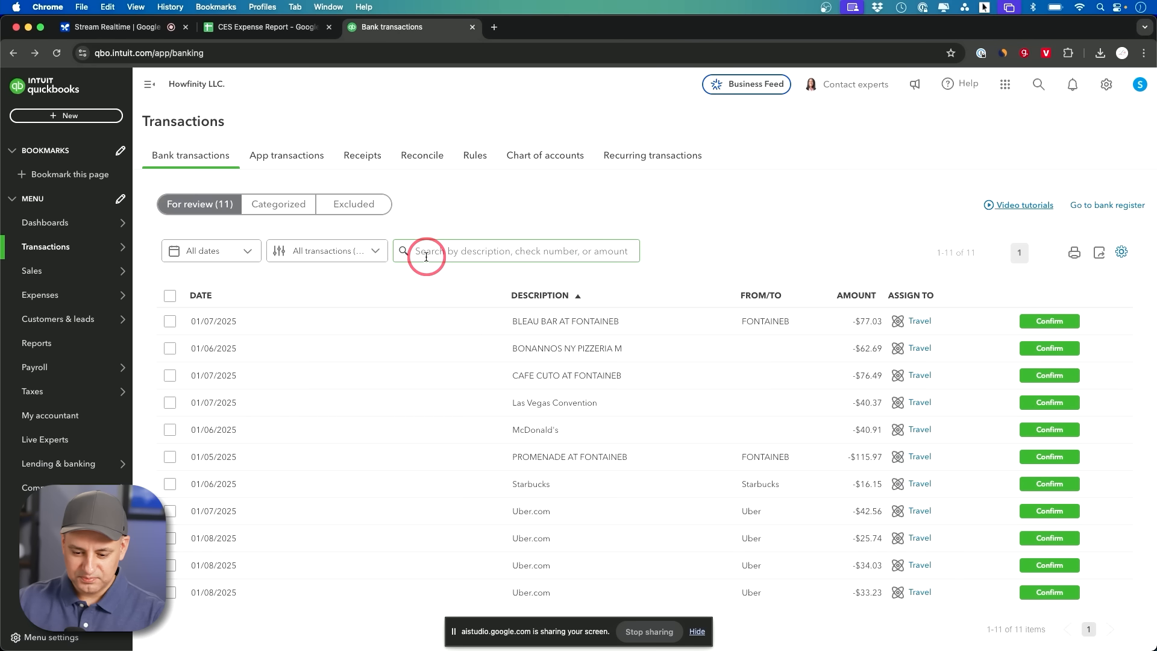
mouse_move(480, 286)
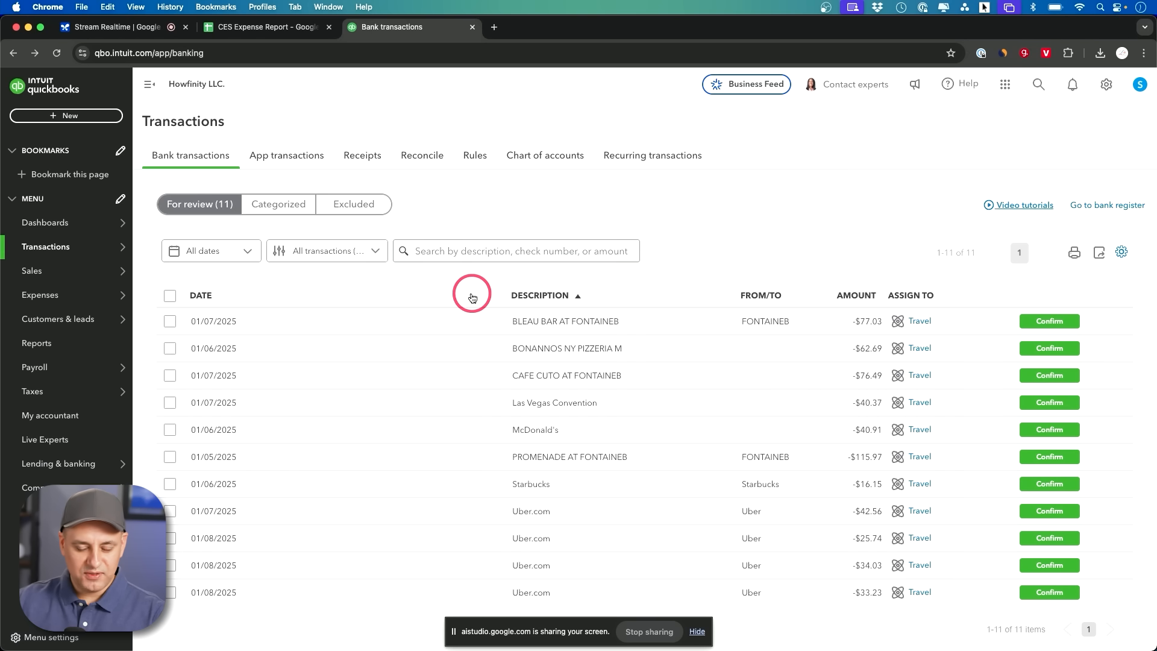
mouse_move(453, 309)
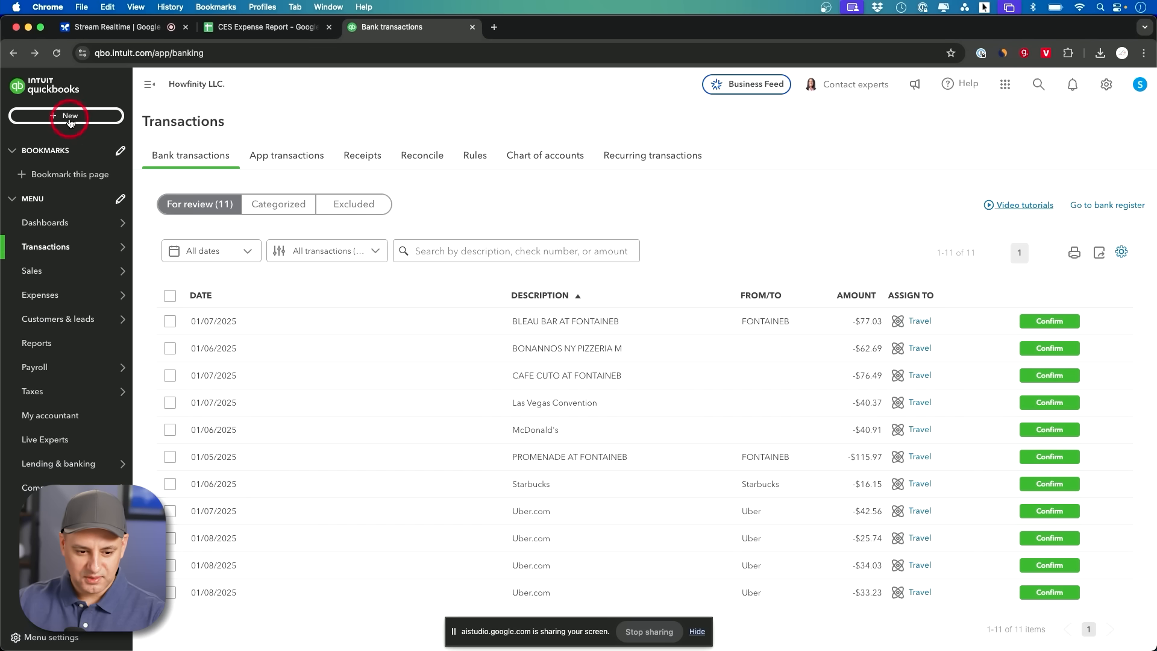
- Open the + New create menu from the Bank transactions page
left_click(68, 116)
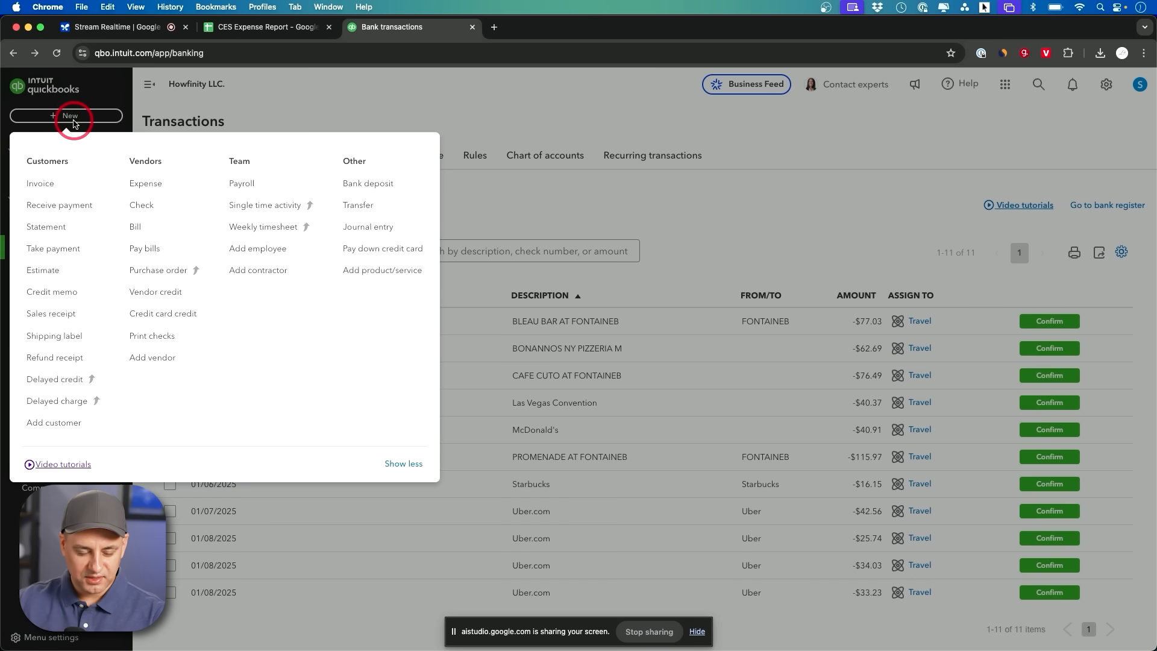
mouse_move(118, 164)
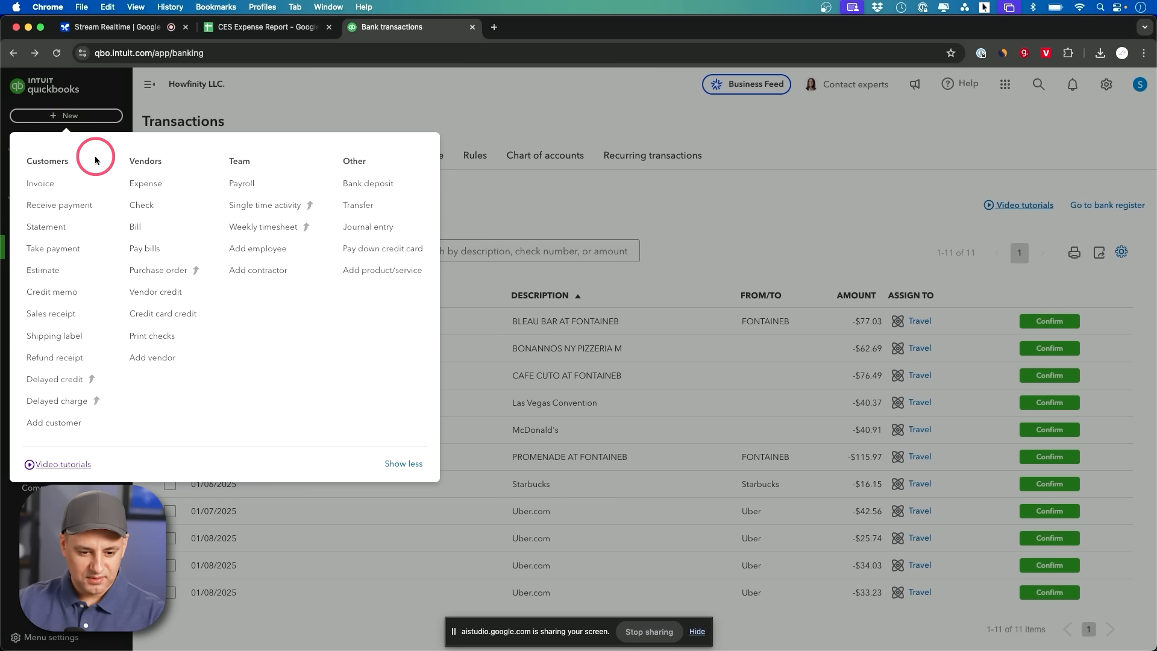
mouse_move(145, 183)
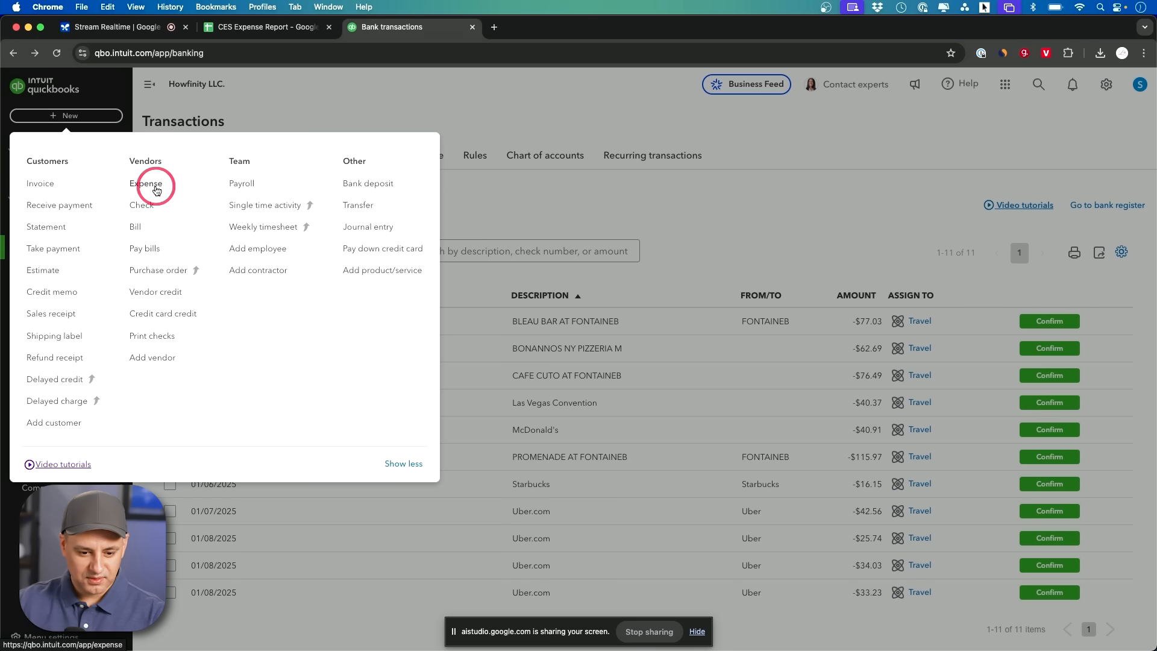
- Create a new Expense and enter 'travel' as line 1's category
left_click(146, 184)
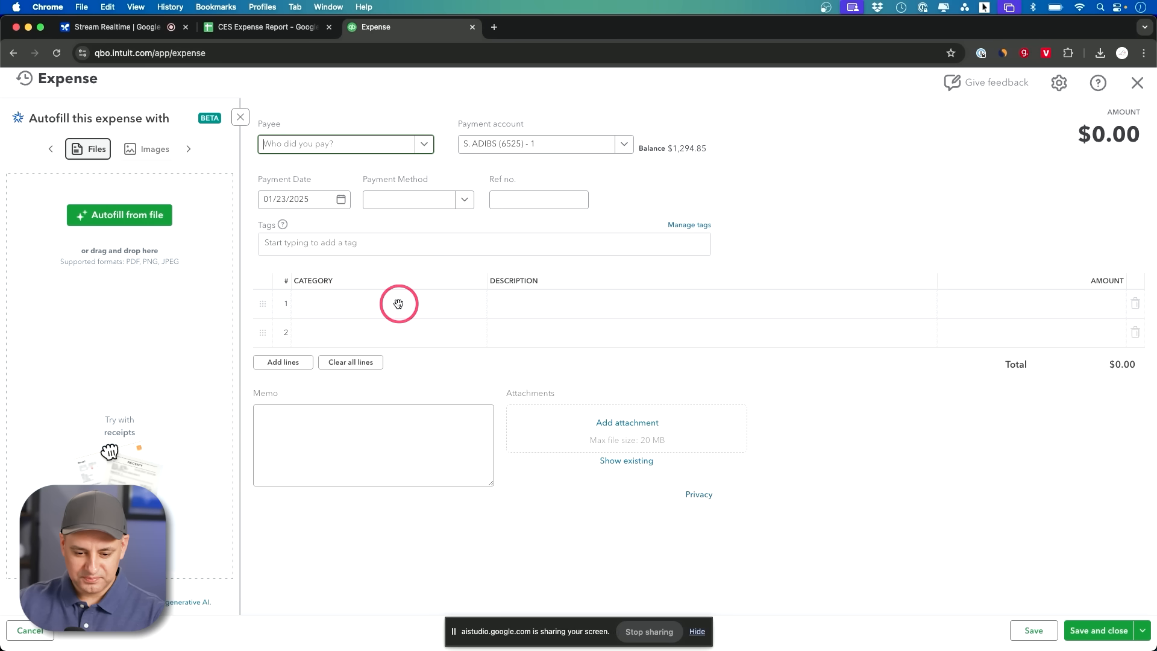
left_click(377, 303)
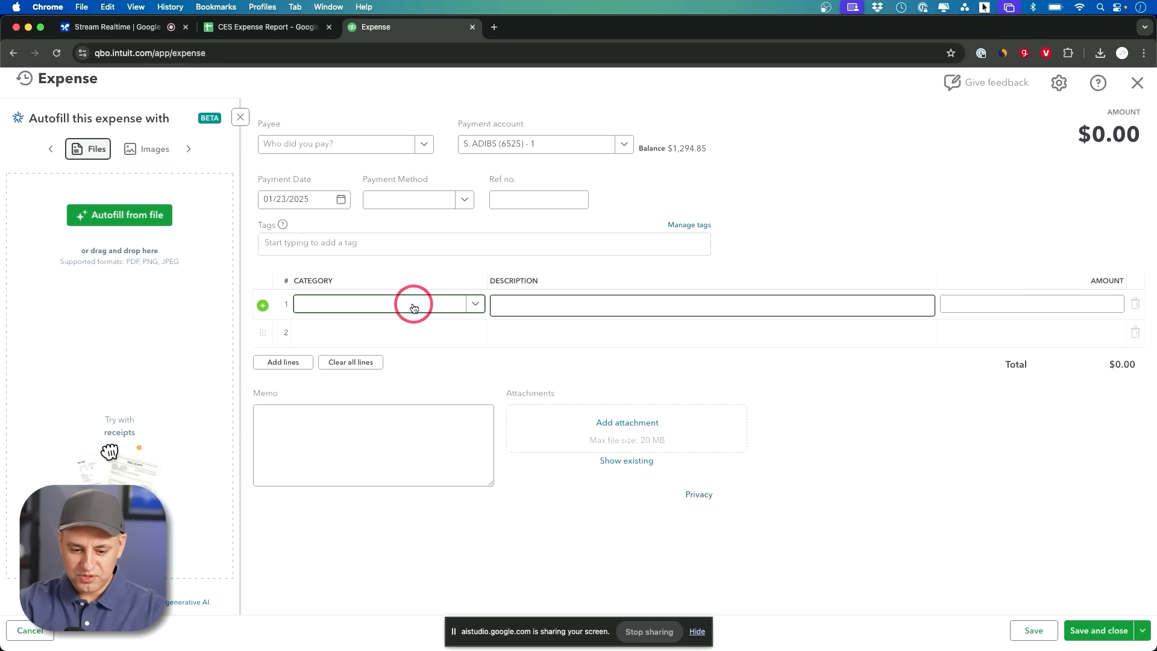
type("travel")
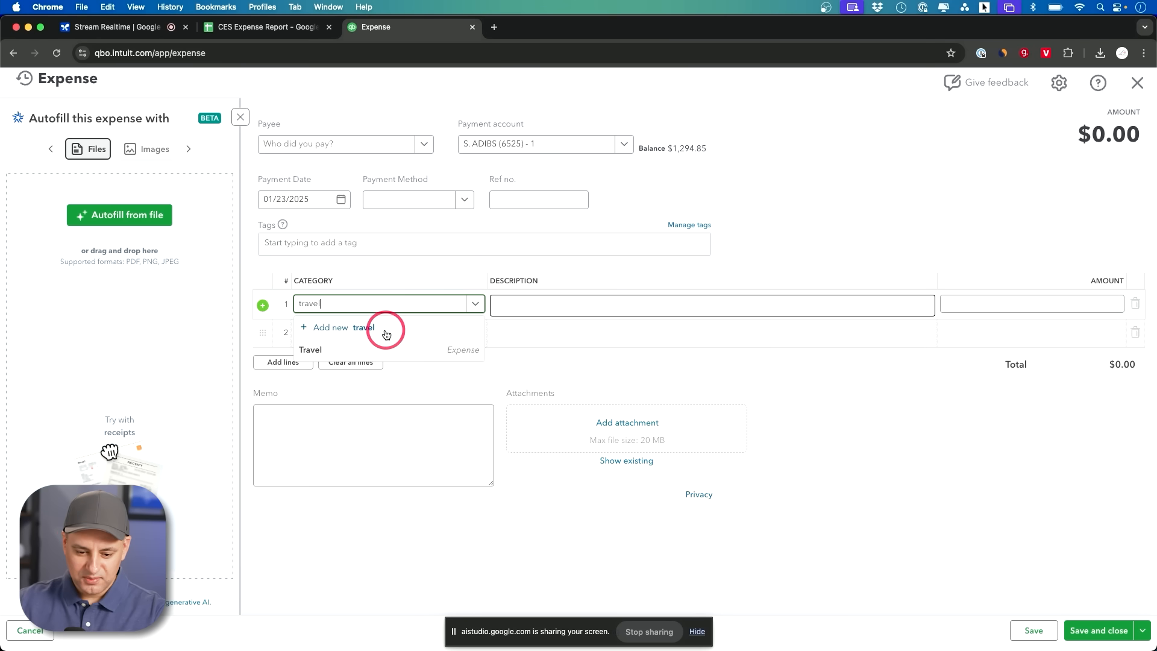
mouse_move(418, 350)
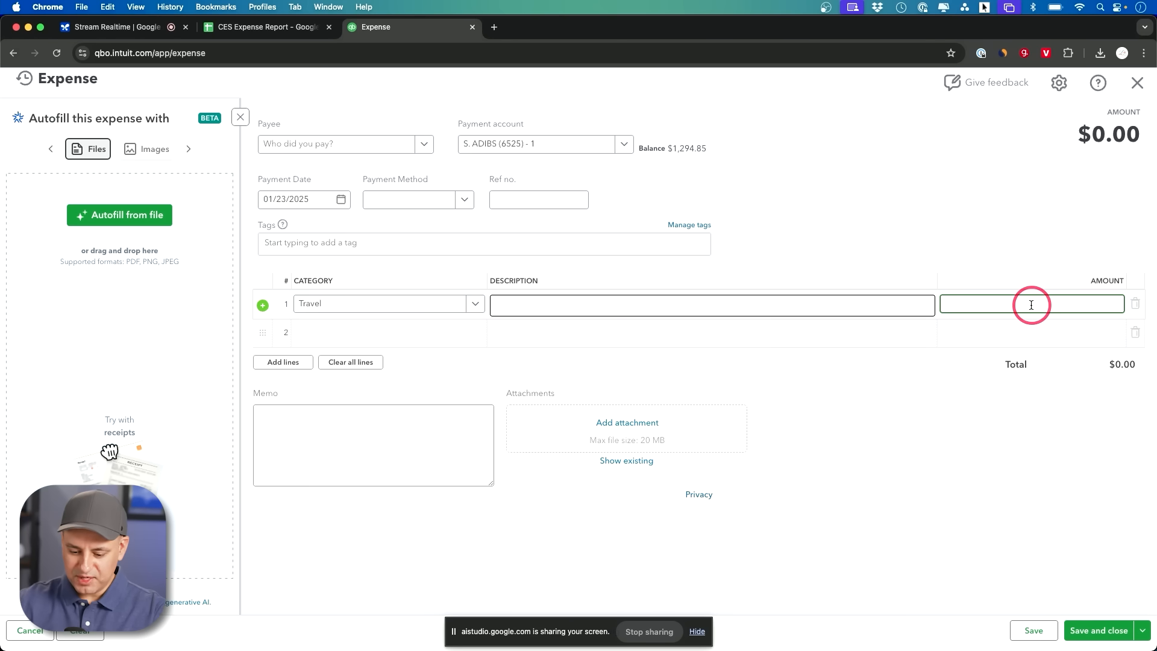
- Enter 40 as the Travel line's amount
type("40.00")
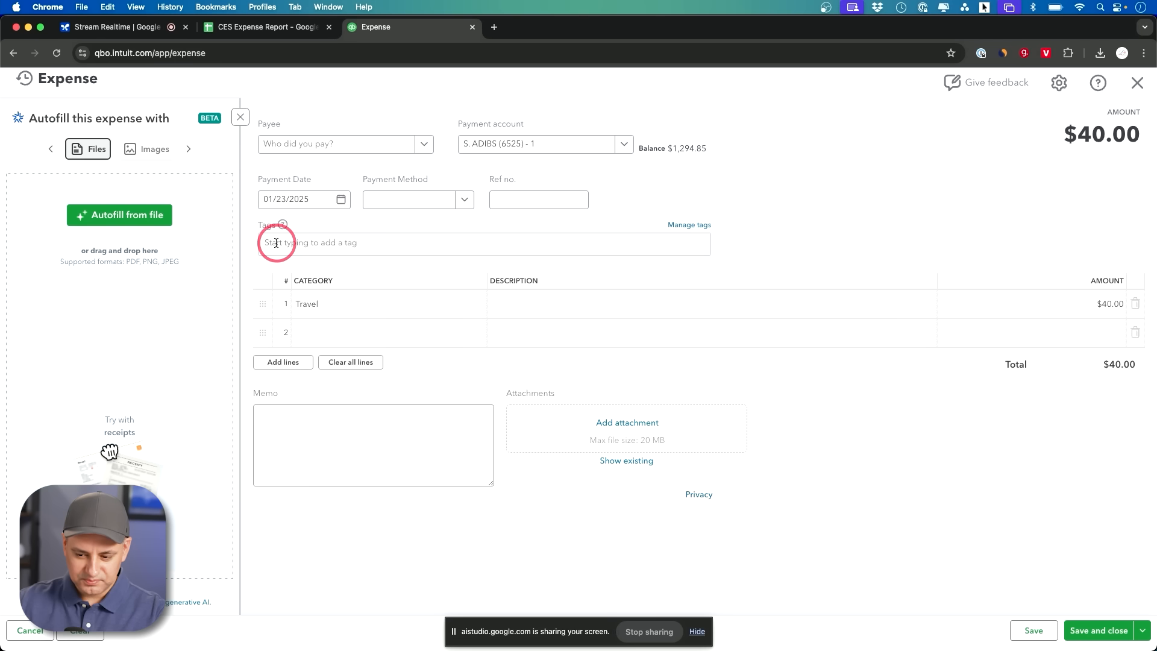
mouse_move(983, 478)
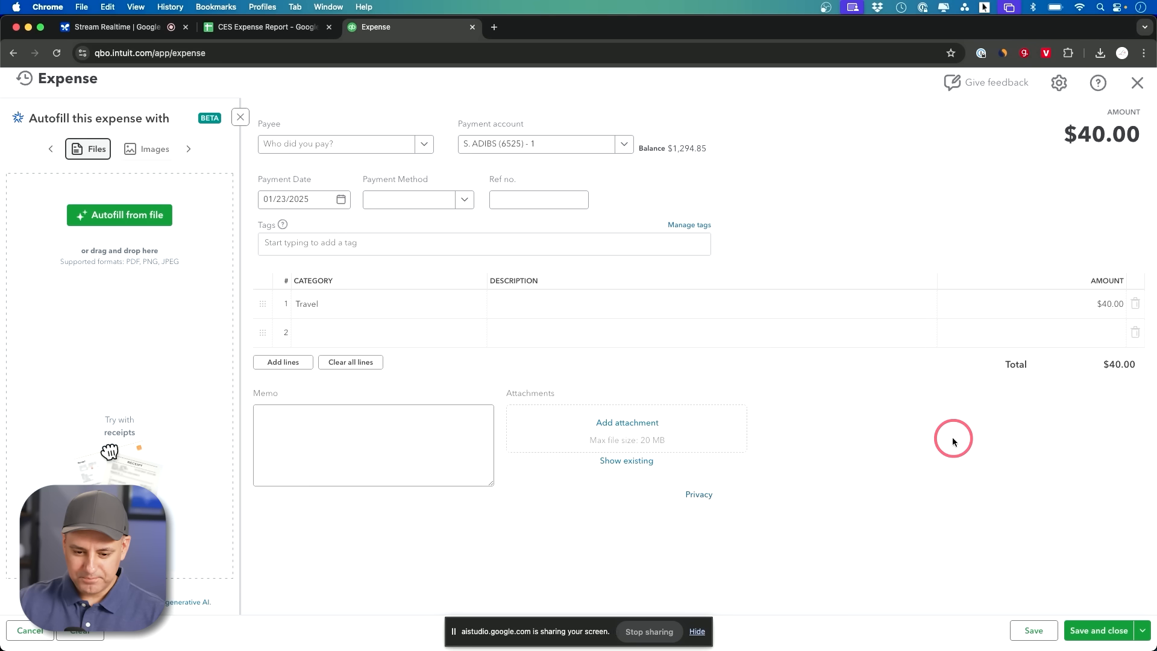
mouse_move(1020, 618)
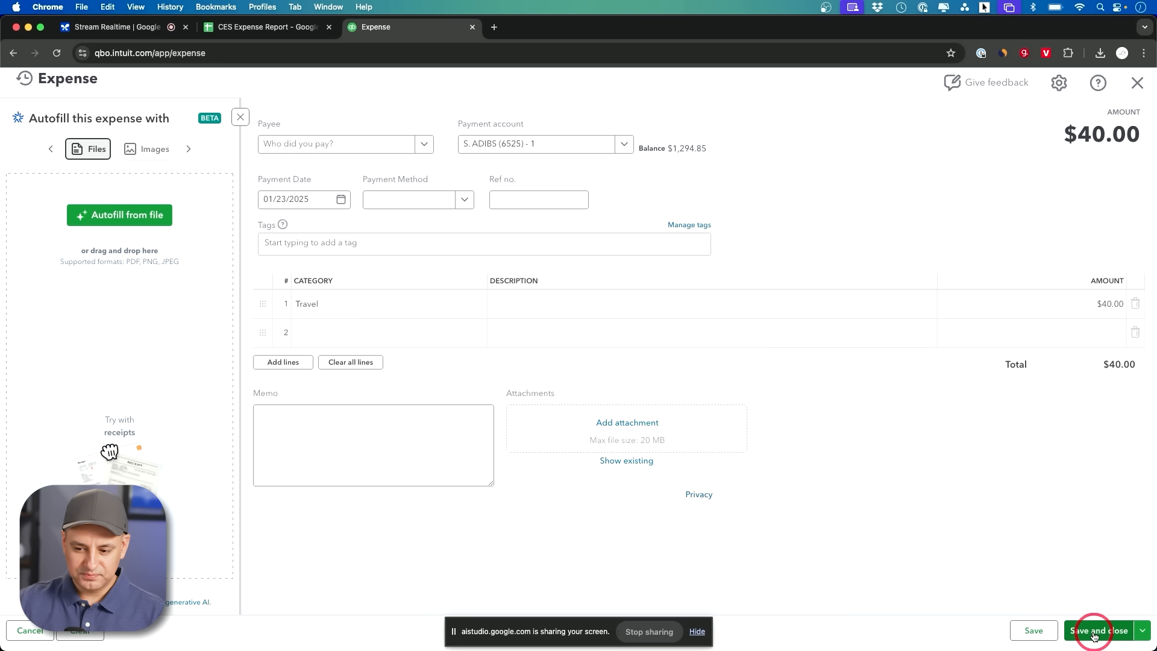
- Save and close the Travel expense totaling $40.00
left_click(114, 27)
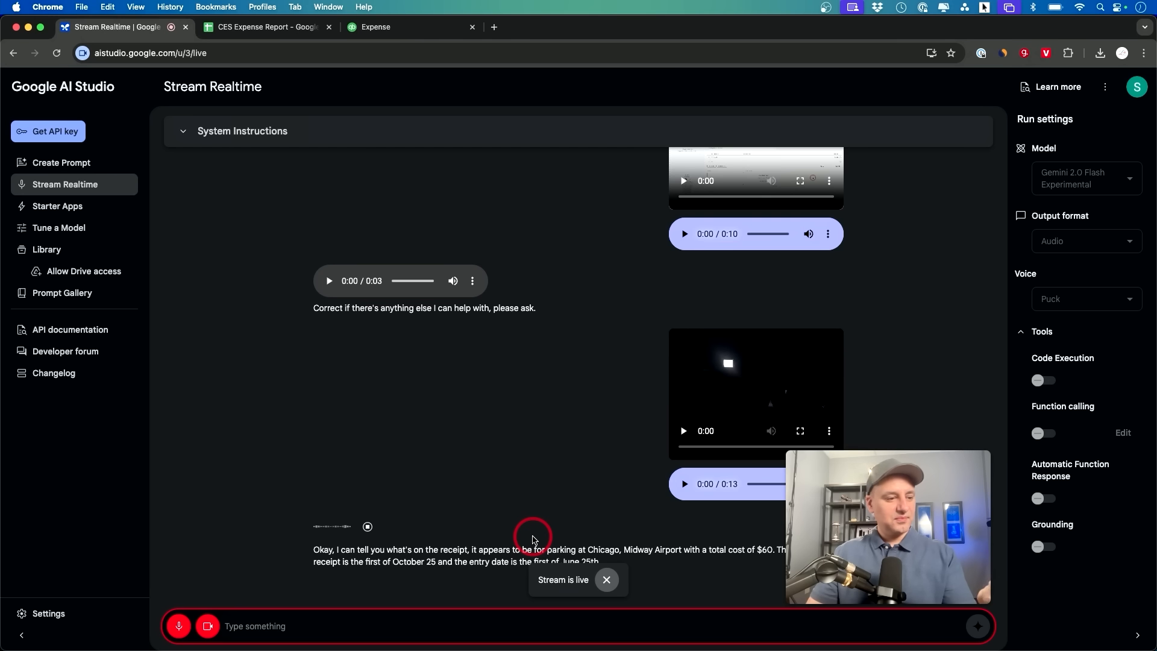
- Glance back at the bank transactions, then return to the CES Expense Report
left_click(267, 27)
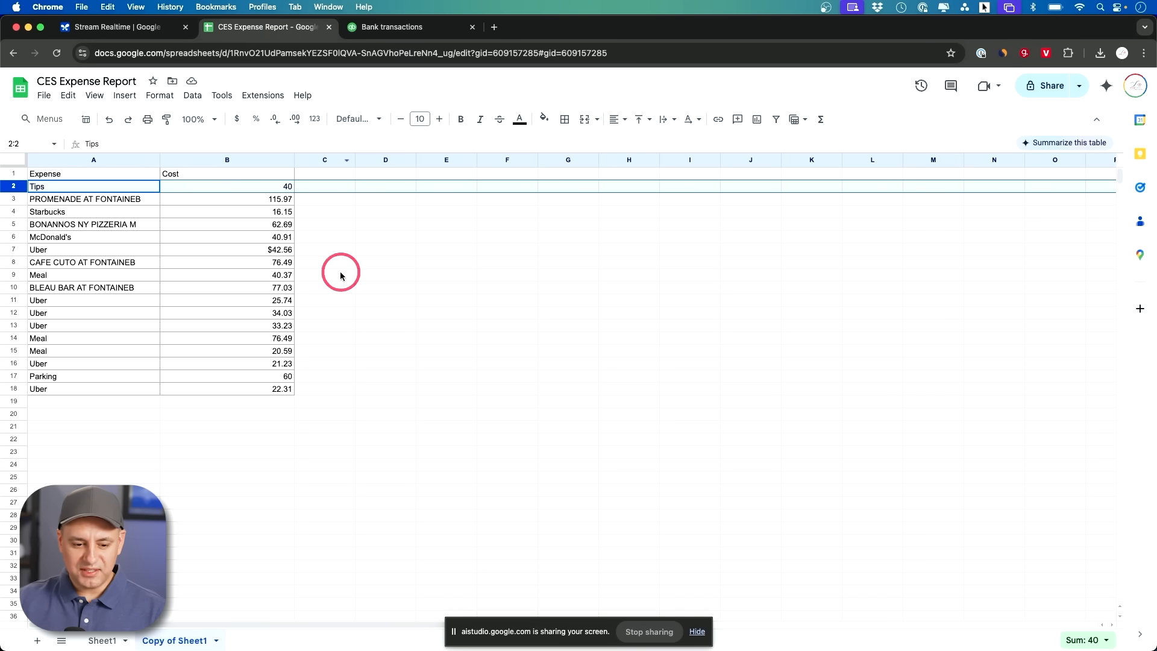
mouse_move(233, 218)
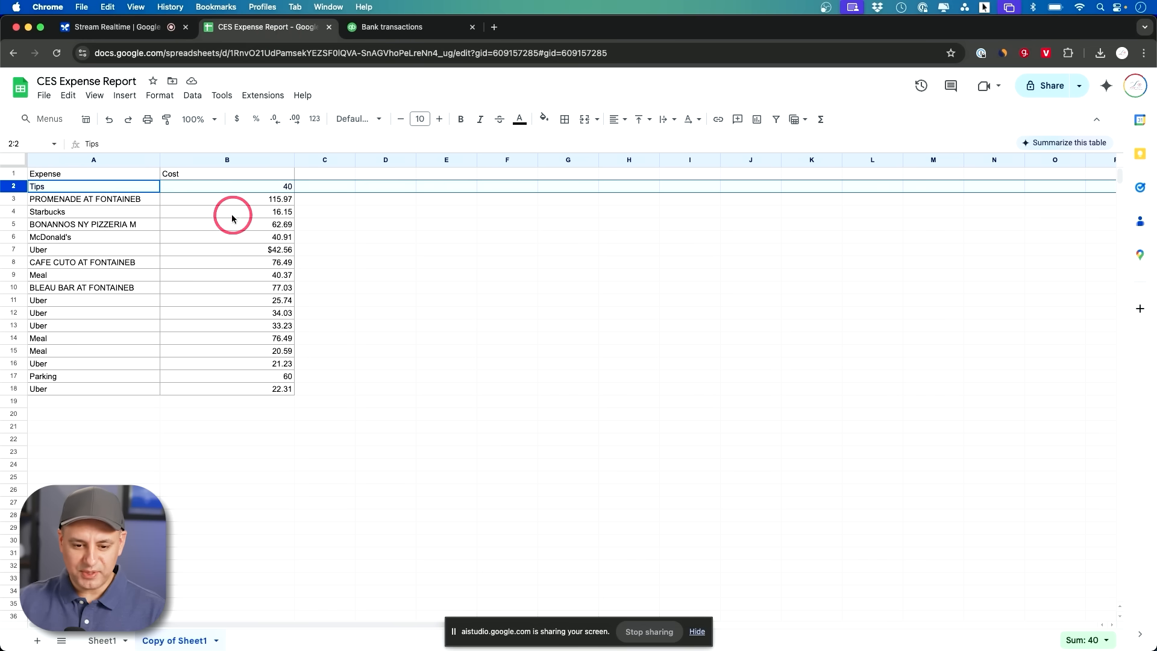
left_click(392, 27)
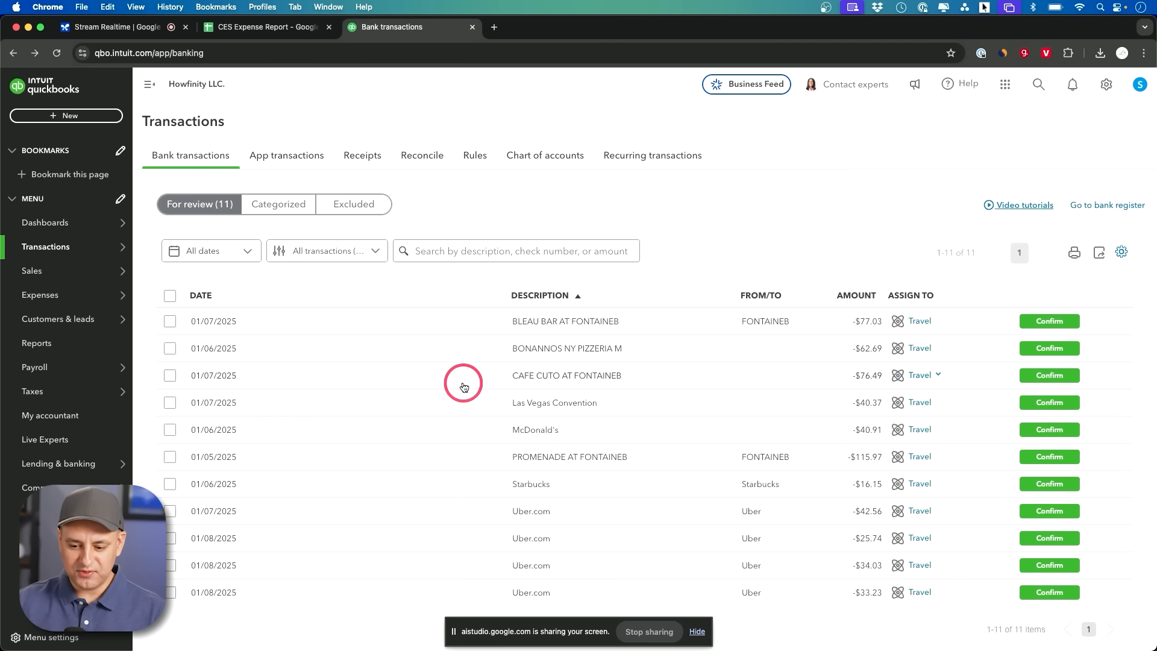
mouse_move(486, 411)
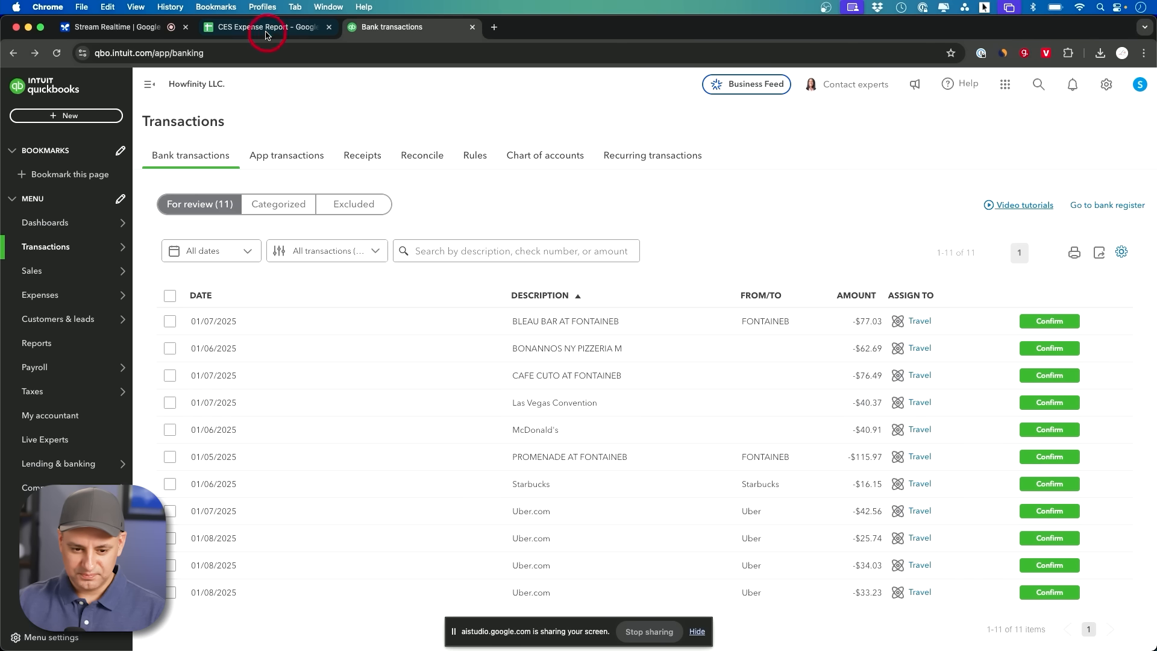
left_click(267, 27)
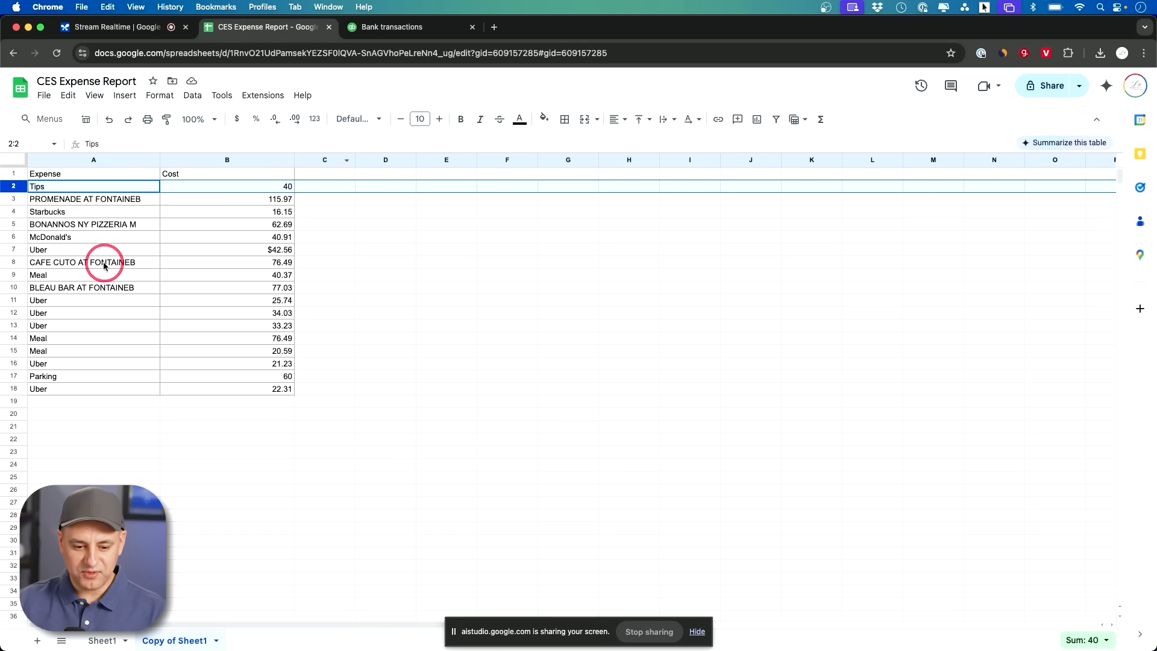
mouse_move(231, 241)
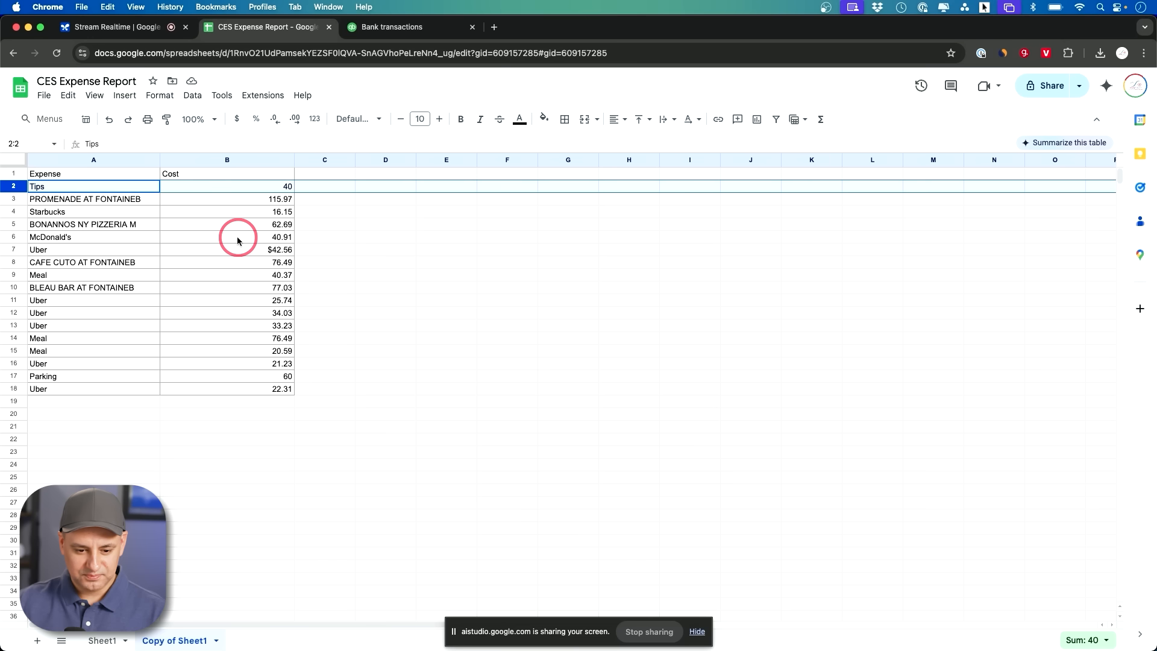
mouse_move(107, 344)
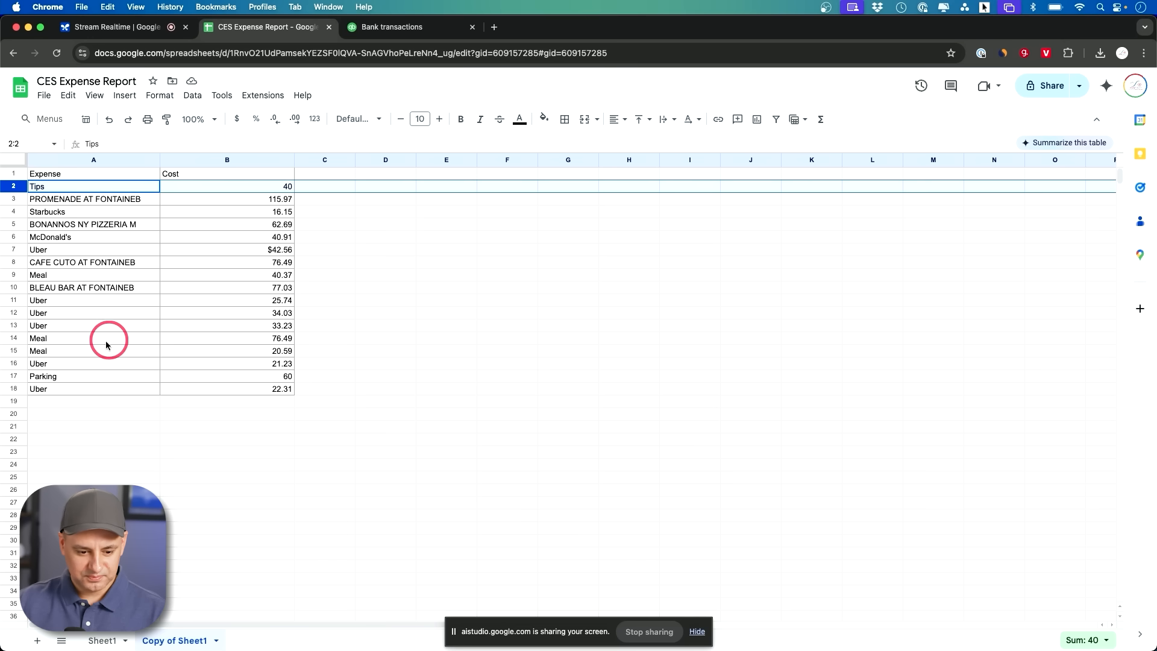
- Enter =SUM(B2:B18) in B19 to total the costs at 805.79
left_click(227, 401)
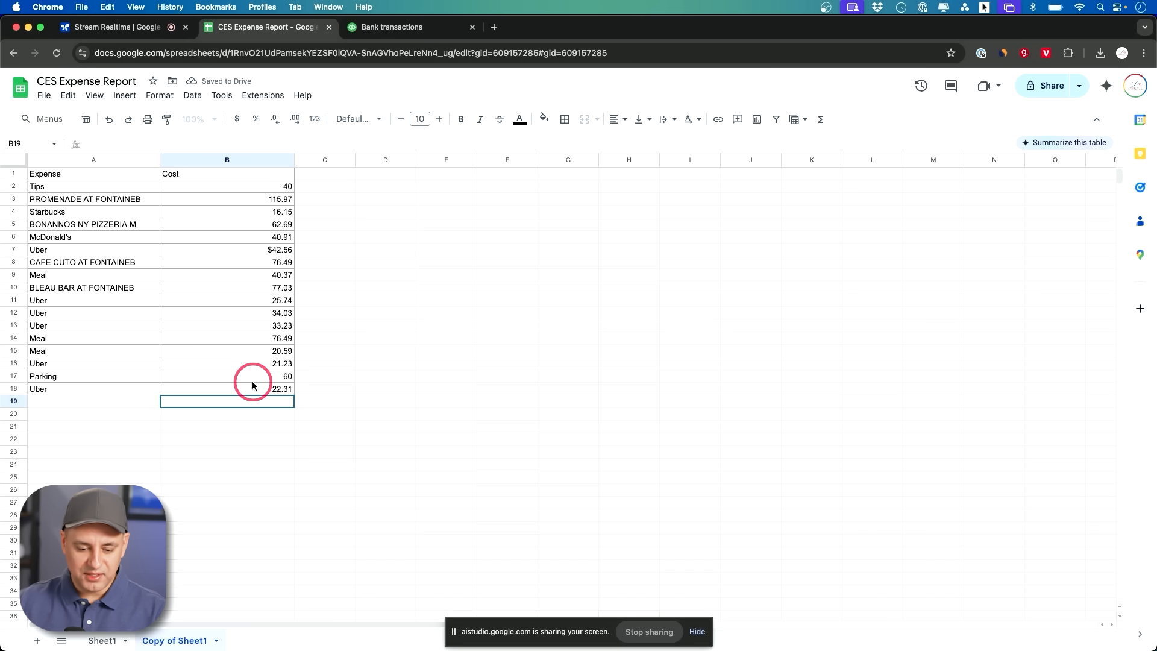
mouse_move(238, 204)
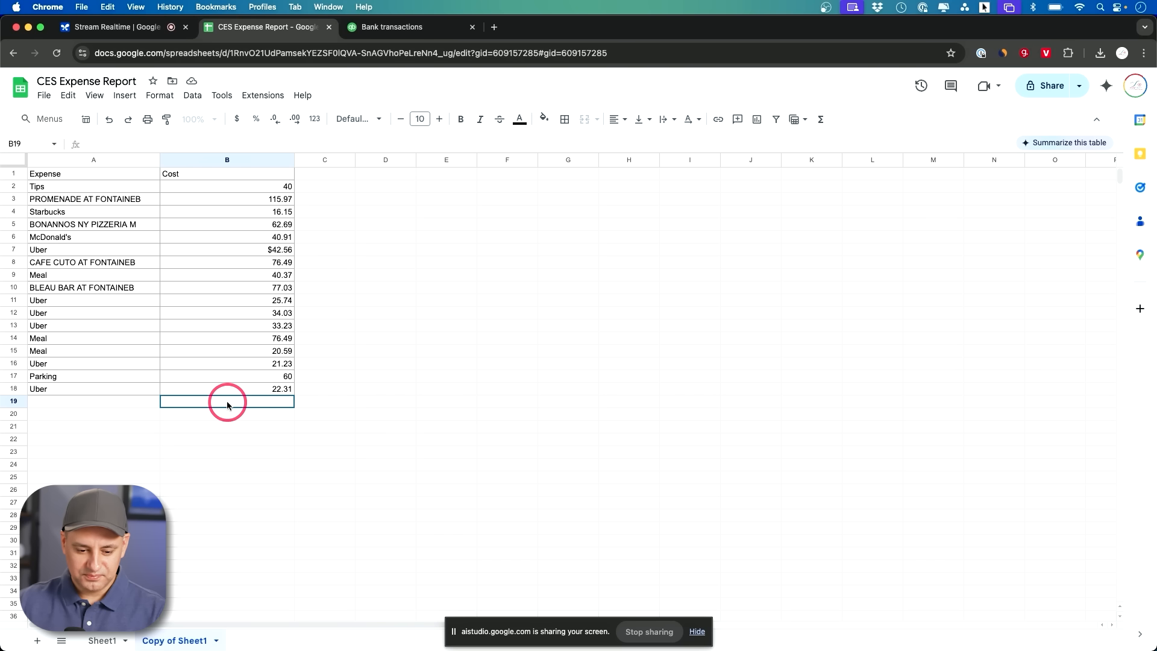
double_click(227, 400)
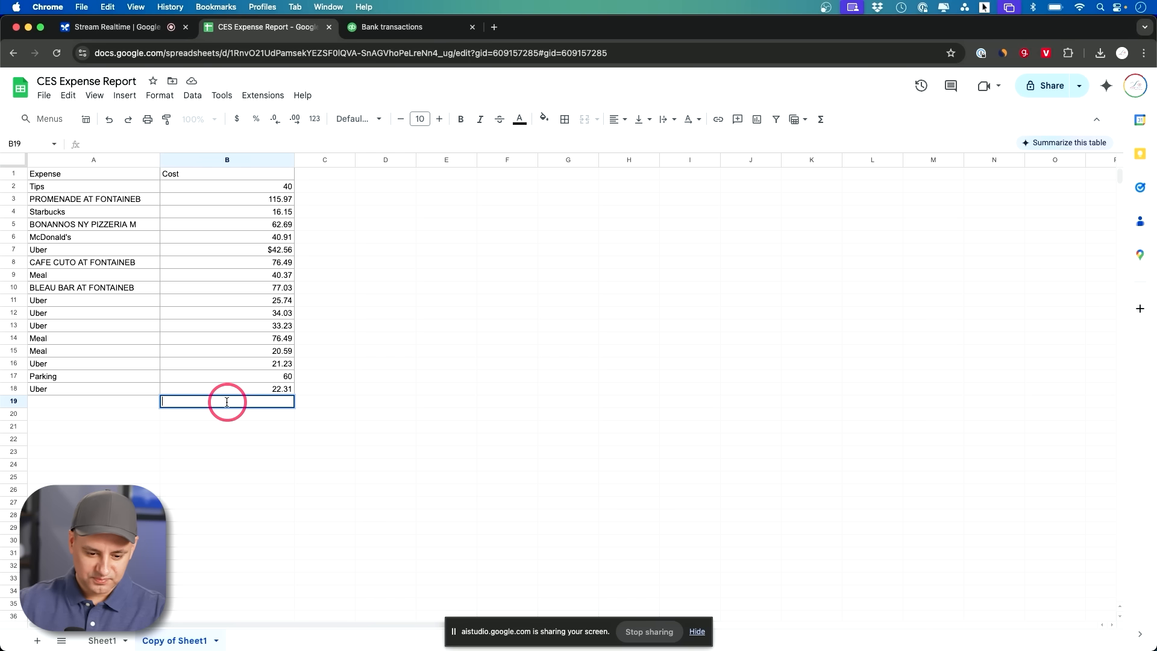
type("=SUM(B2:B18")
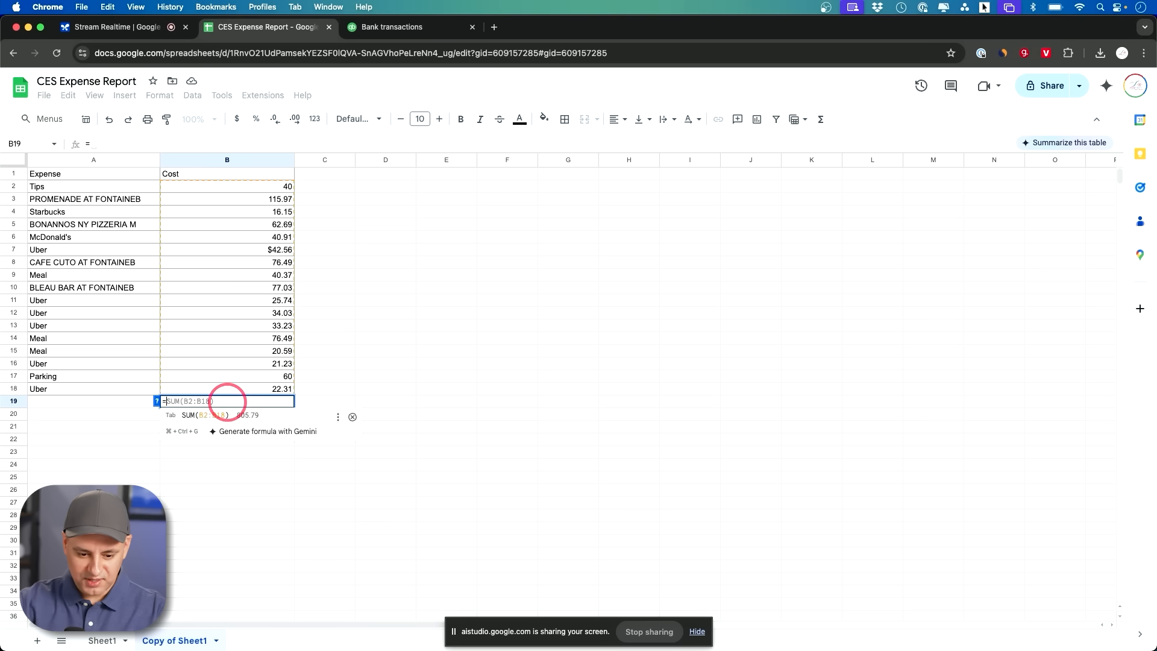
key("Enter")
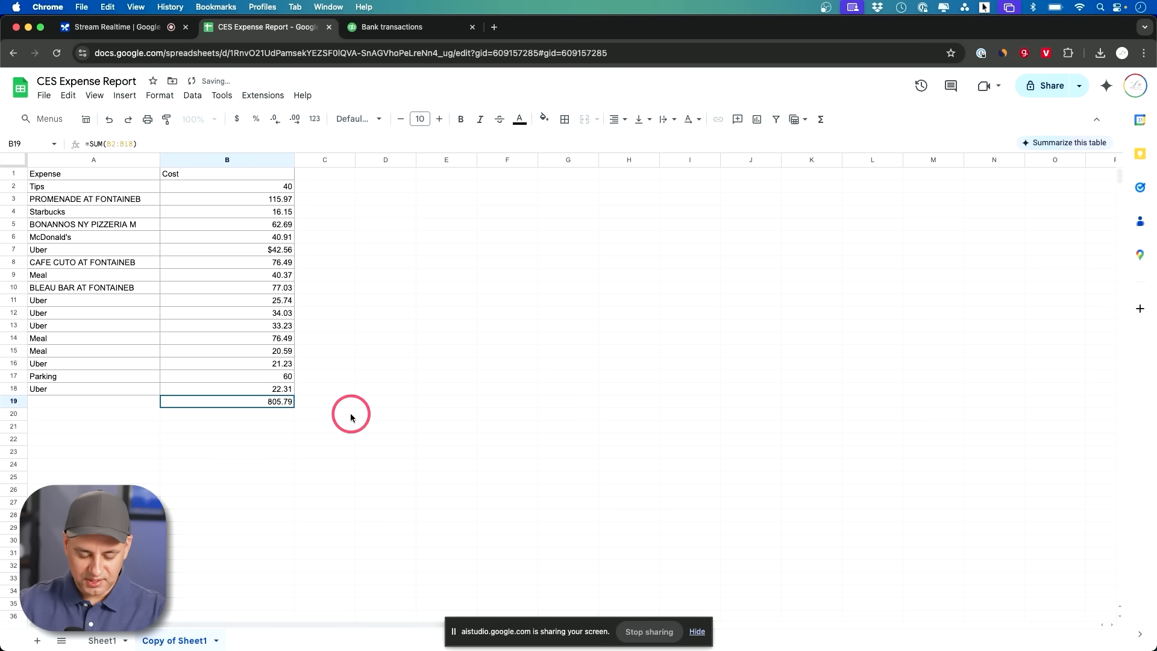
left_click(118, 27)
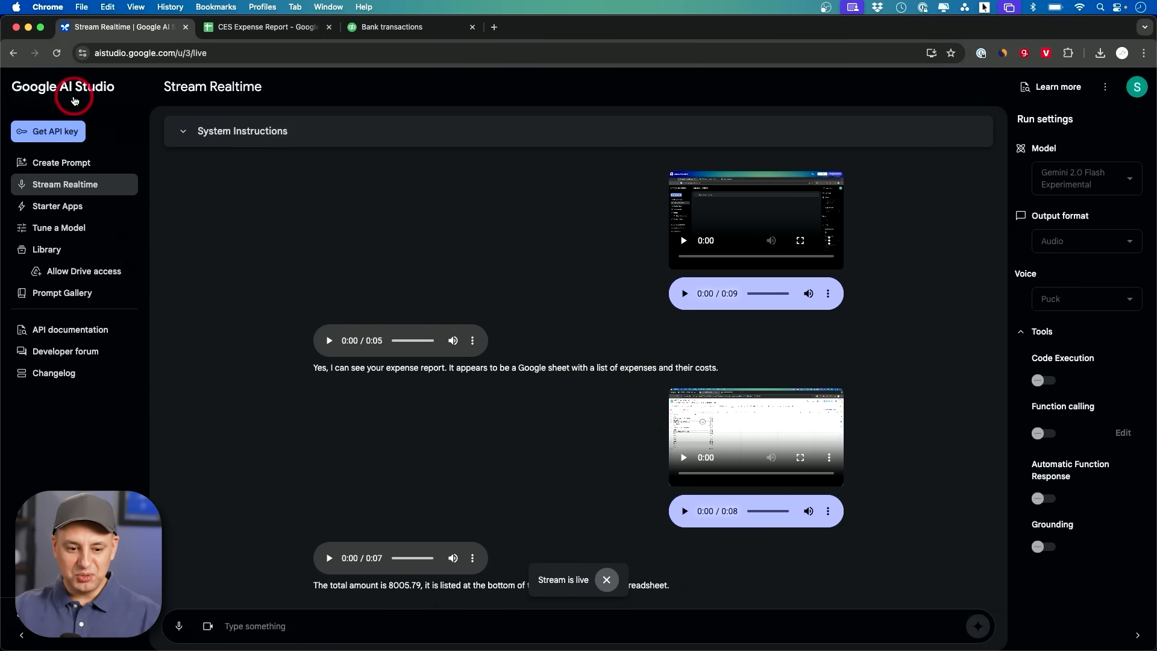
mouse_move(371, 186)
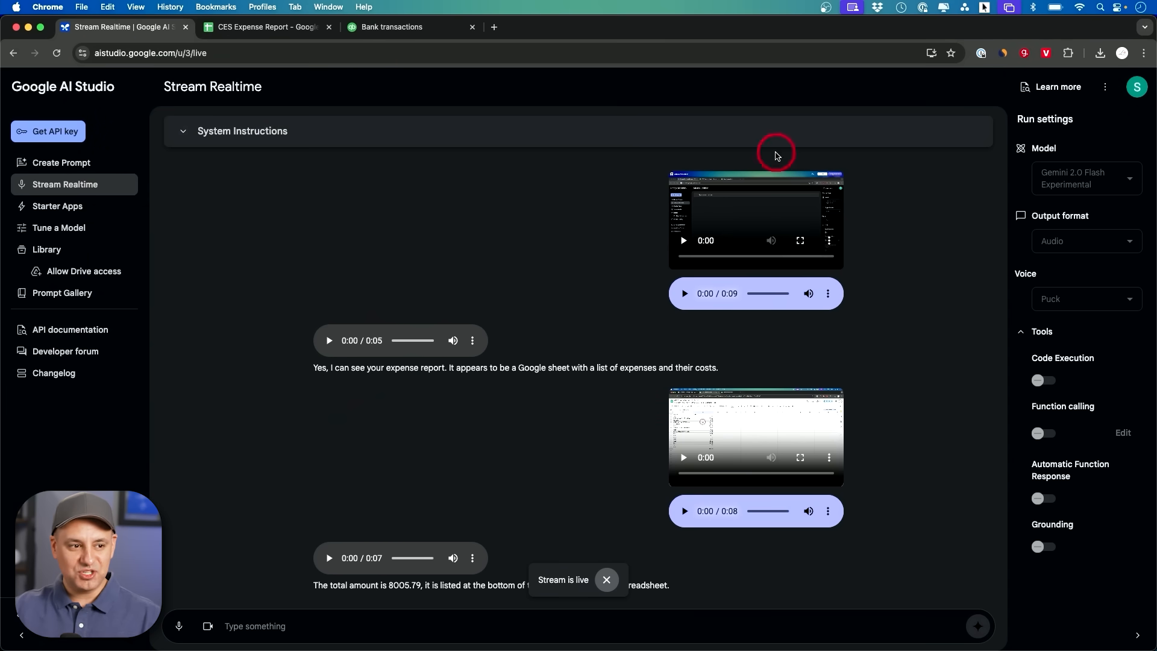
mouse_move(829, 197)
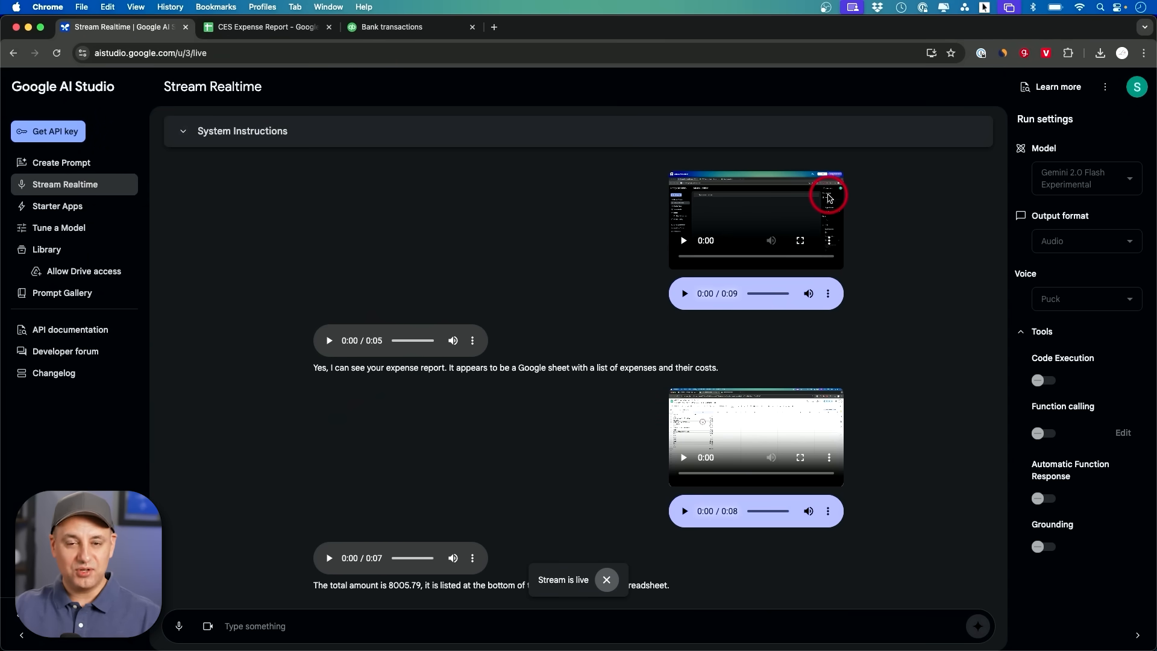
mouse_move(762, 283)
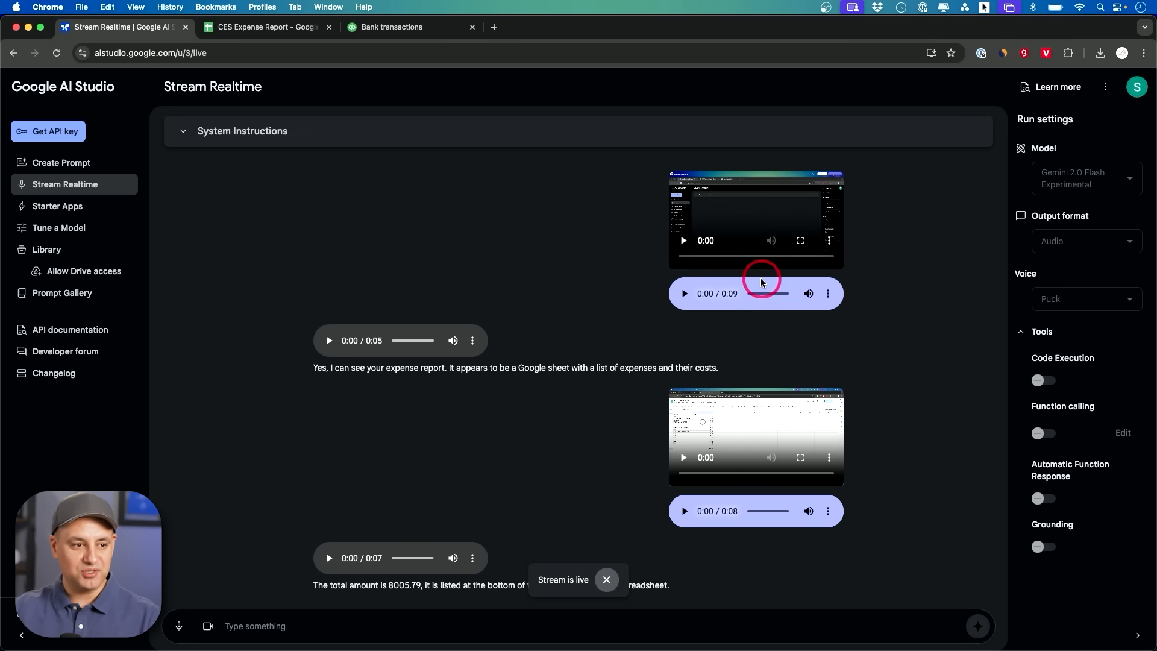
mouse_move(734, 293)
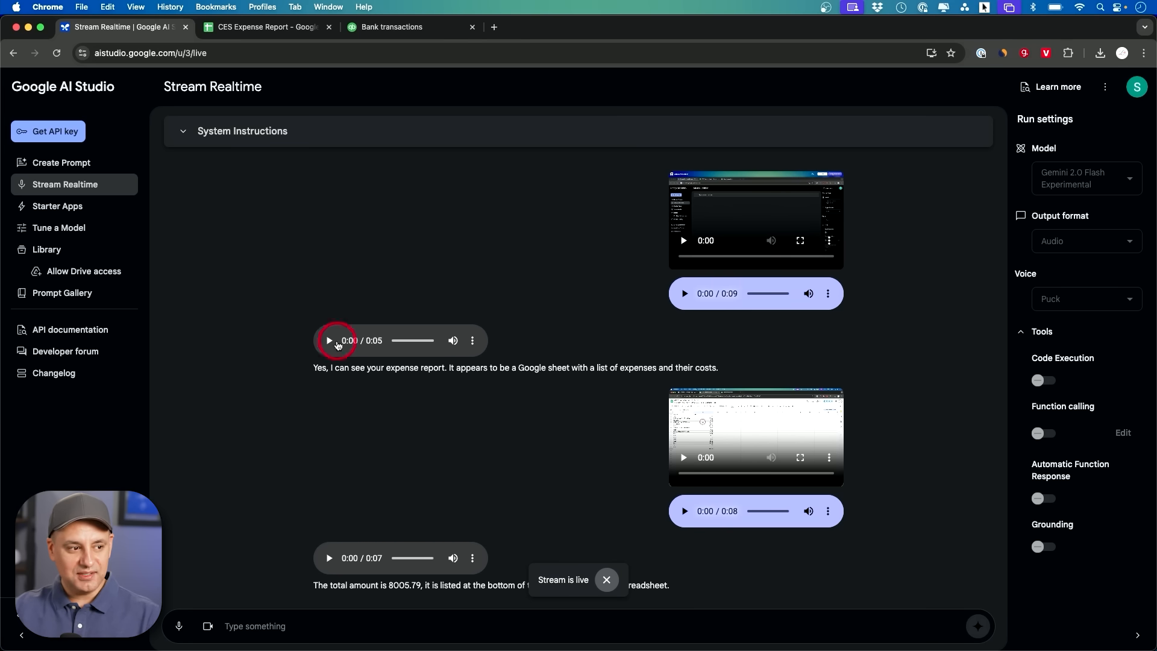
mouse_move(645, 369)
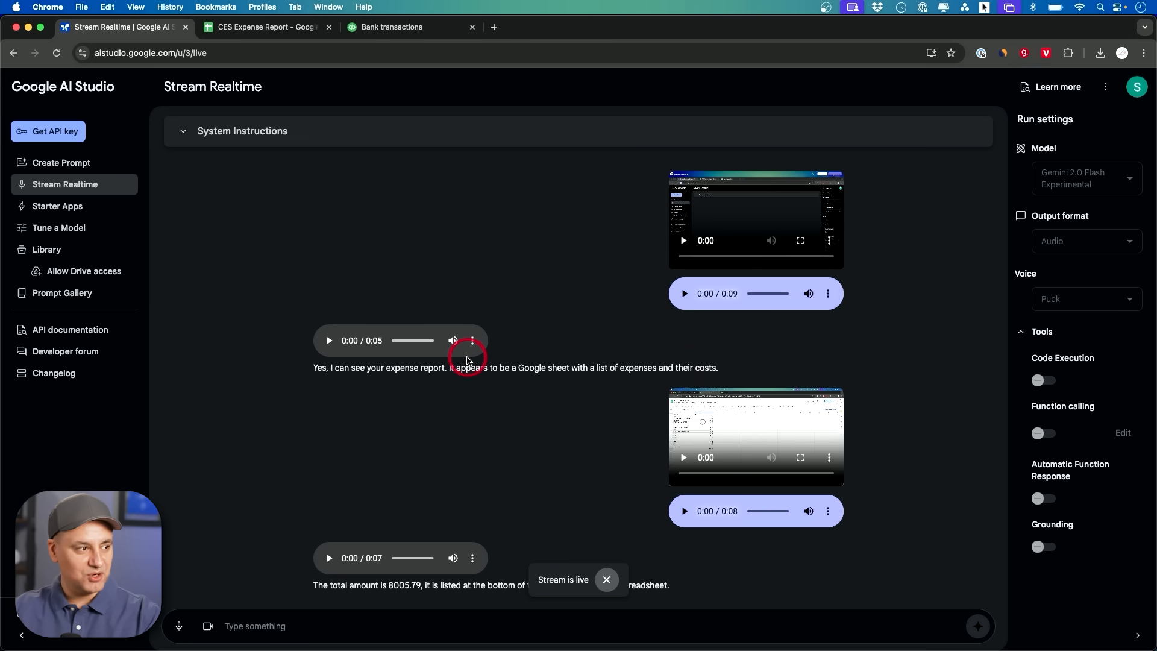
- Stop the live stream and review the Output format choices, keeping Audio
left_click(65, 185)
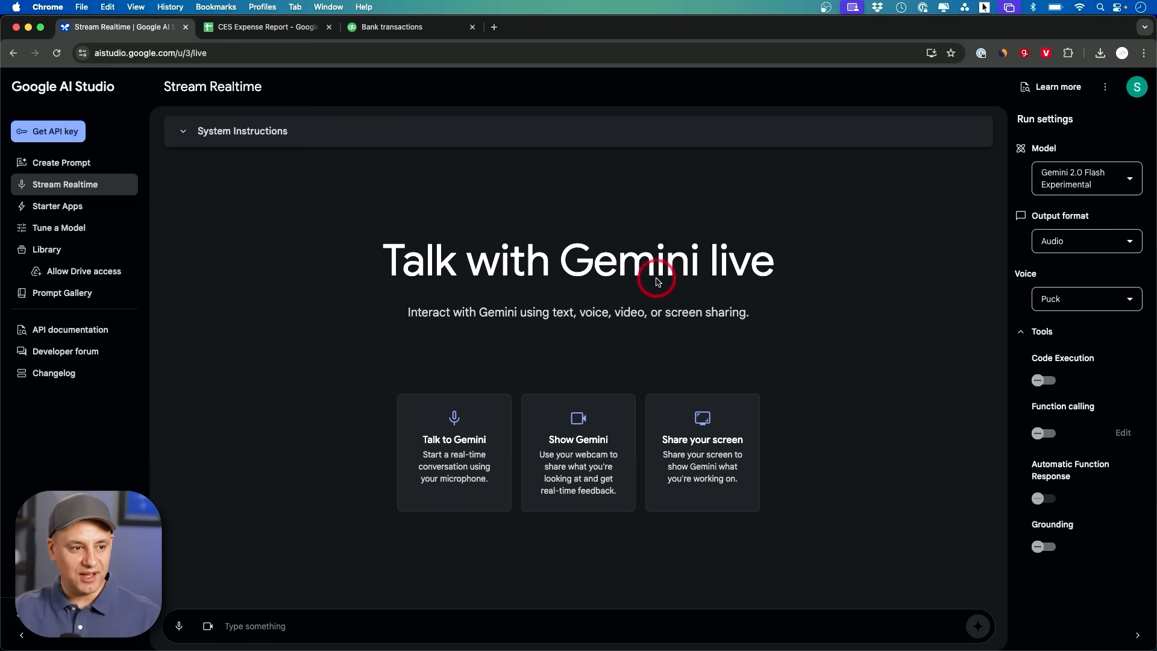
mouse_move(614, 243)
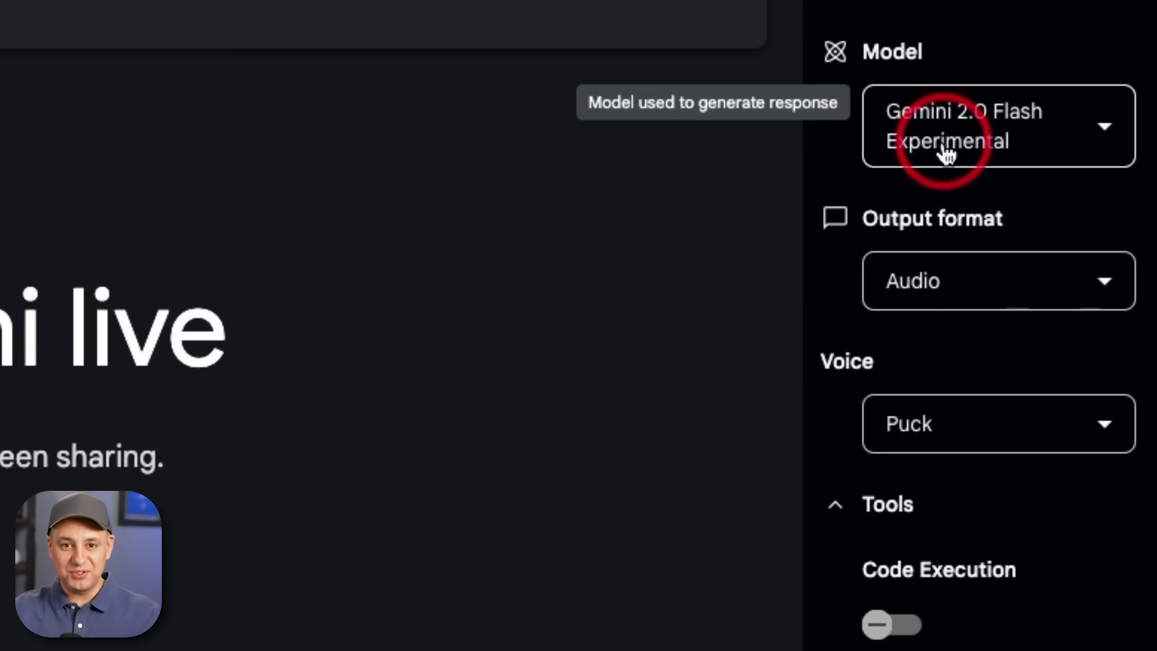
mouse_move(945, 235)
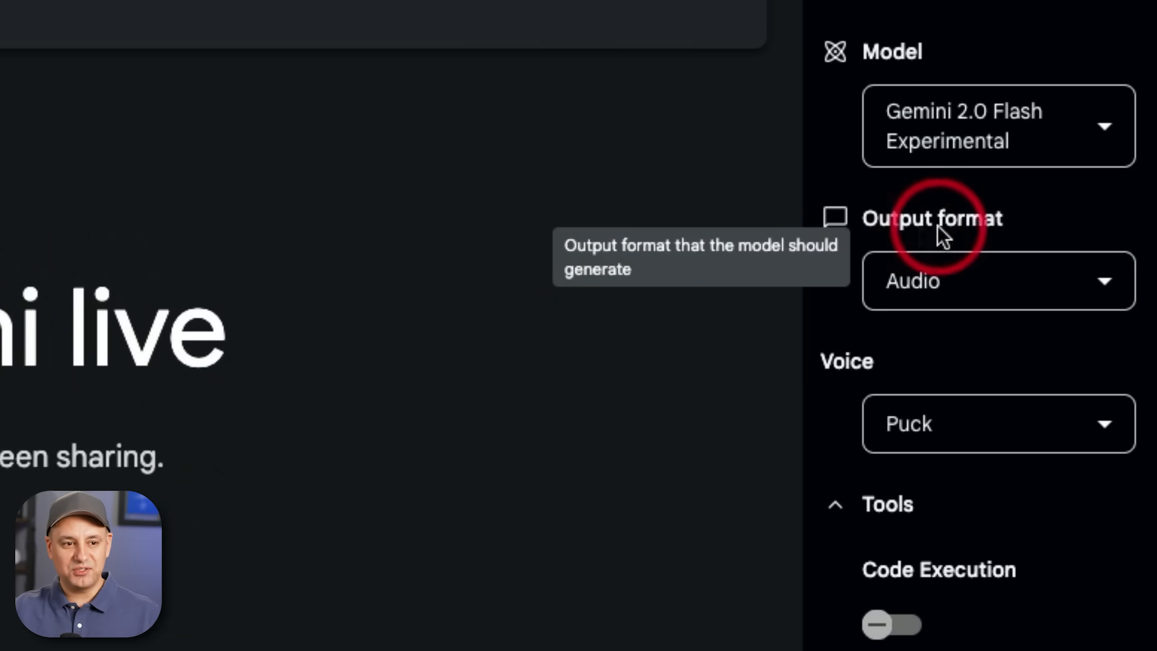
left_click(997, 281)
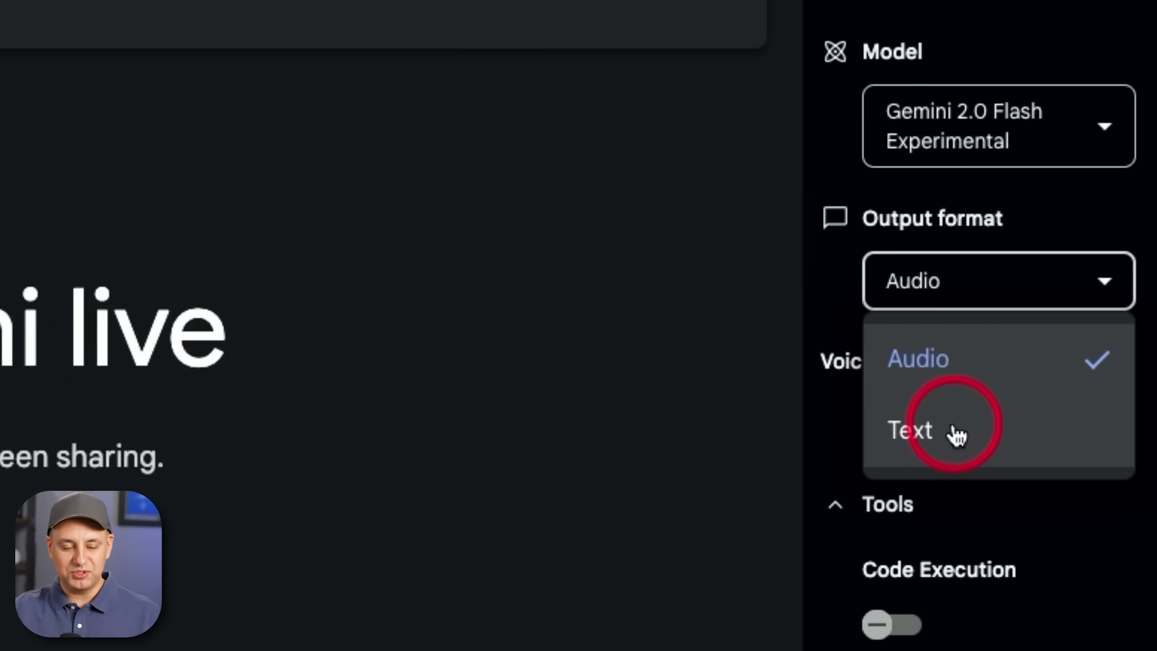
mouse_move(971, 359)
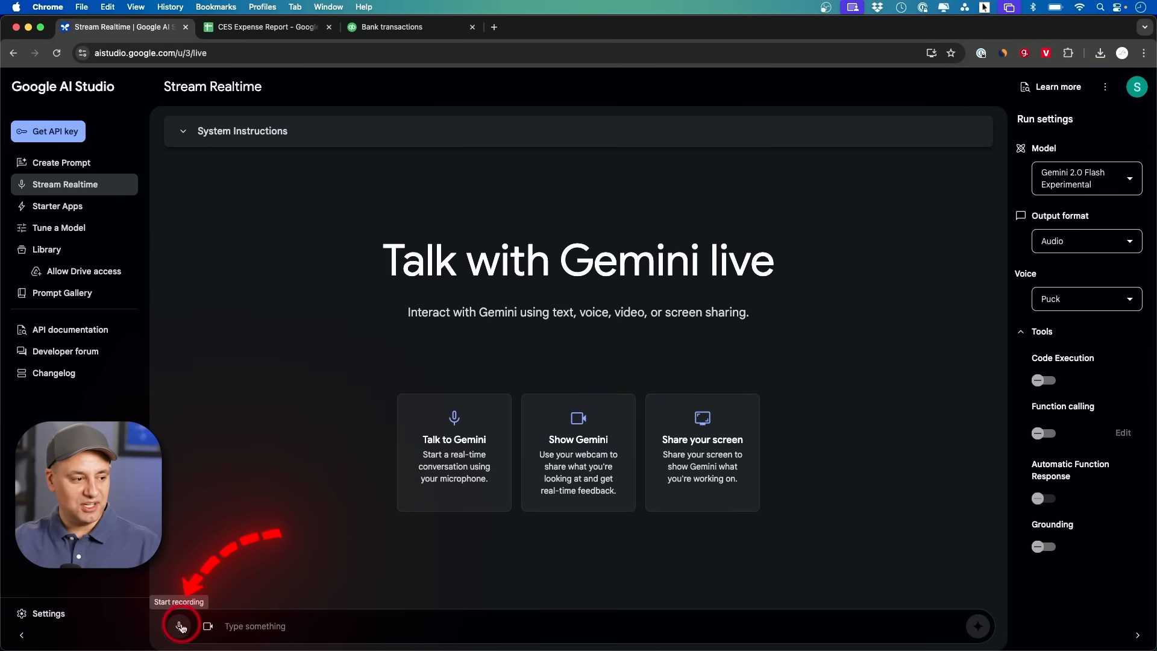
- Start a live voice session and share the Entire Screen as video source
left_click(181, 626)
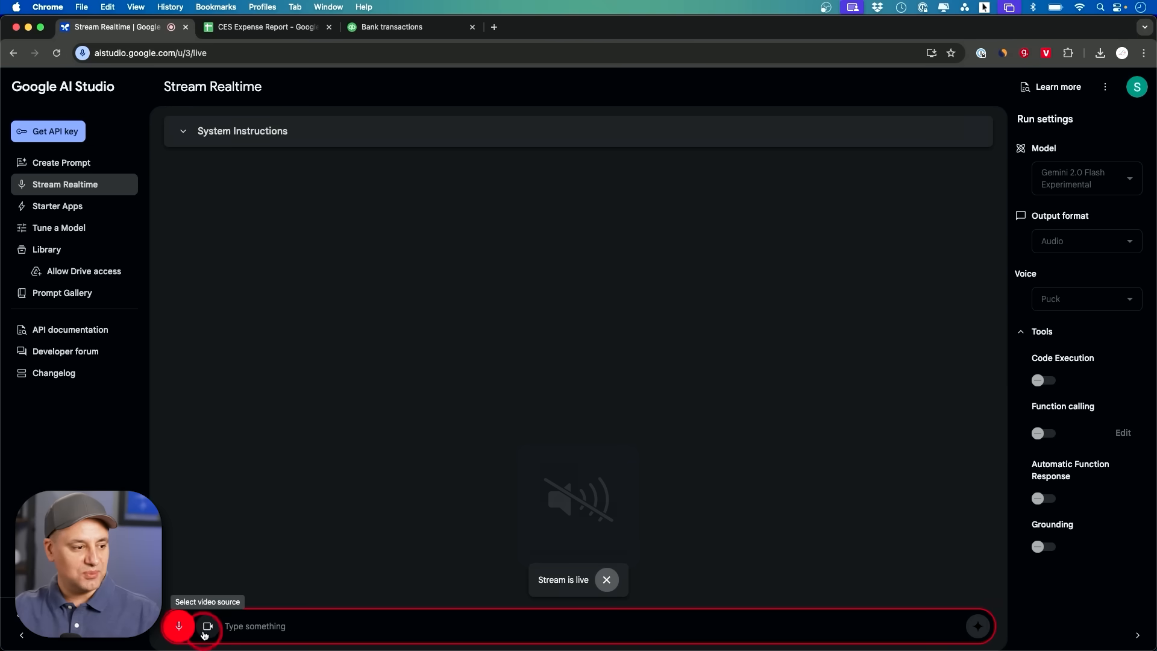
left_click(207, 625)
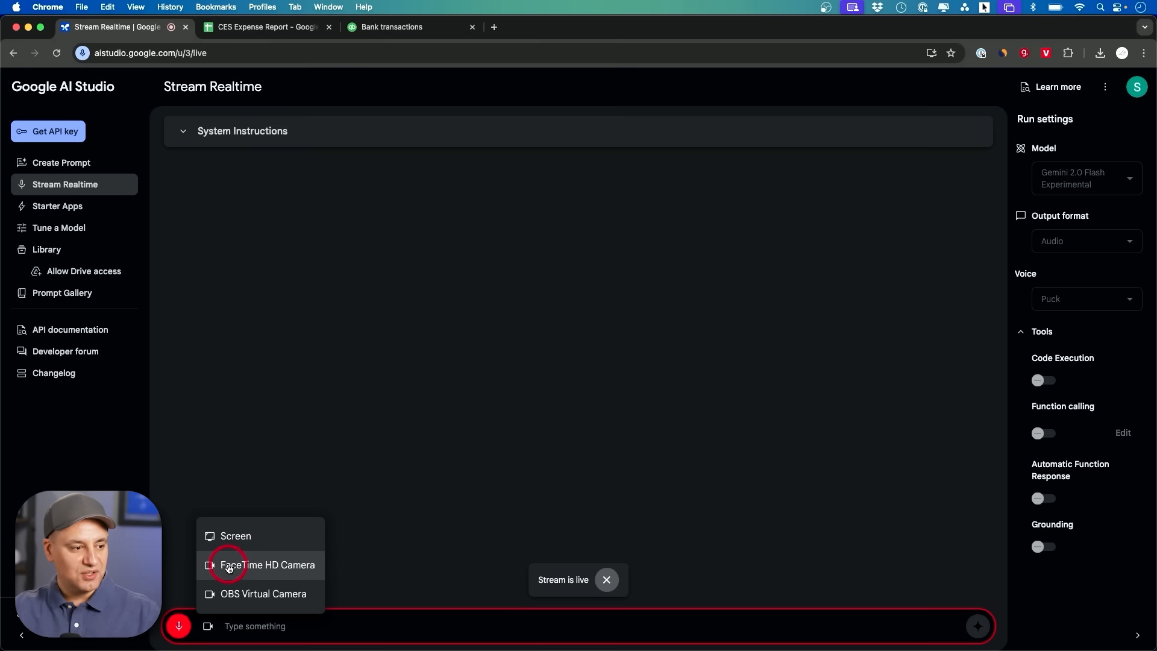
mouse_move(236, 536)
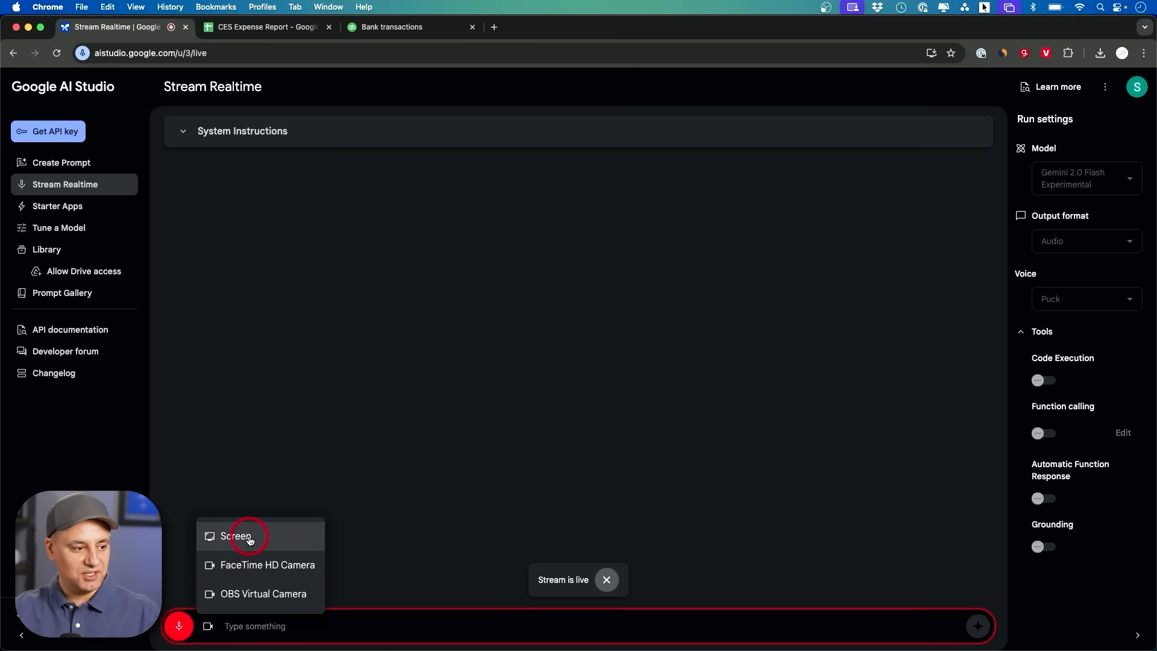
left_click(236, 536)
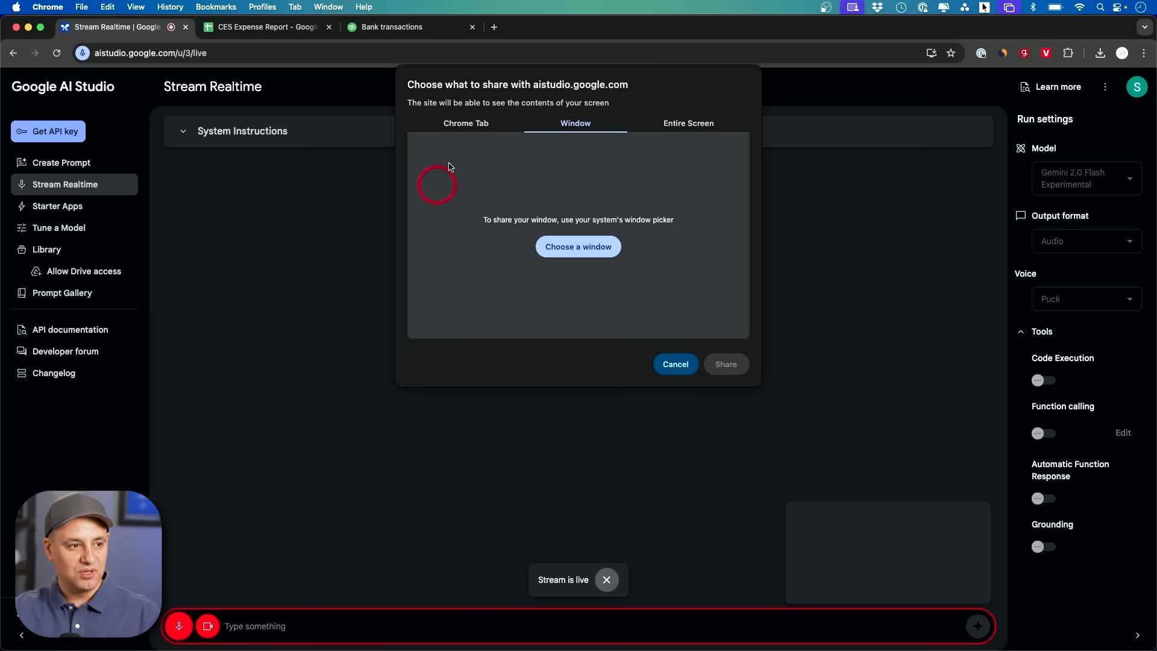
mouse_move(546, 218)
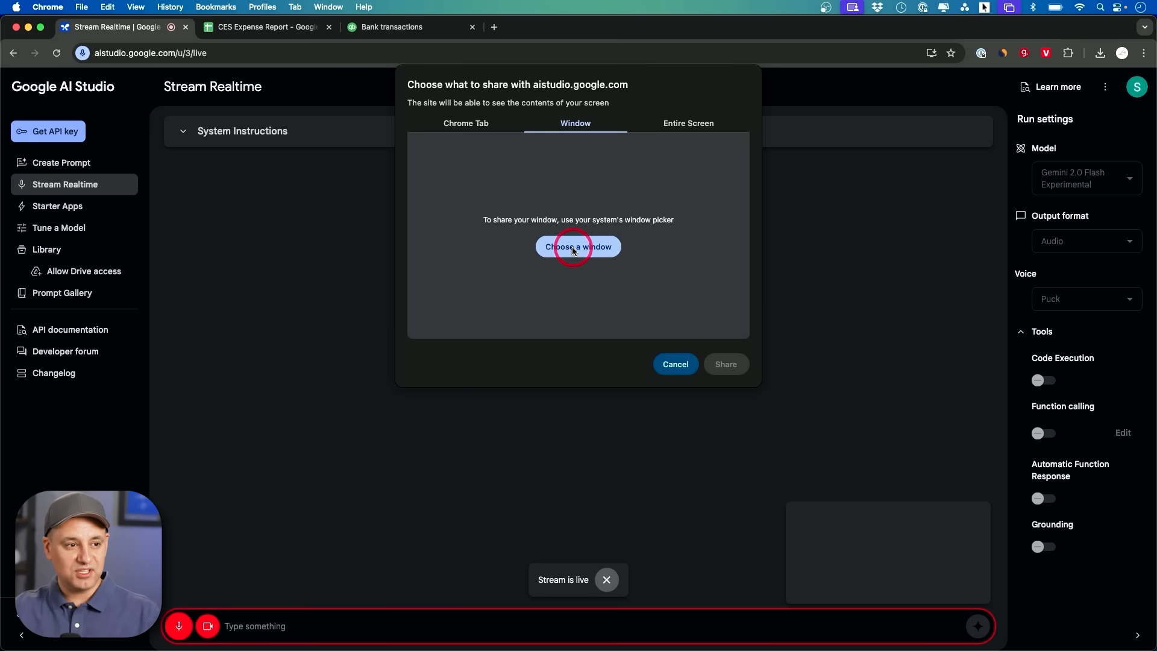
left_click(687, 123)
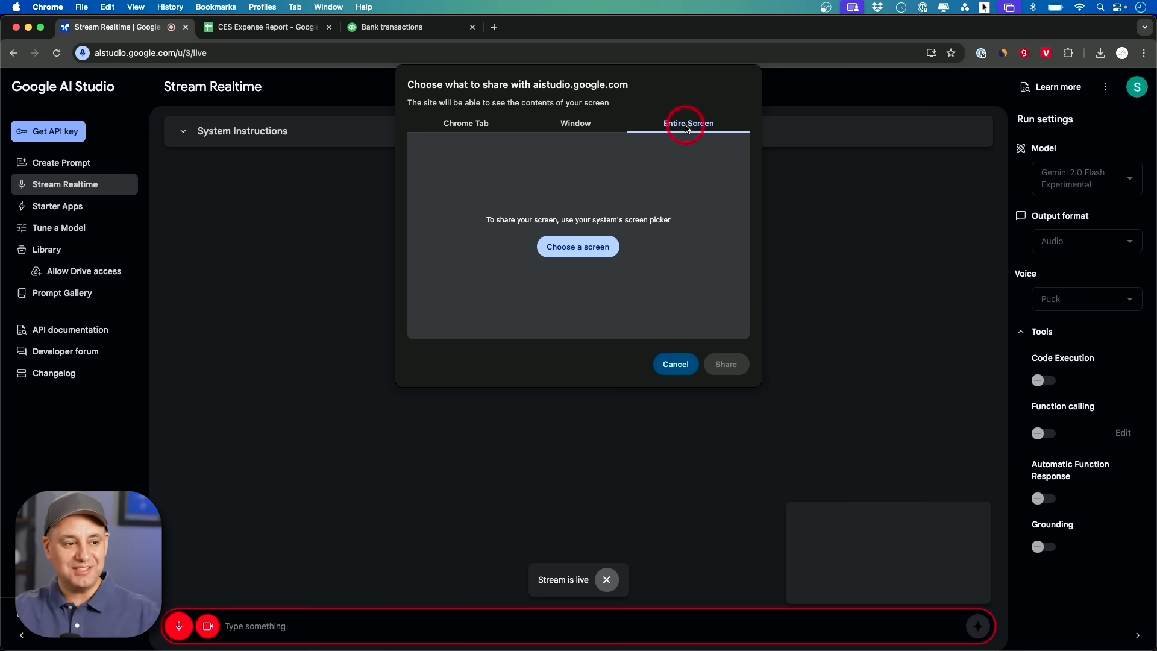
left_click(578, 247)
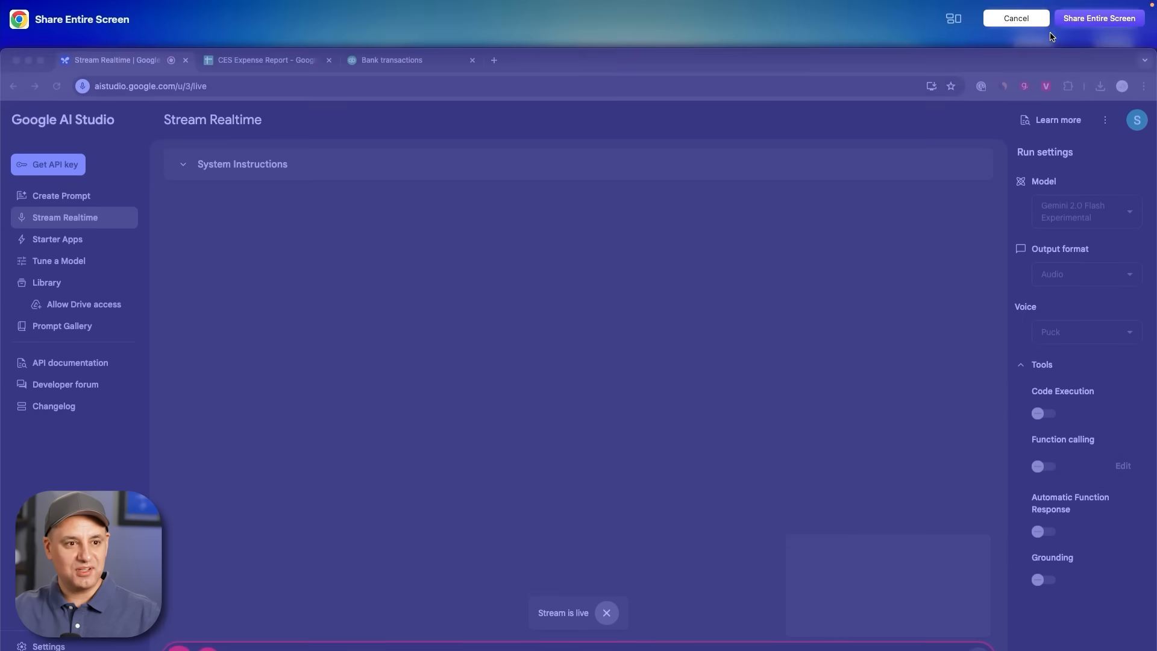
left_click(1098, 18)
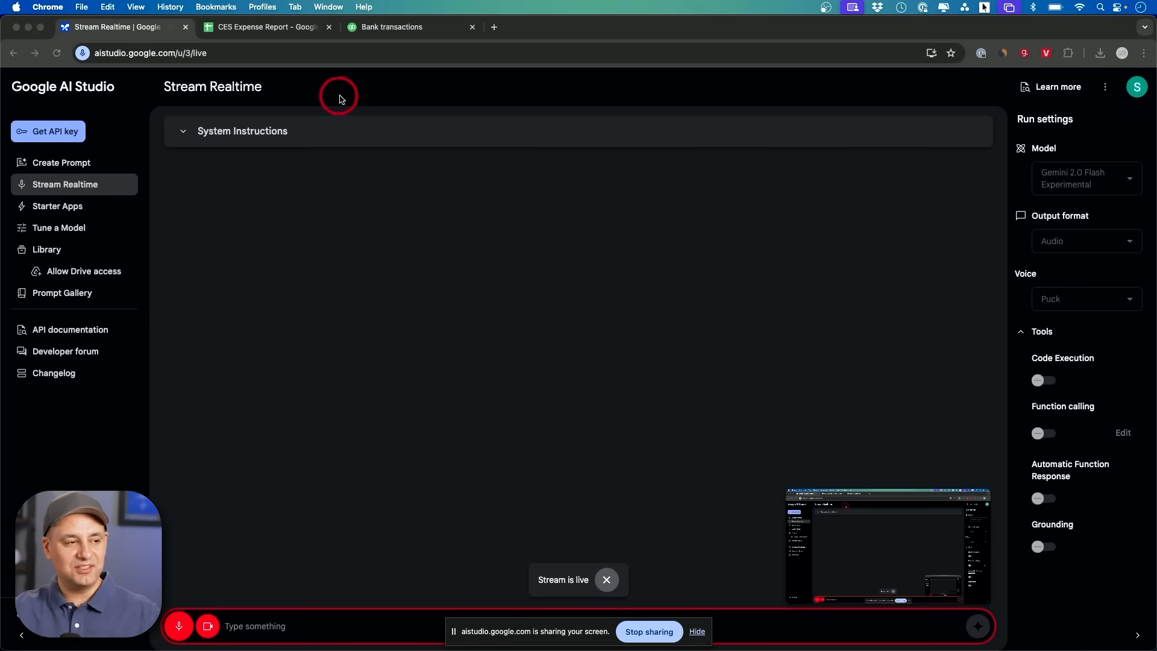
mouse_move(441, 117)
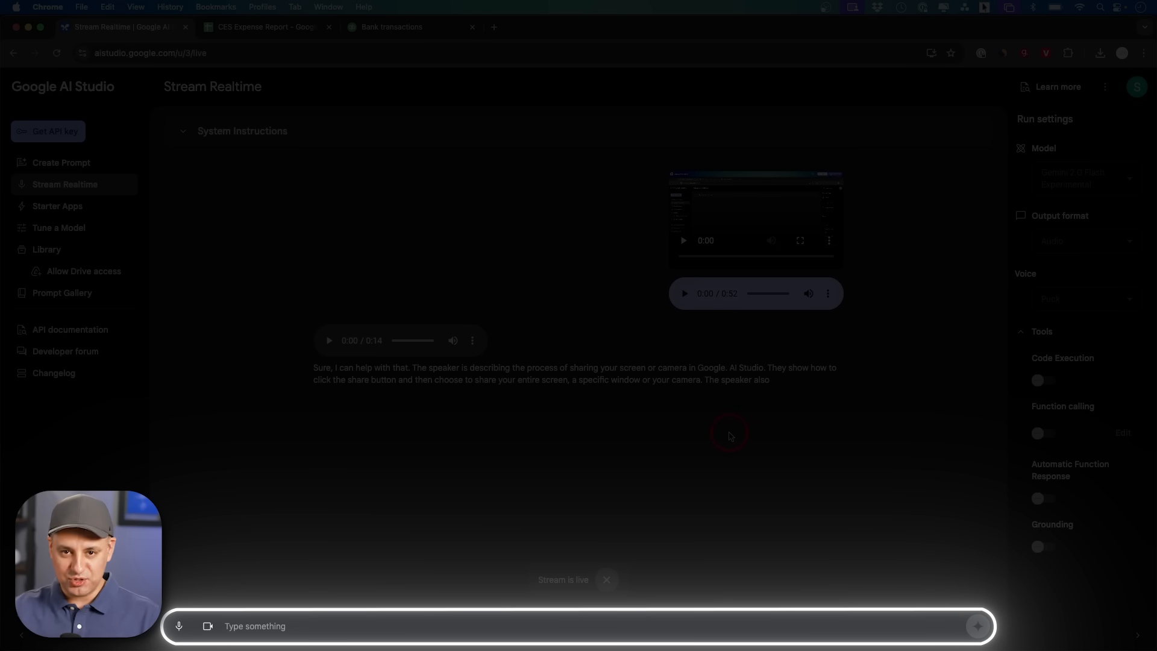
left_click(453, 627)
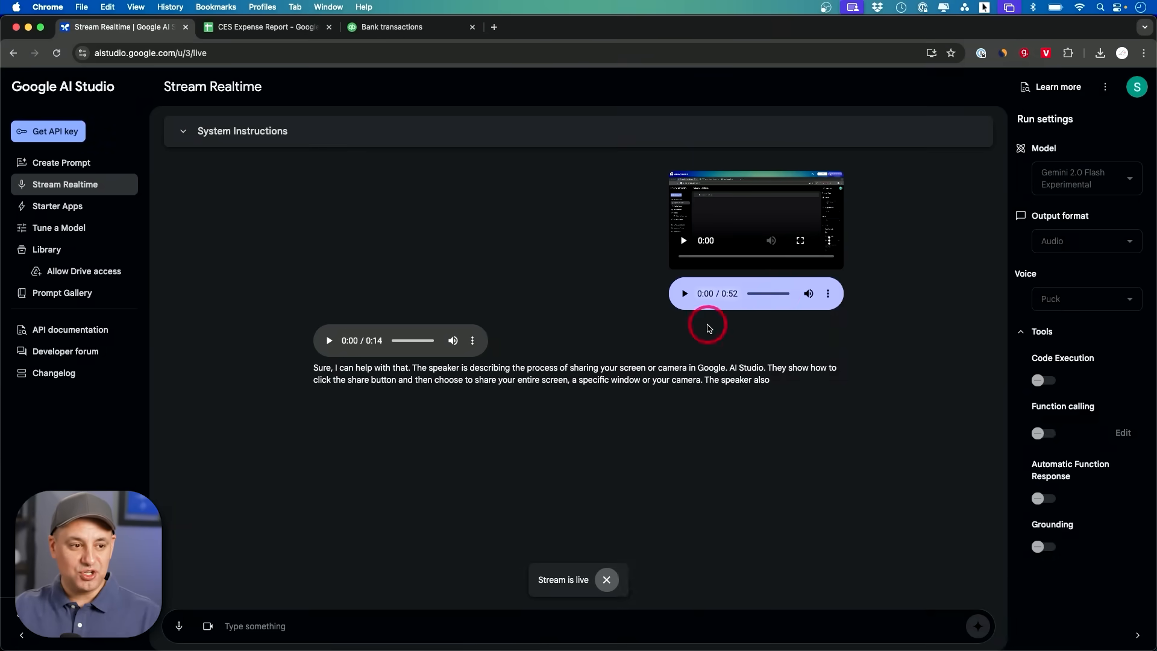
mouse_move(757, 214)
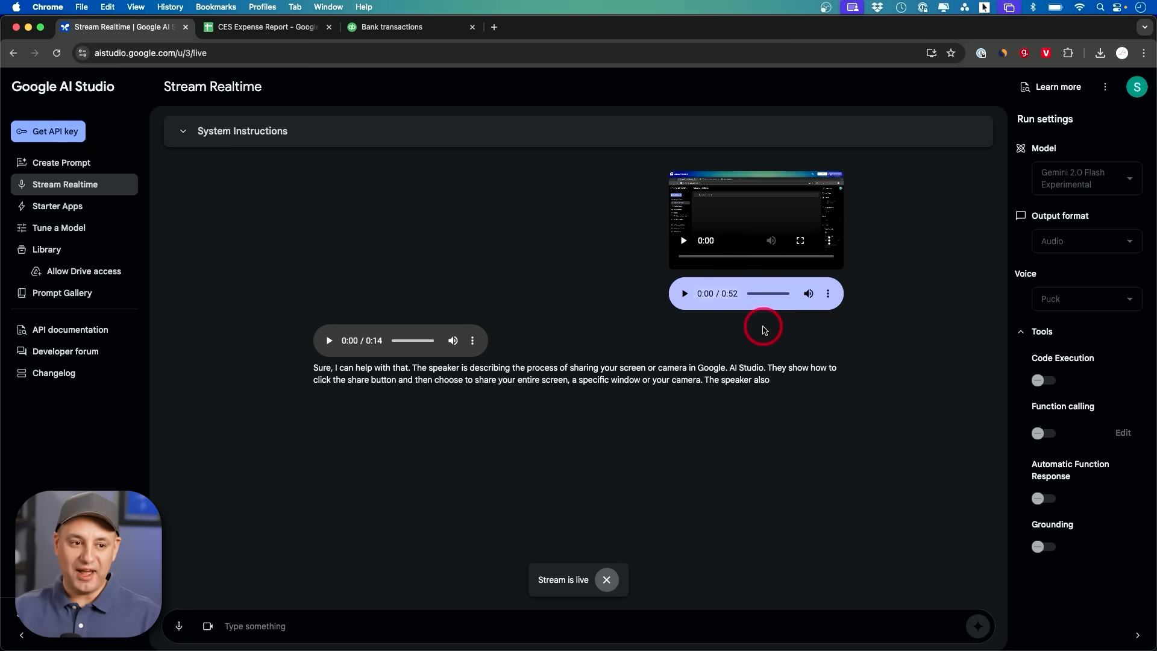
mouse_move(932, 375)
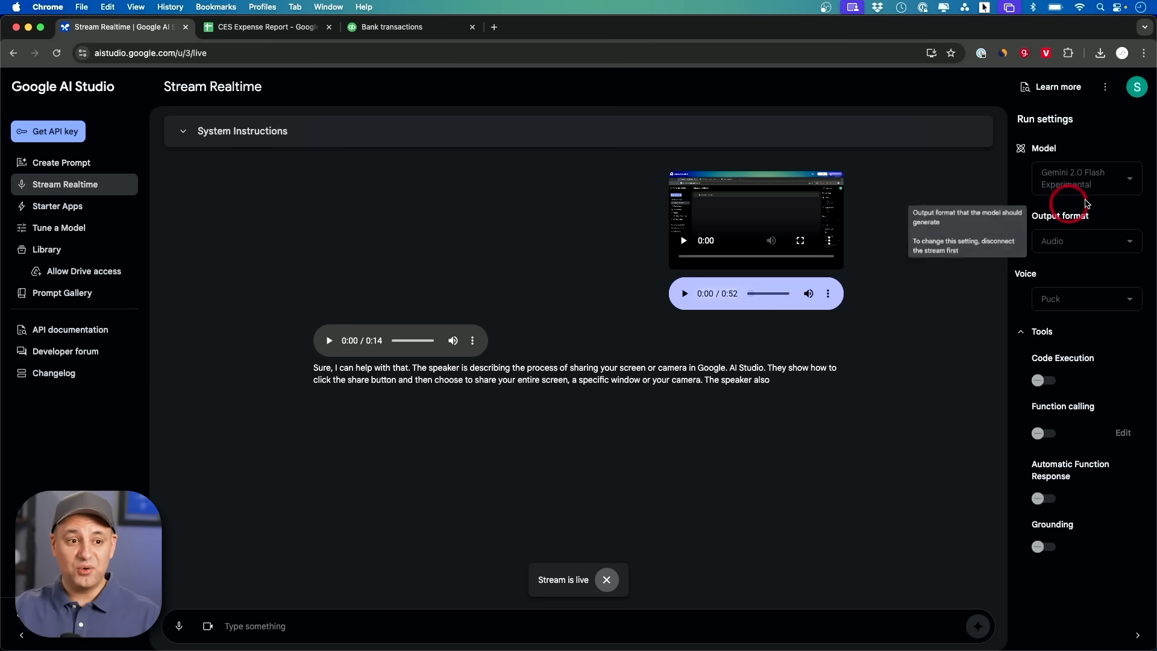
mouse_move(890, 339)
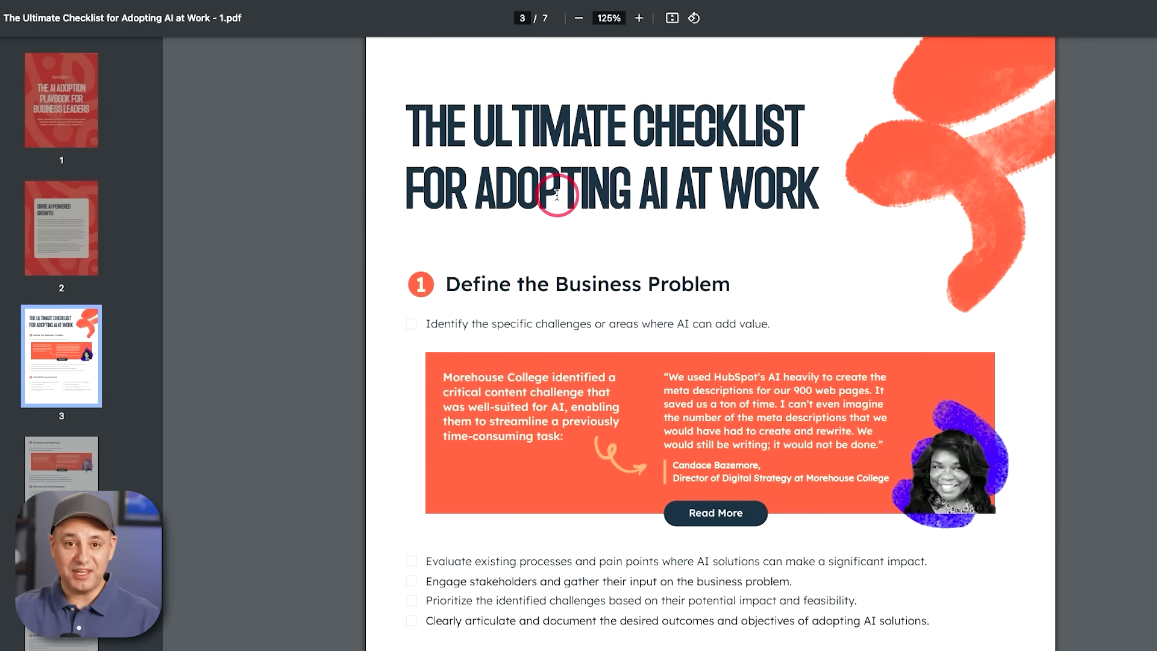
- Scroll the checklist PDF, then show the ChatGPT ebook's table of contents, page 2
scroll("down", 3)
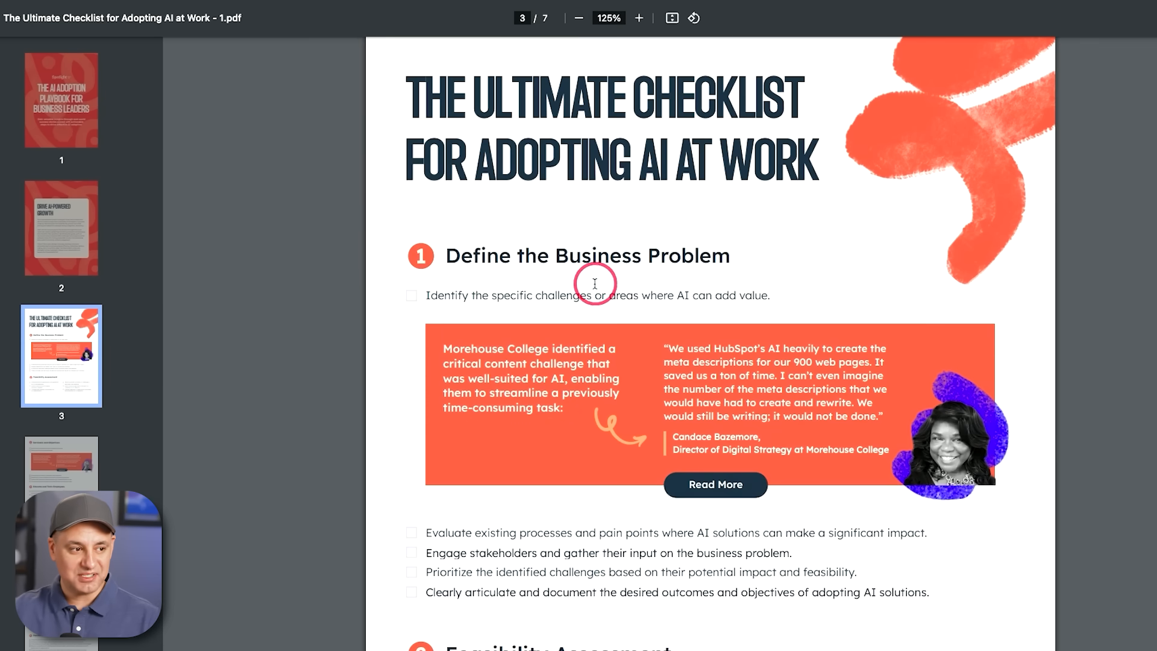
scroll("down", 3)
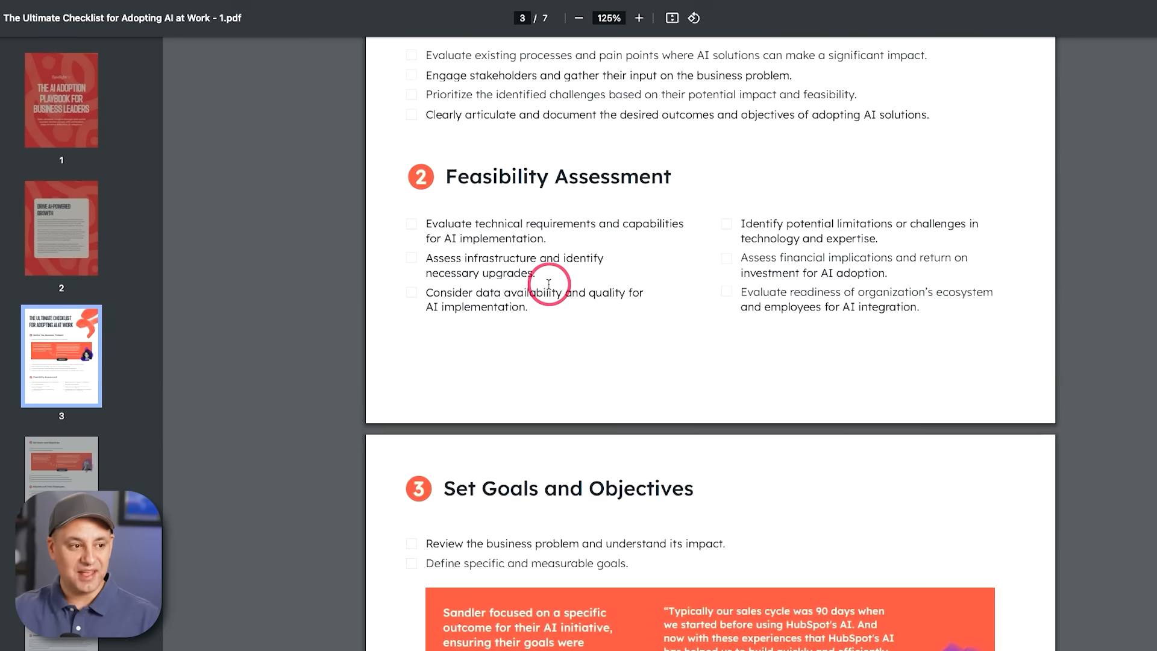
scroll("down", 3)
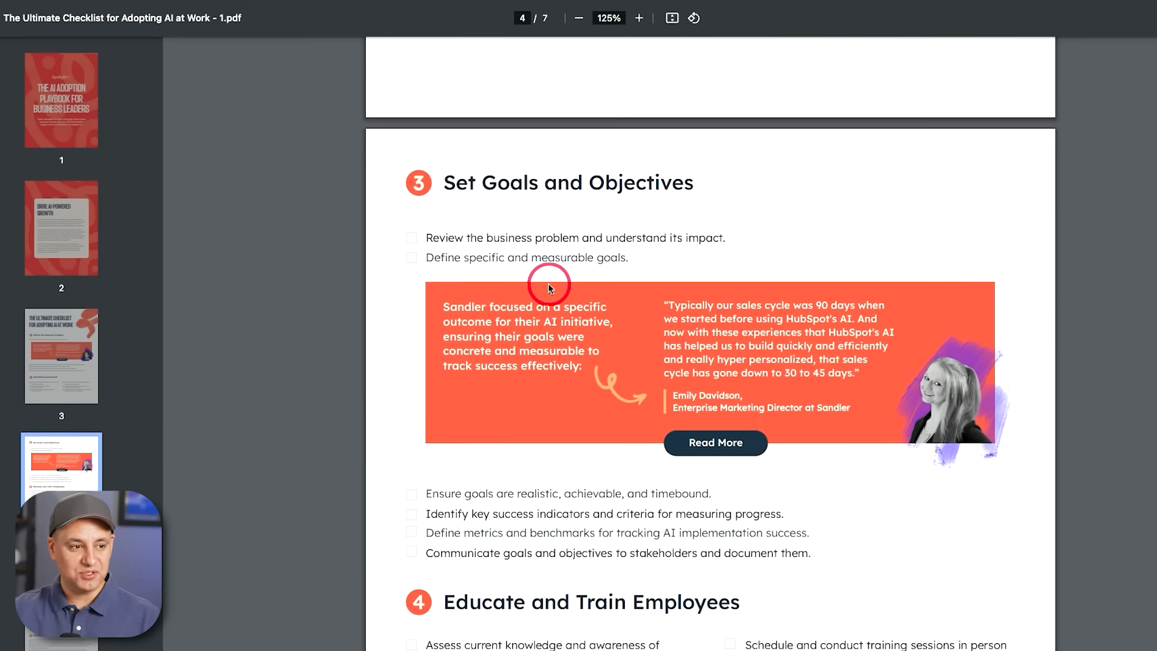
scroll("down", 3)
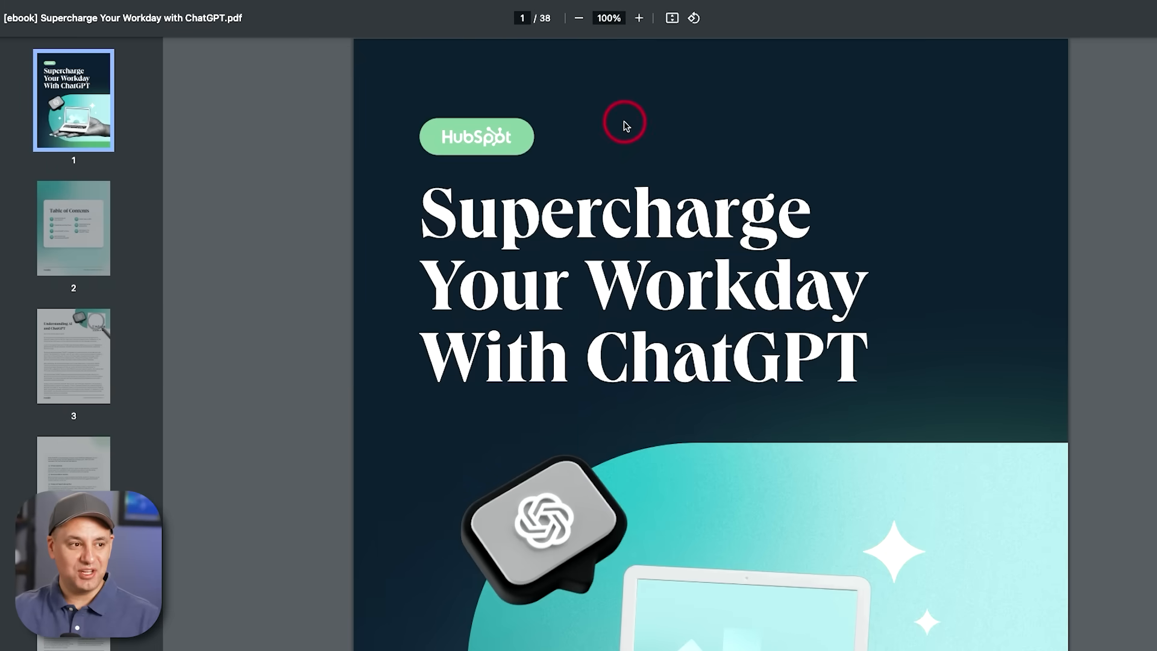
mouse_move(705, 373)
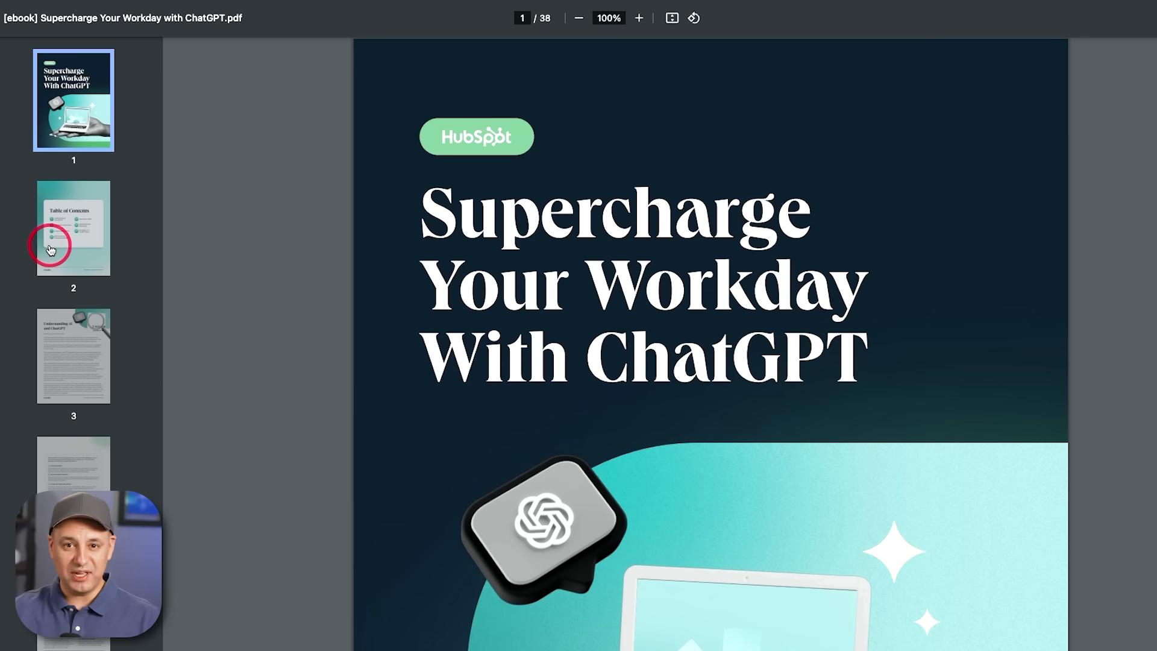
left_click(73, 227)
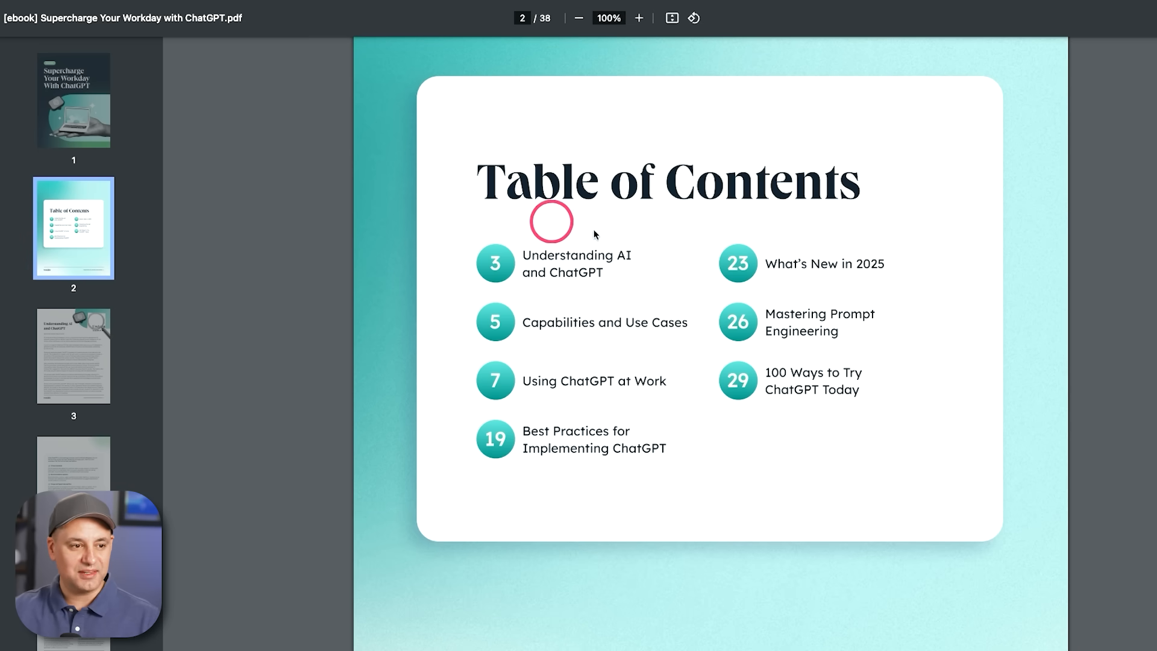
mouse_move(878, 266)
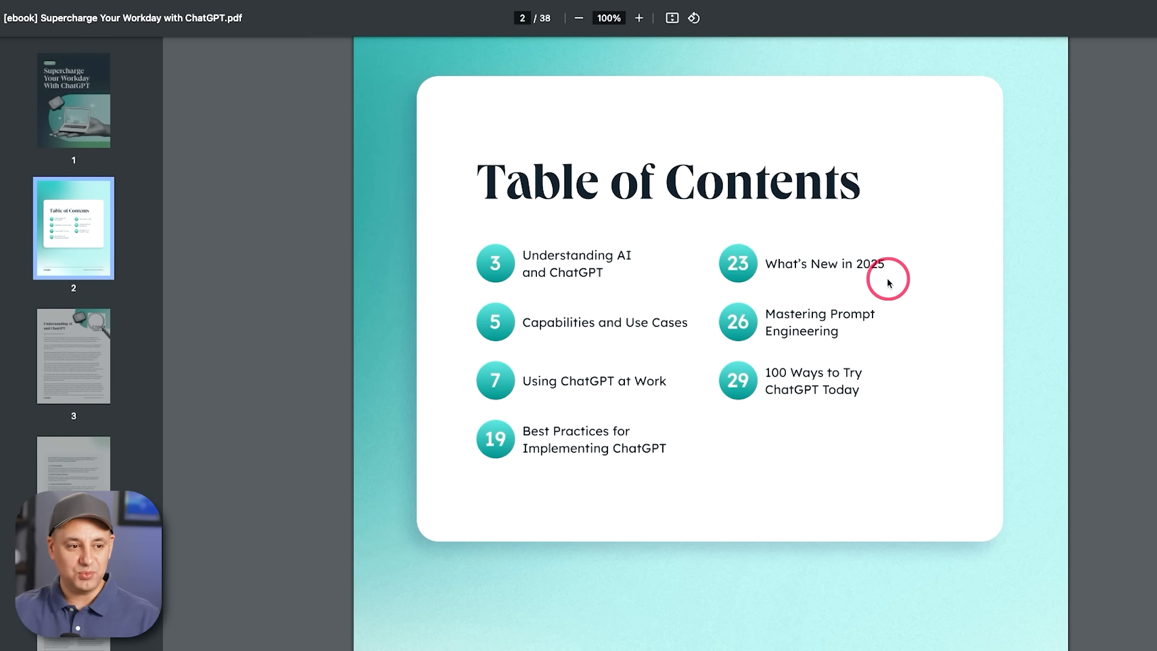
mouse_move(776, 381)
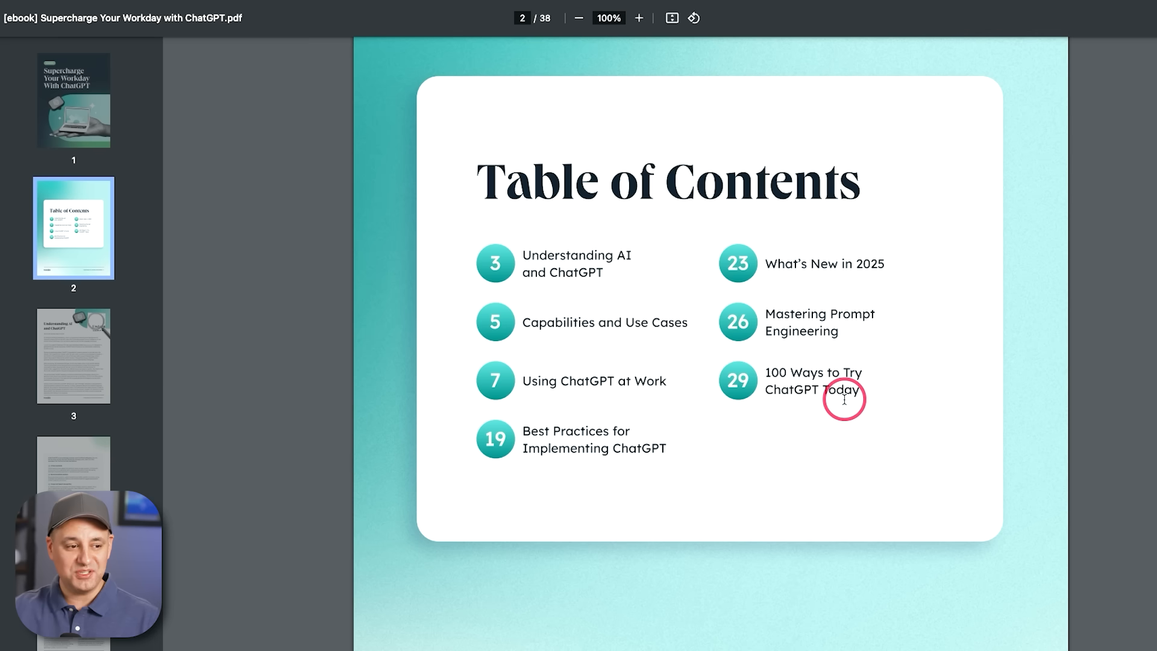
mouse_move(608, 390)
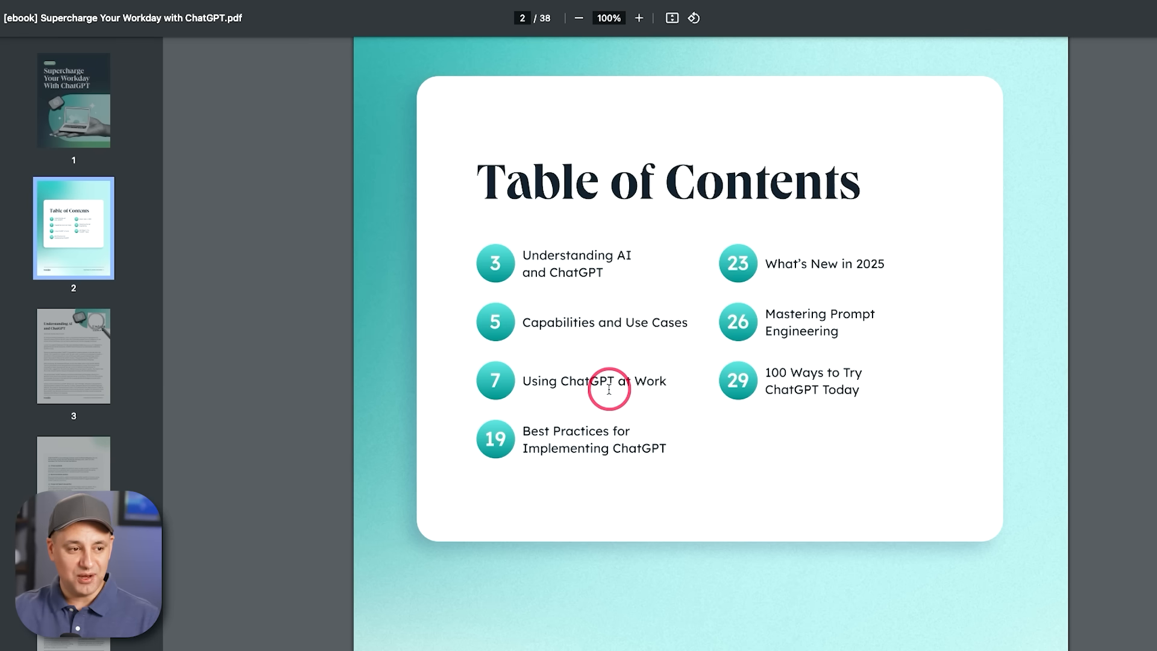
mouse_move(624, 333)
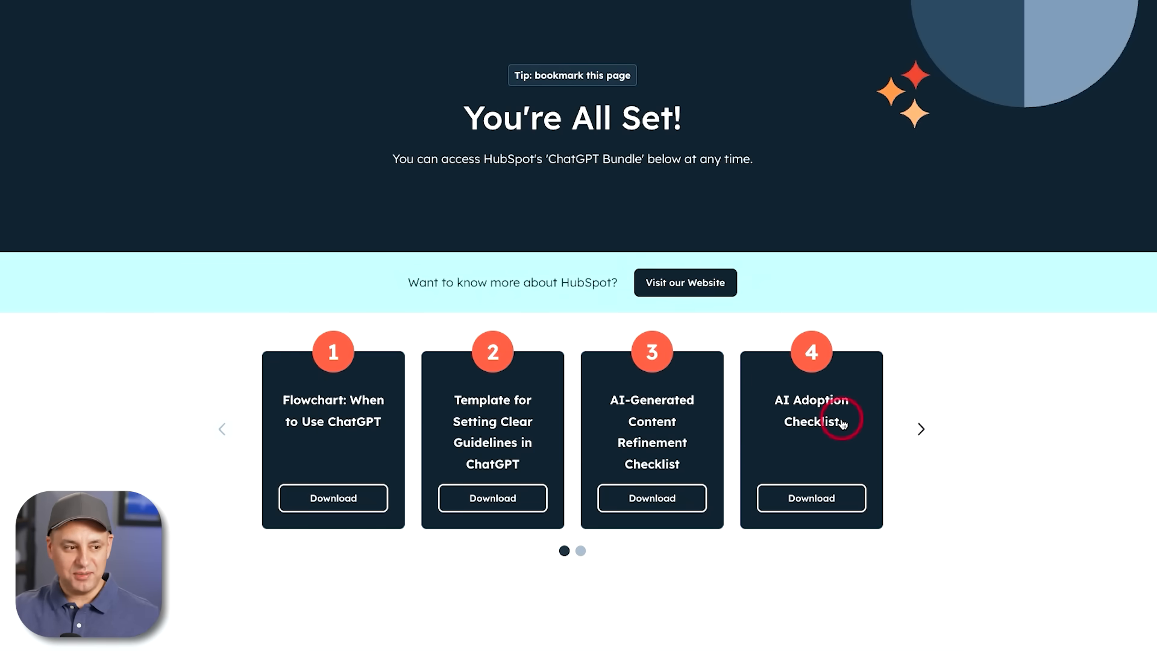
left_click(921, 429)
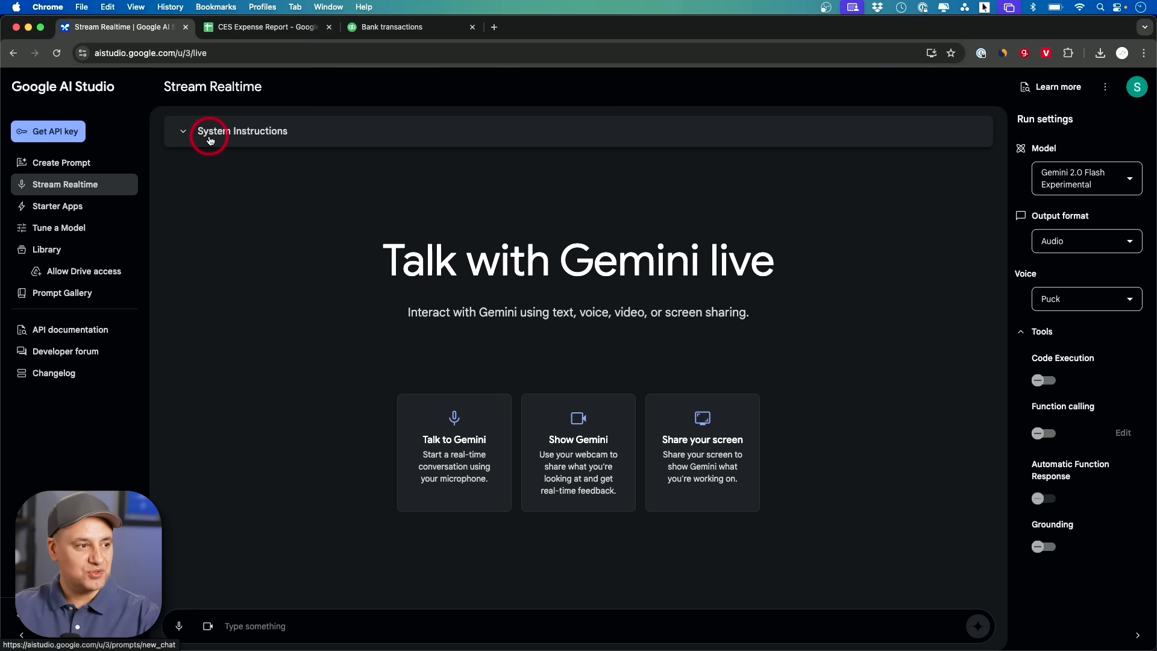
- Set the system instruction to 'answer in short direct responses'
left_click(183, 131)
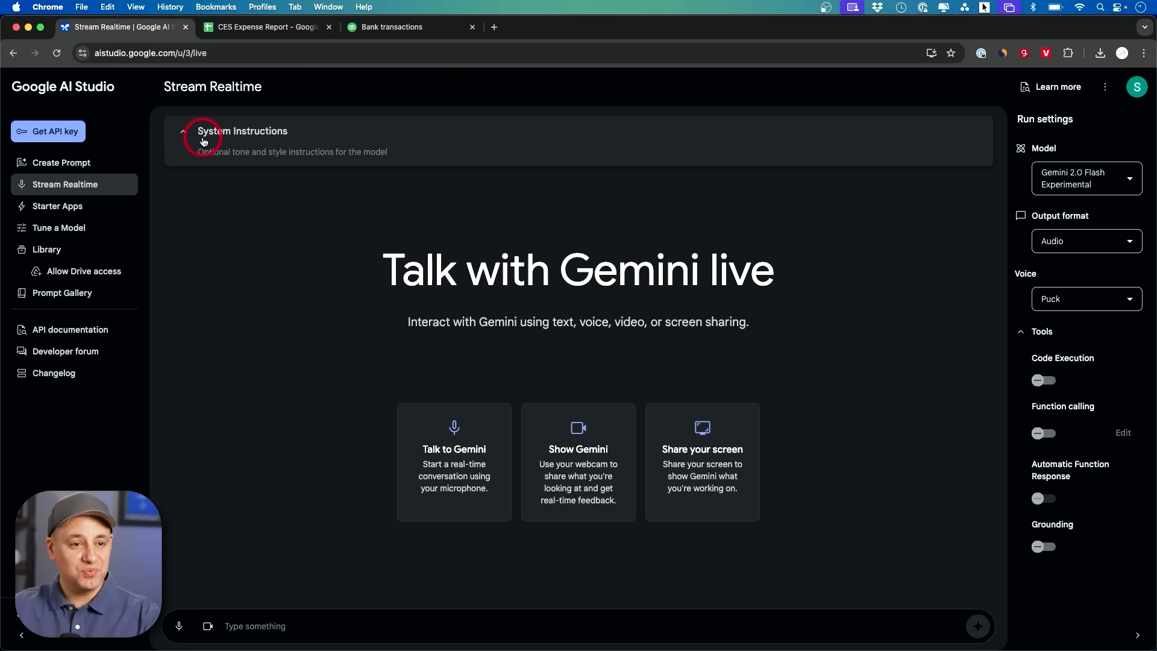
left_click(242, 132)
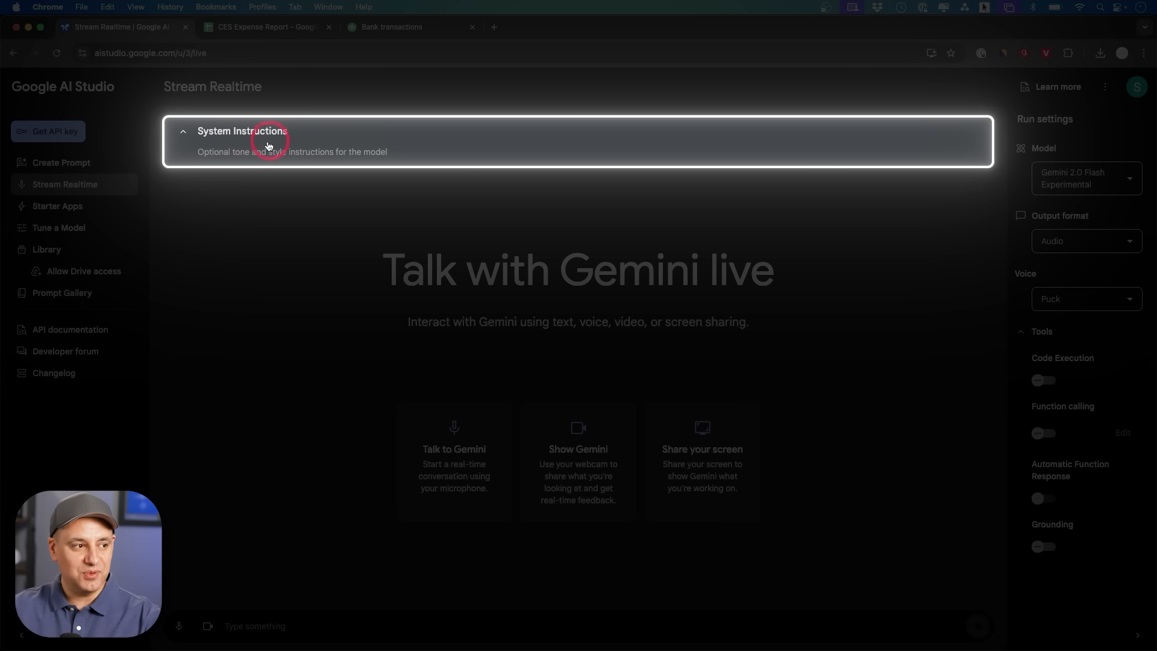
type("answer in short direct responses")
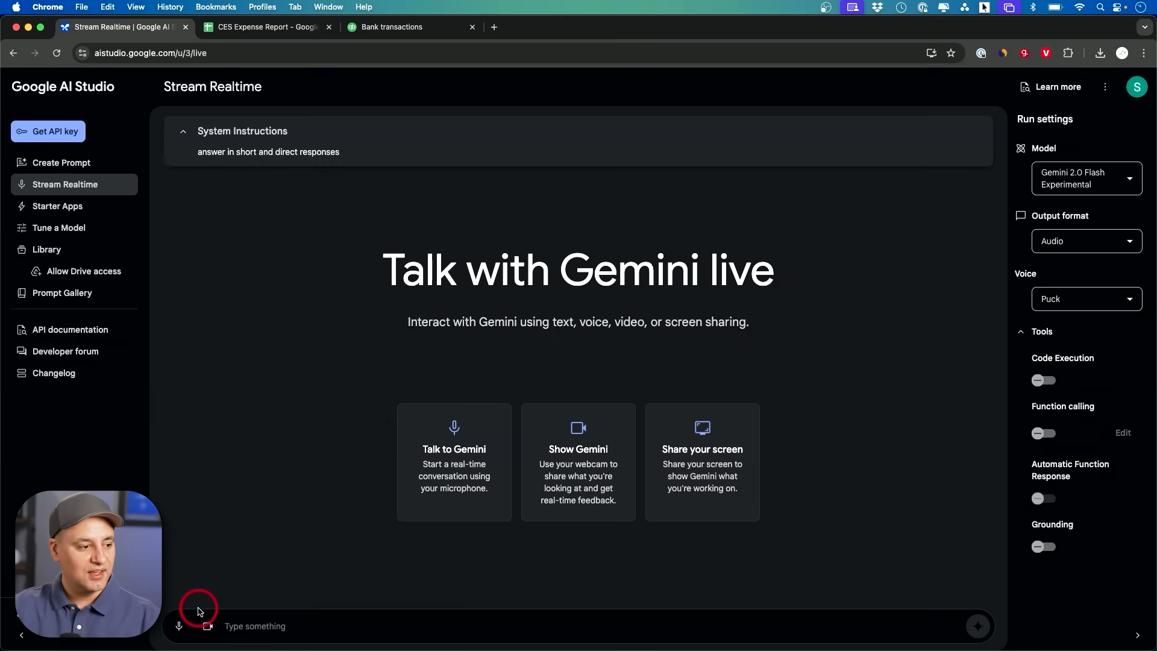
- Share the entire screen, showing the Regional_Sales_January_2025 workbook, with Gemini
left_click(209, 626)
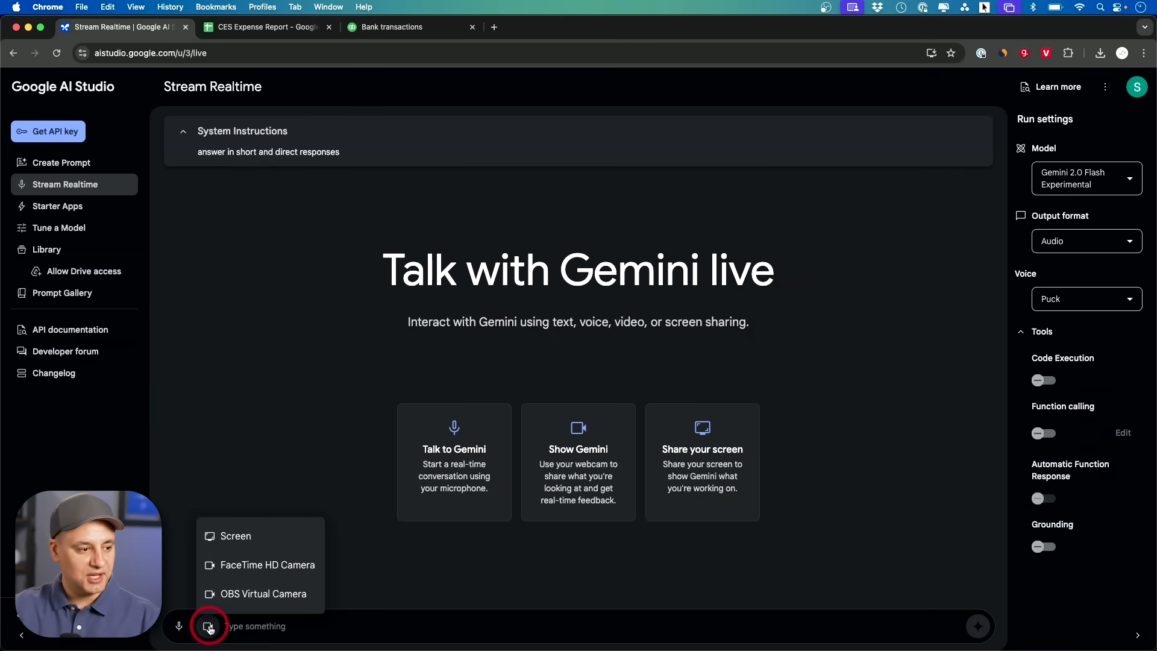
left_click(235, 535)
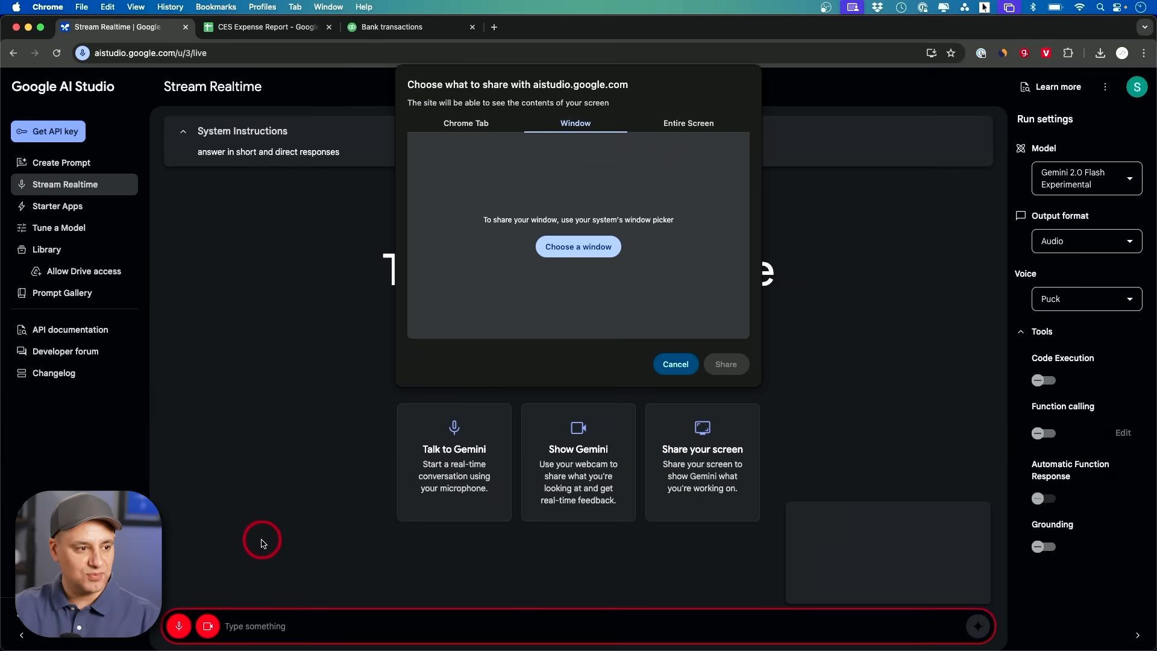
left_click(688, 123)
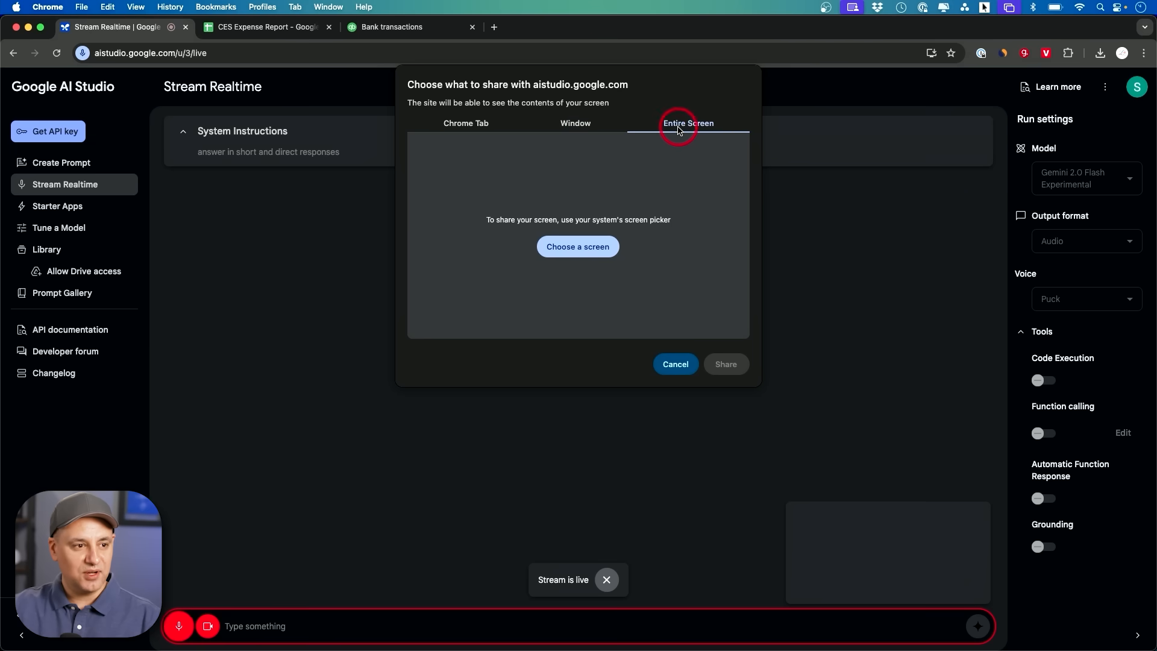
left_click(578, 247)
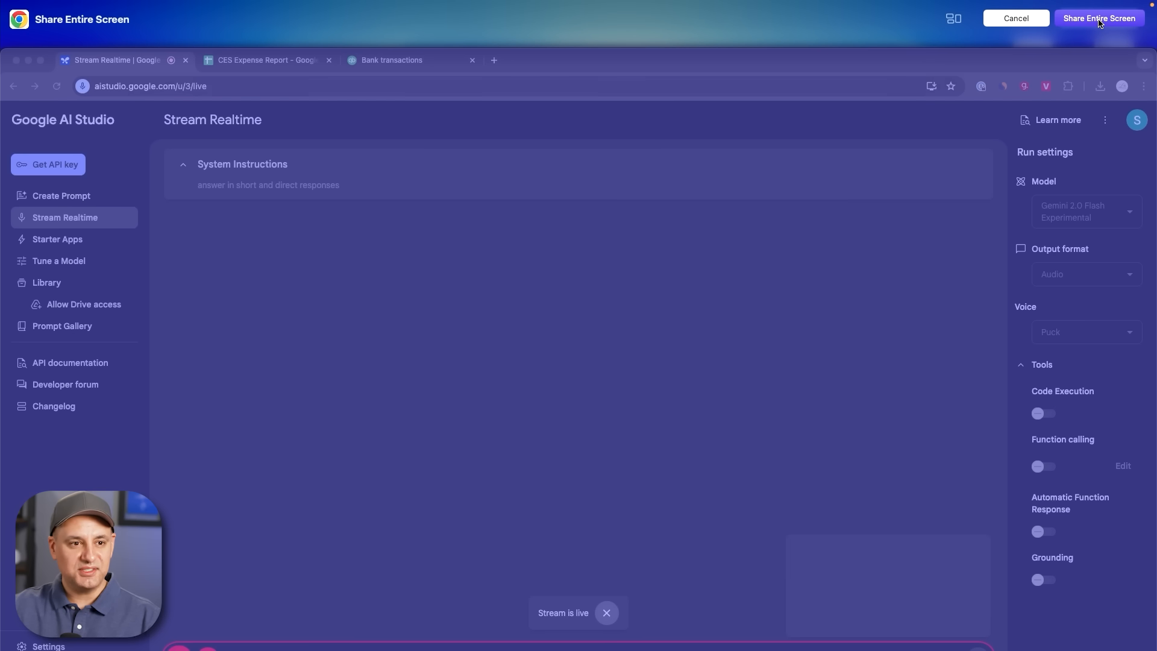
left_click(1099, 19)
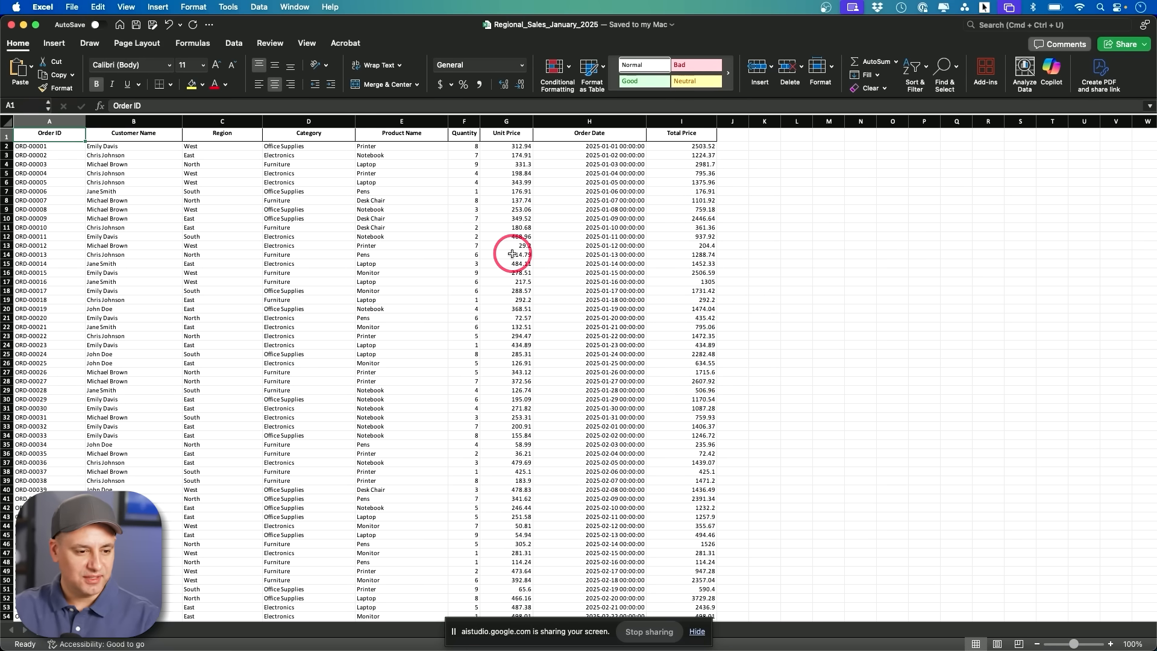
mouse_move(217, 229)
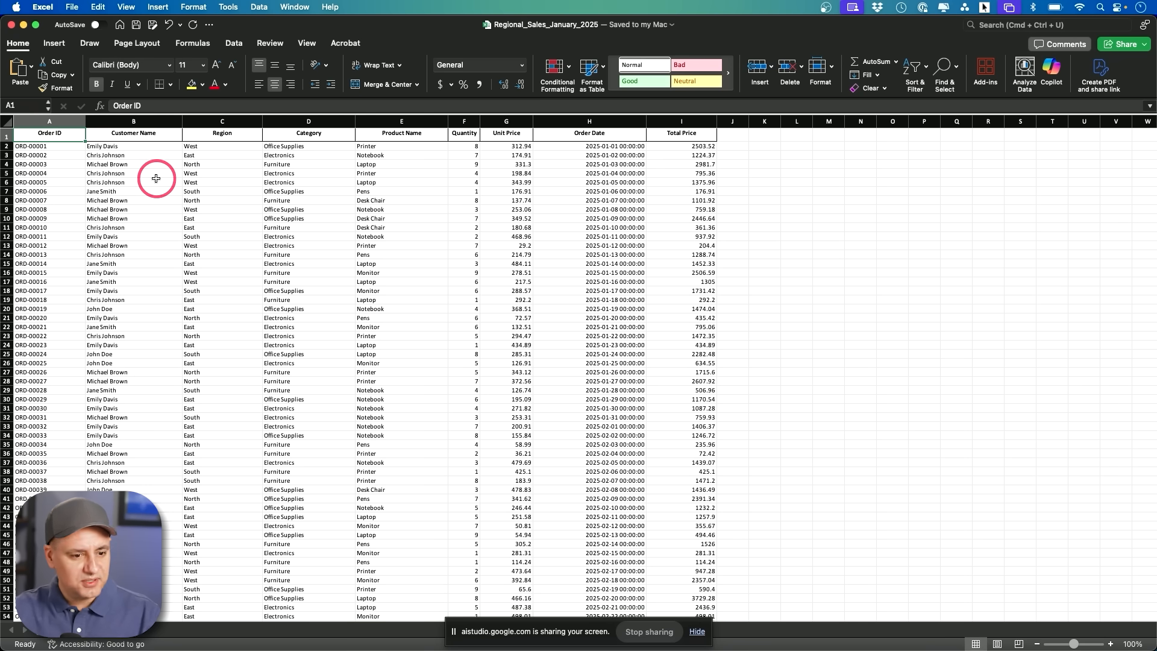
mouse_move(223, 190)
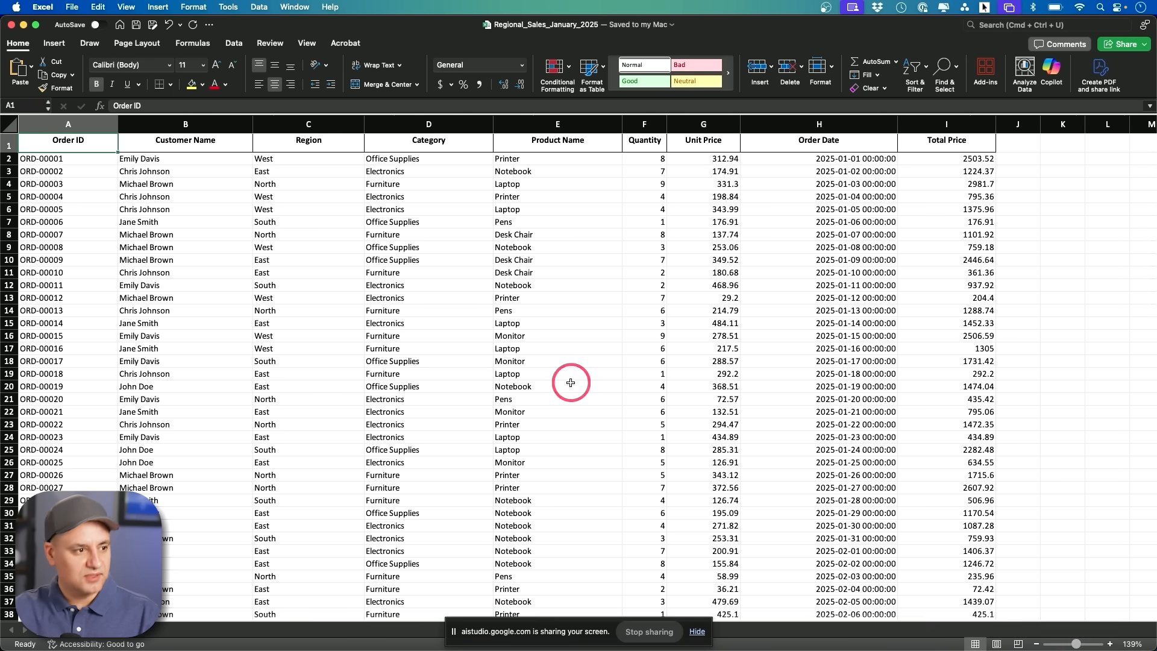
mouse_move(358, 234)
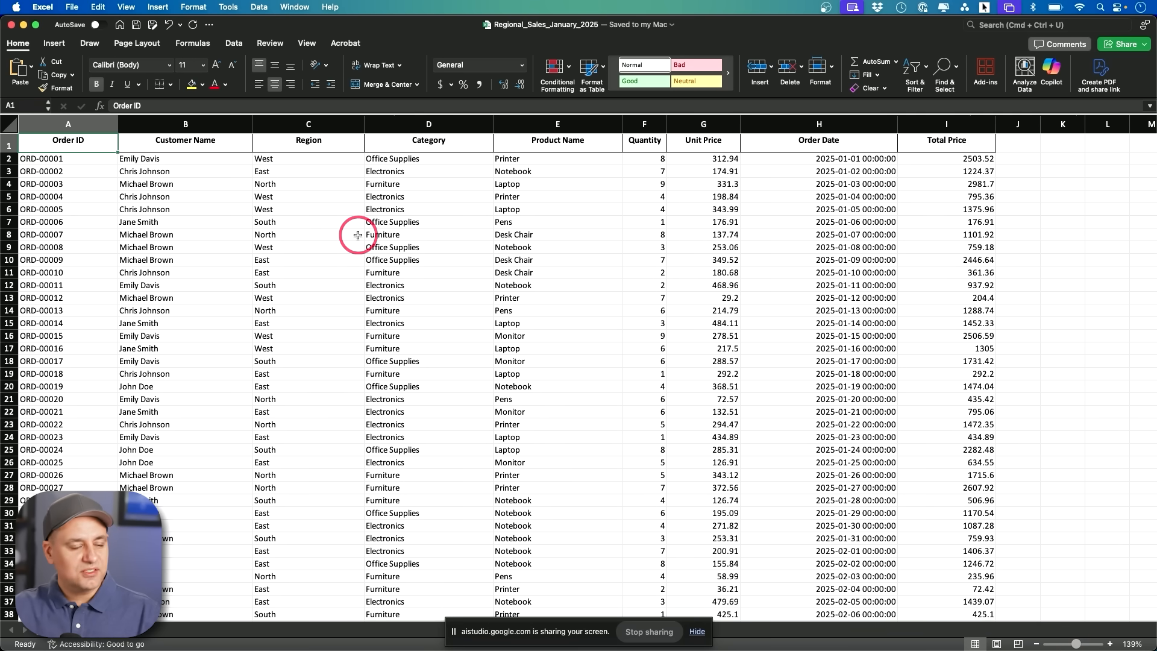
mouse_move(344, 275)
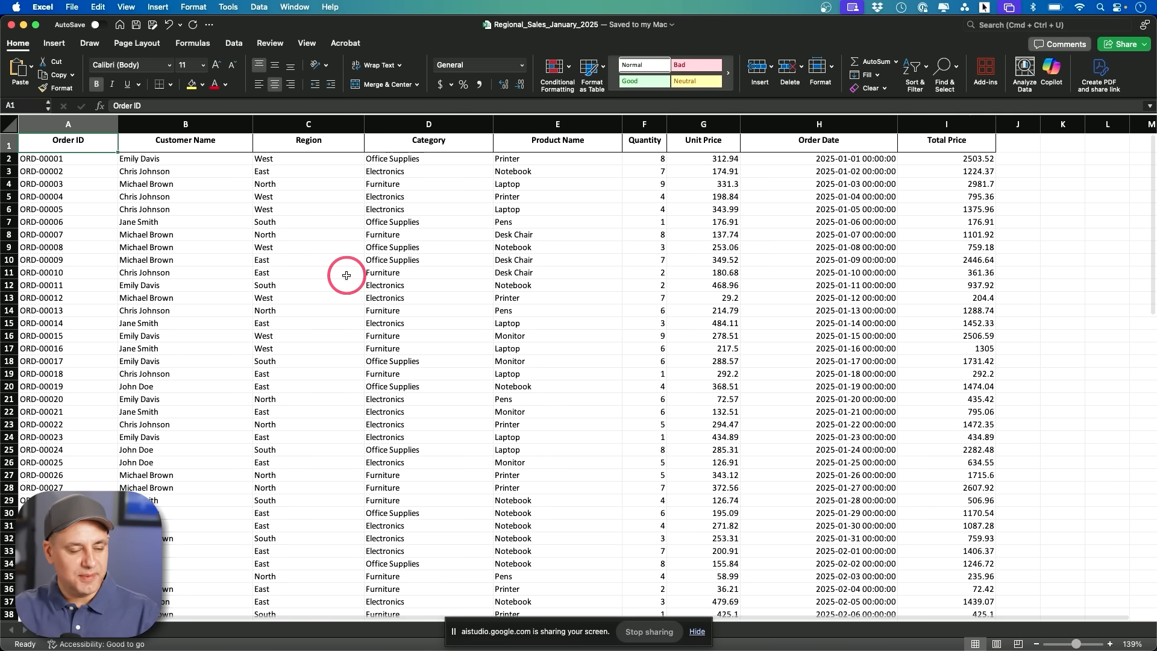
mouse_move(429, 273)
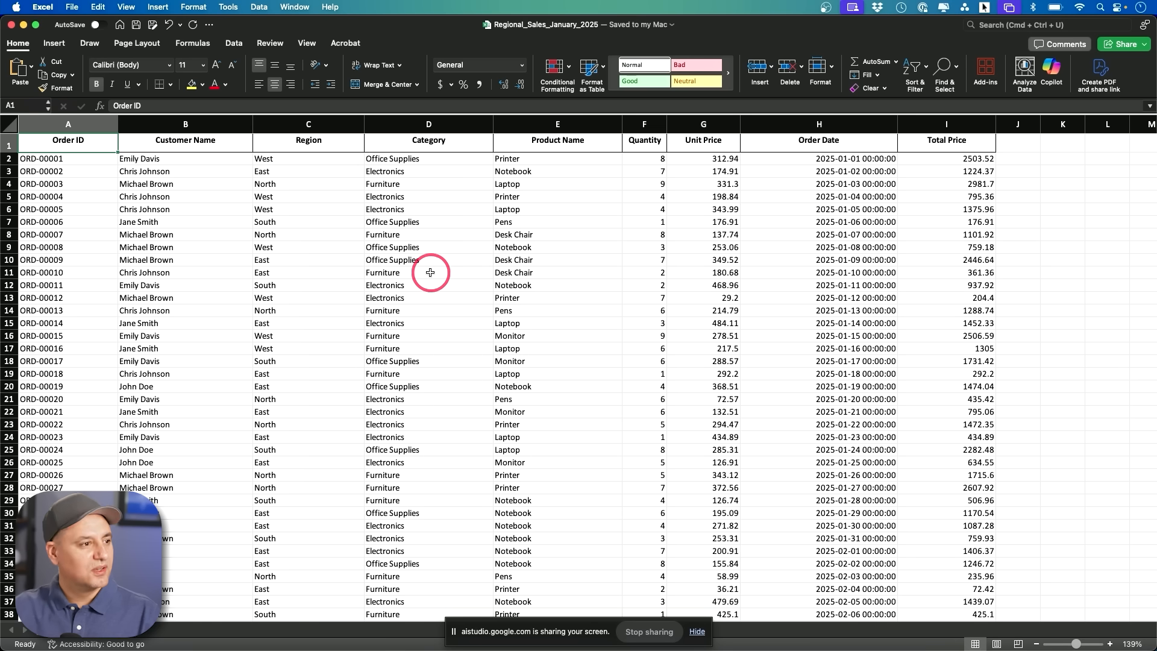
mouse_move(420, 272)
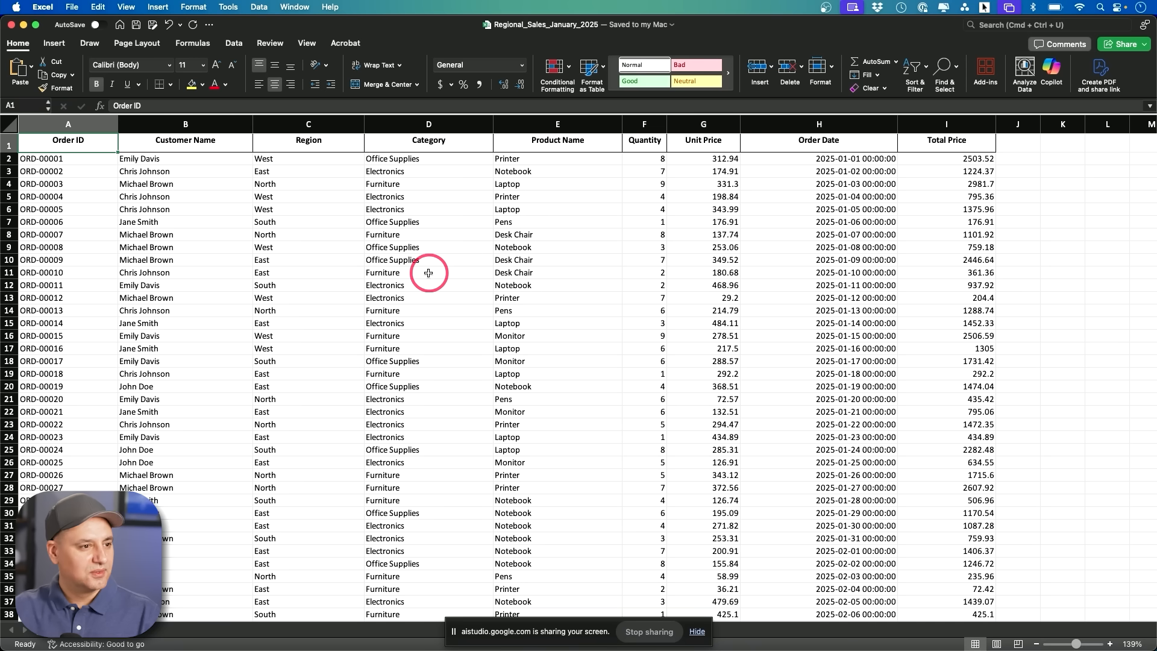
mouse_move(217, 208)
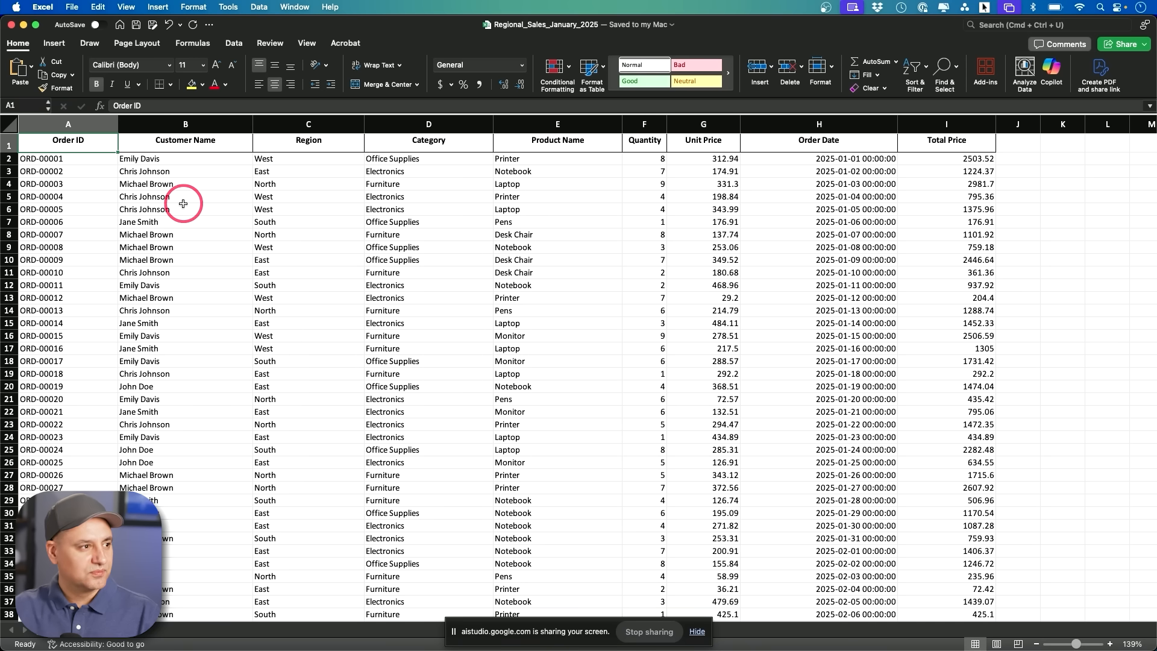
- Switch the Excel ribbon to the Insert tab
left_click(53, 43)
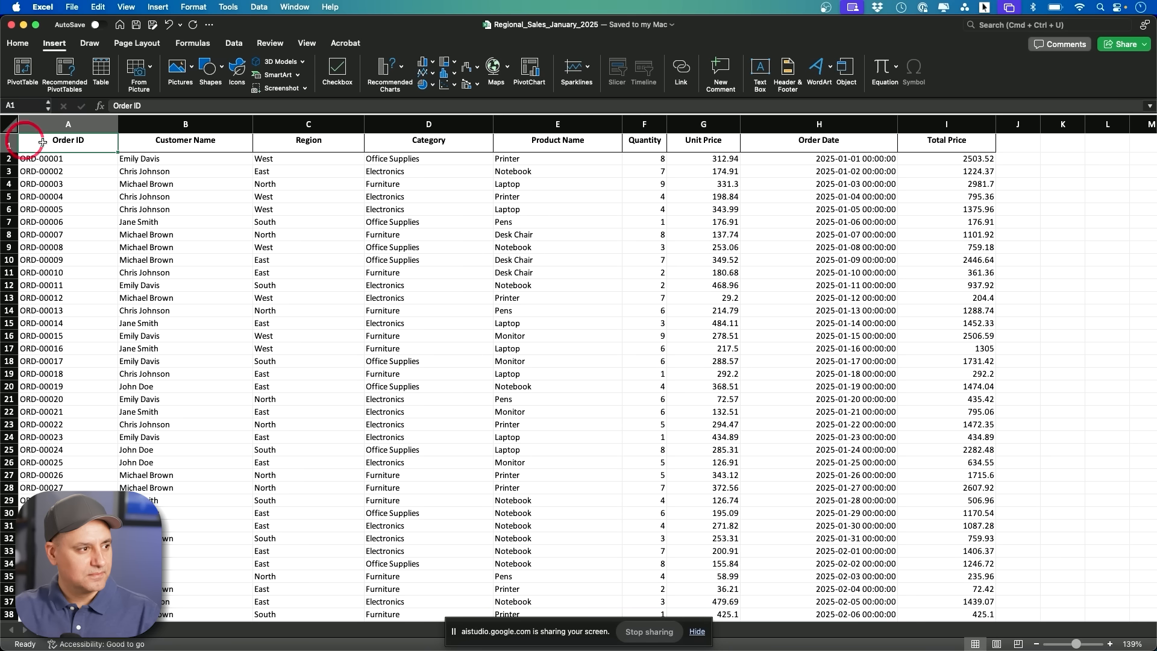
- Select the whole sales sheet and insert a PivotTable on a new worksheet
left_click(67, 159)
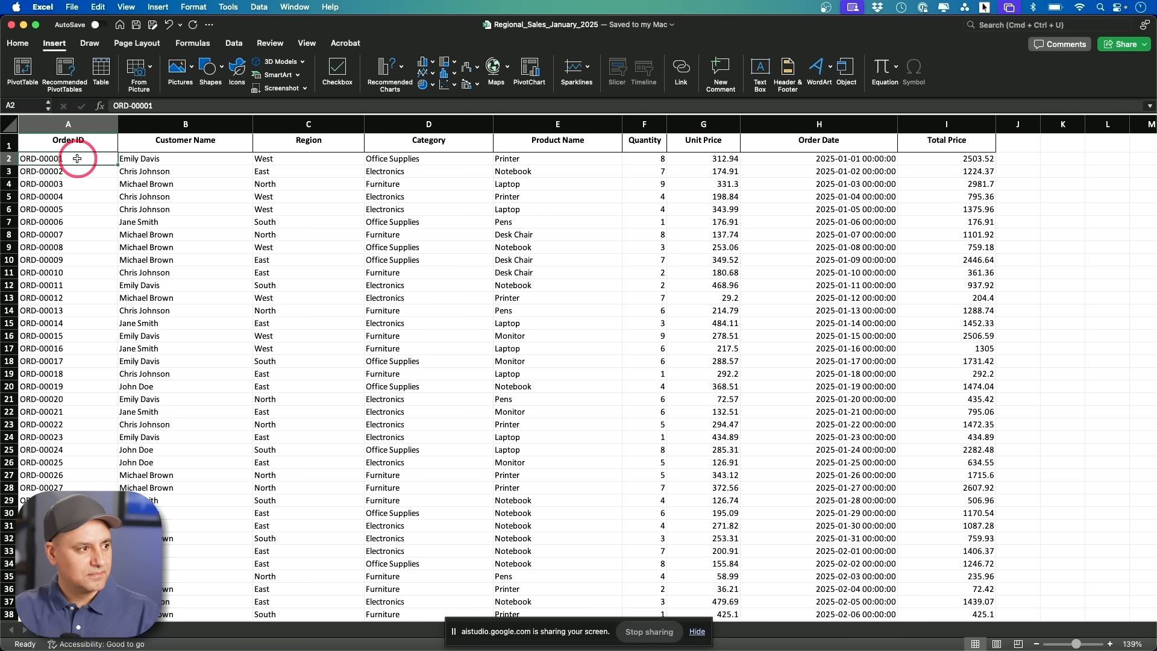
left_click(11, 124)
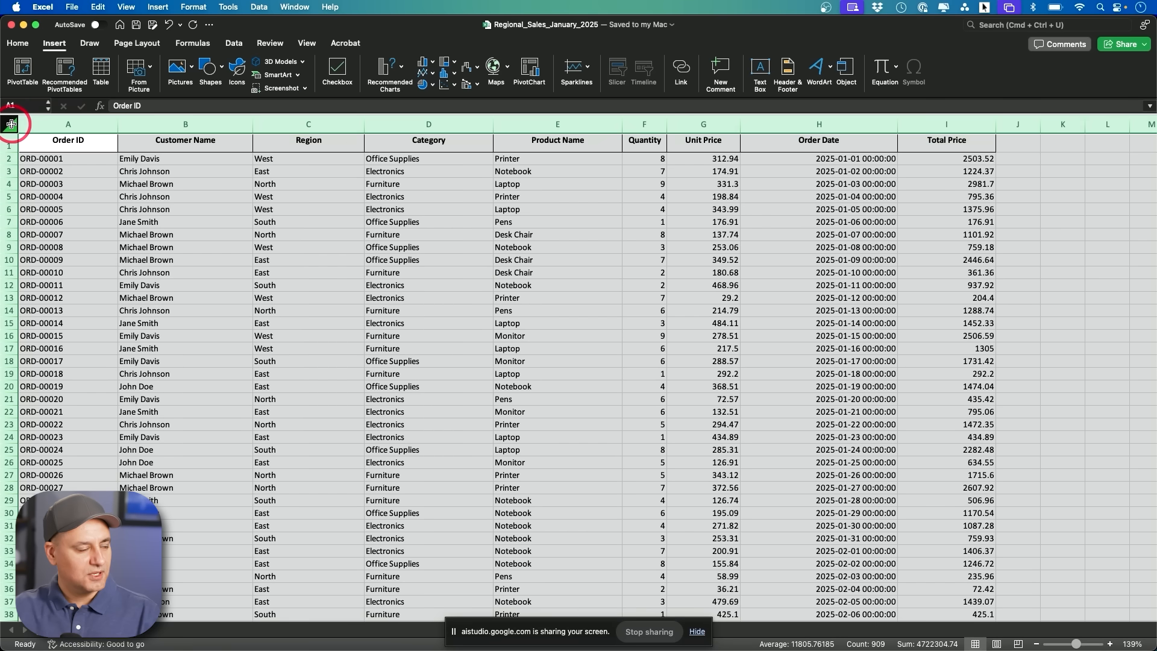
left_click(22, 70)
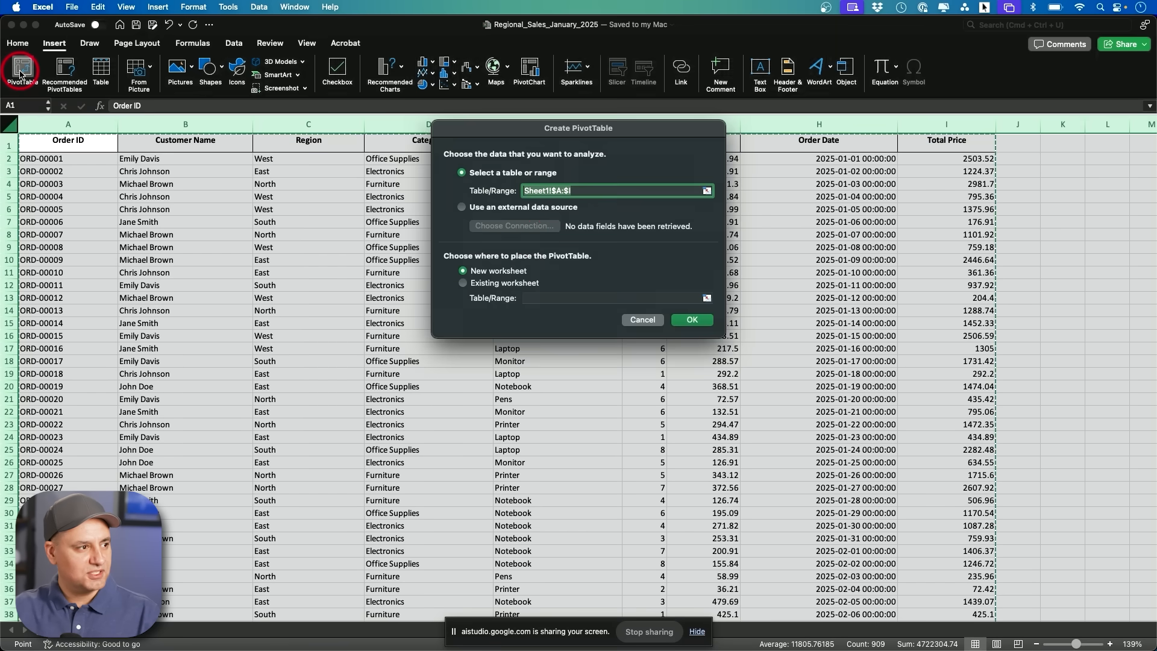
mouse_move(607, 264)
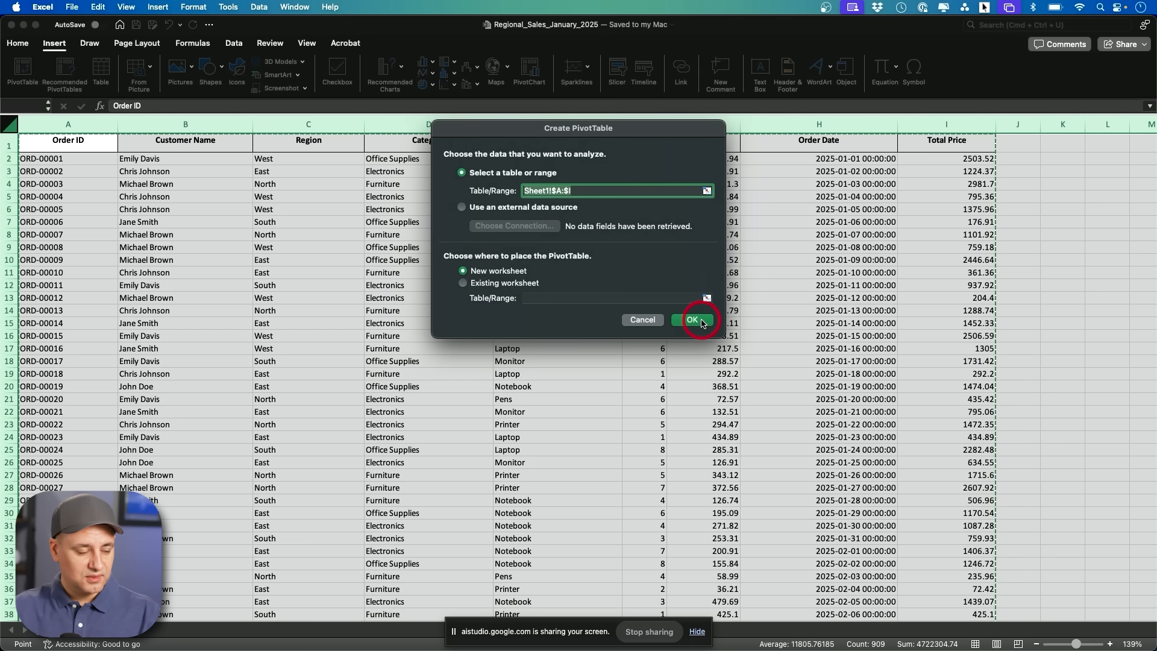
left_click(693, 319)
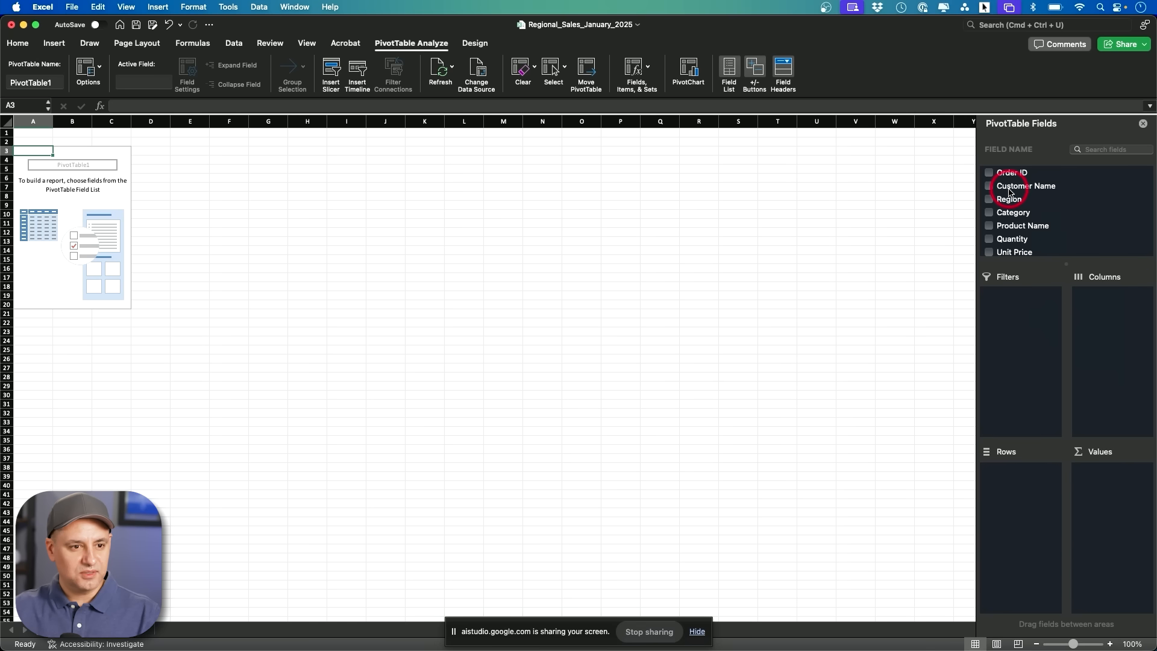
- Add Product Name as rows and Sum of Quantity as values, after removing Customer Name
left_click(989, 185)
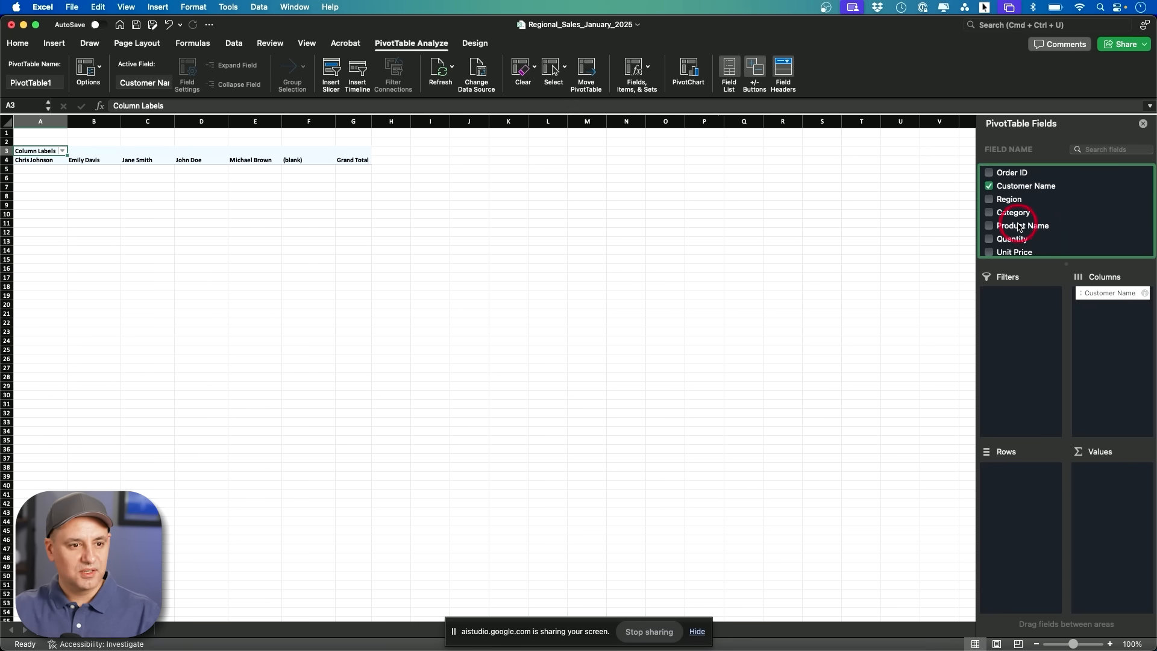
left_click(989, 224)
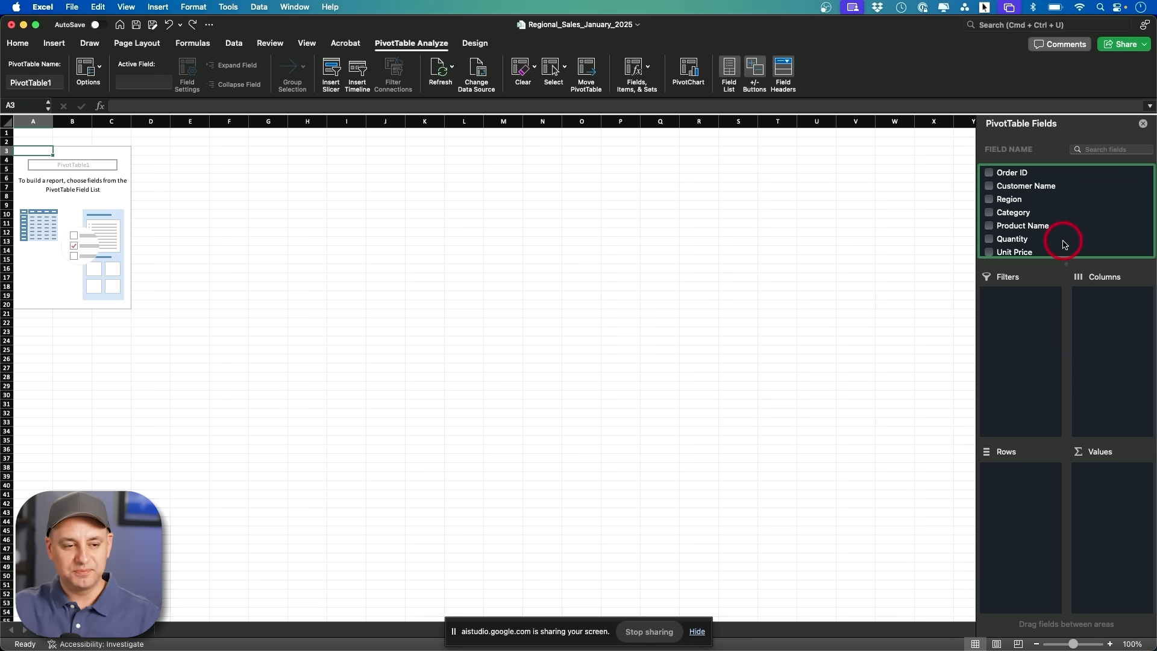
scroll("down", 3)
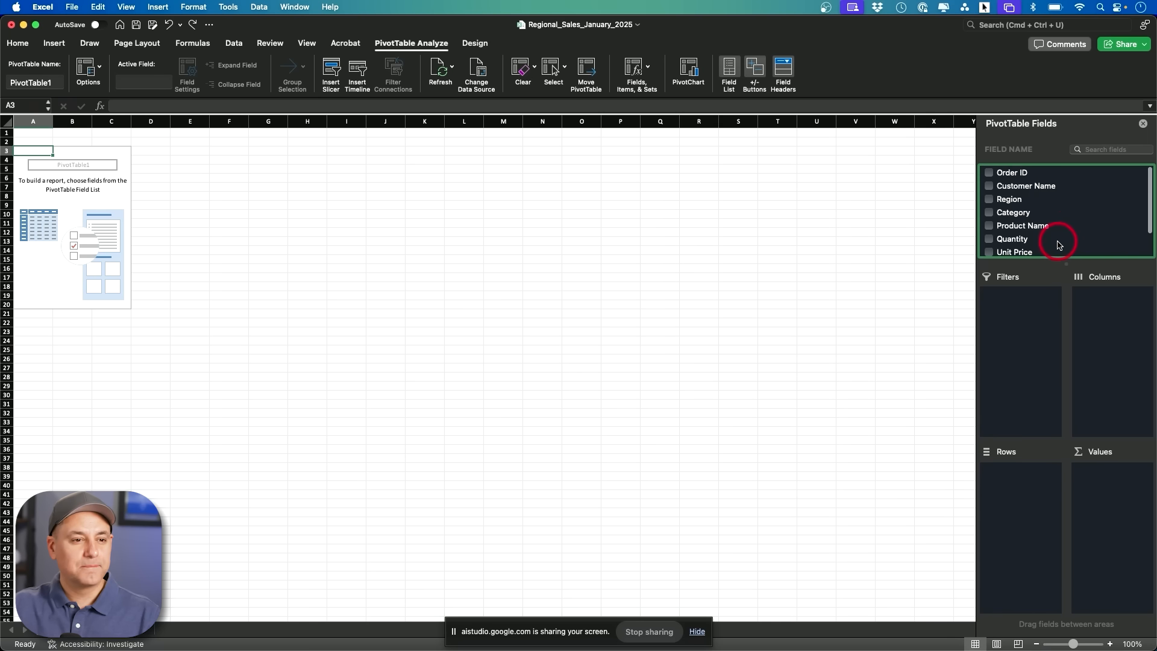
scroll("down", 3)
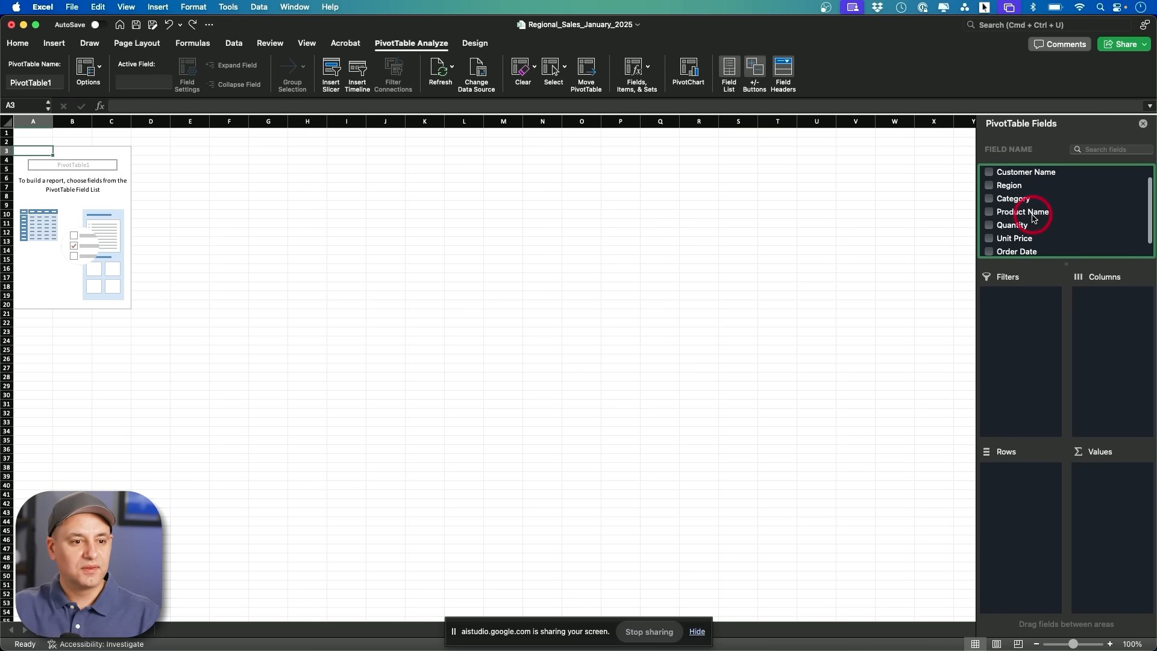
left_click(990, 212)
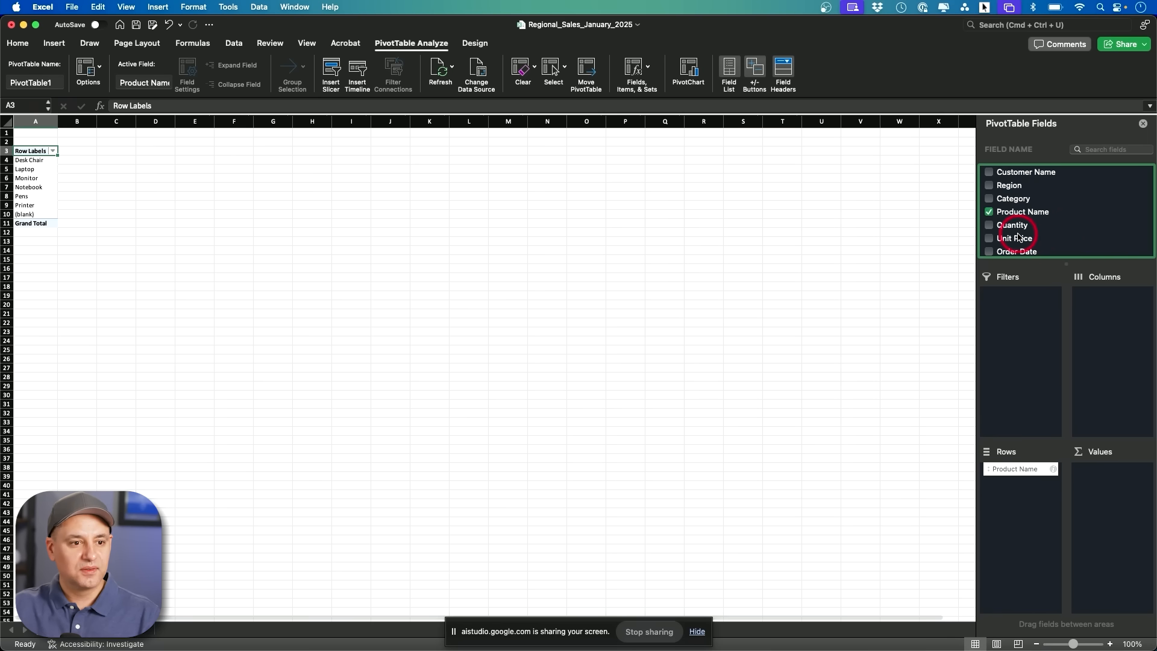
left_click(989, 225)
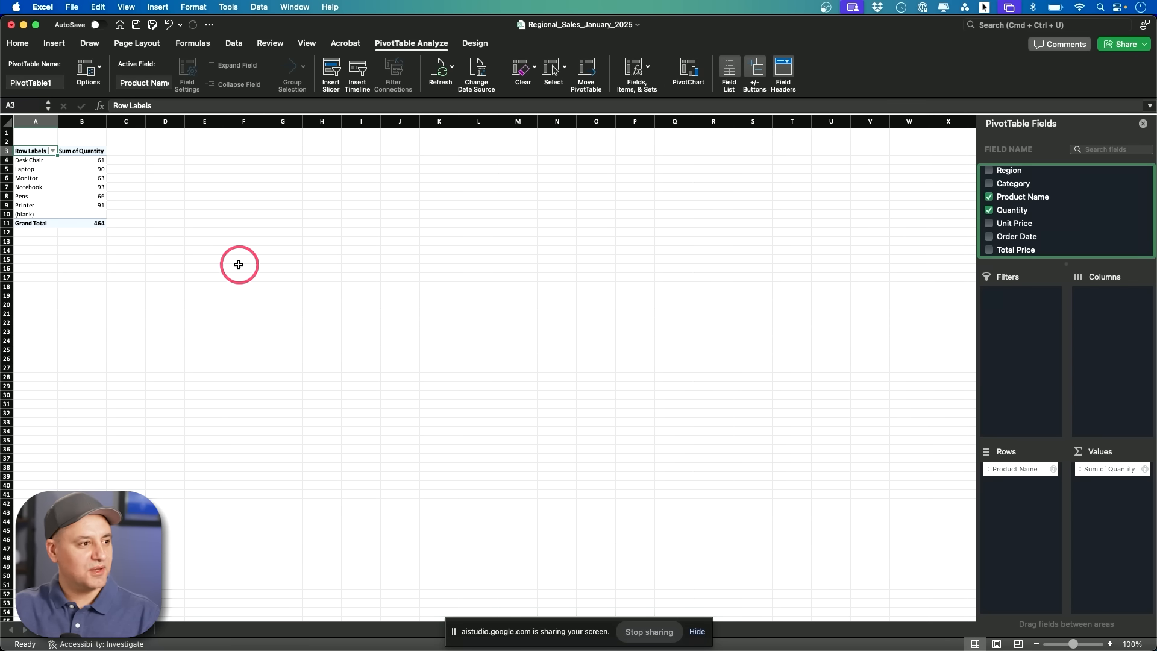
mouse_move(1075, 644)
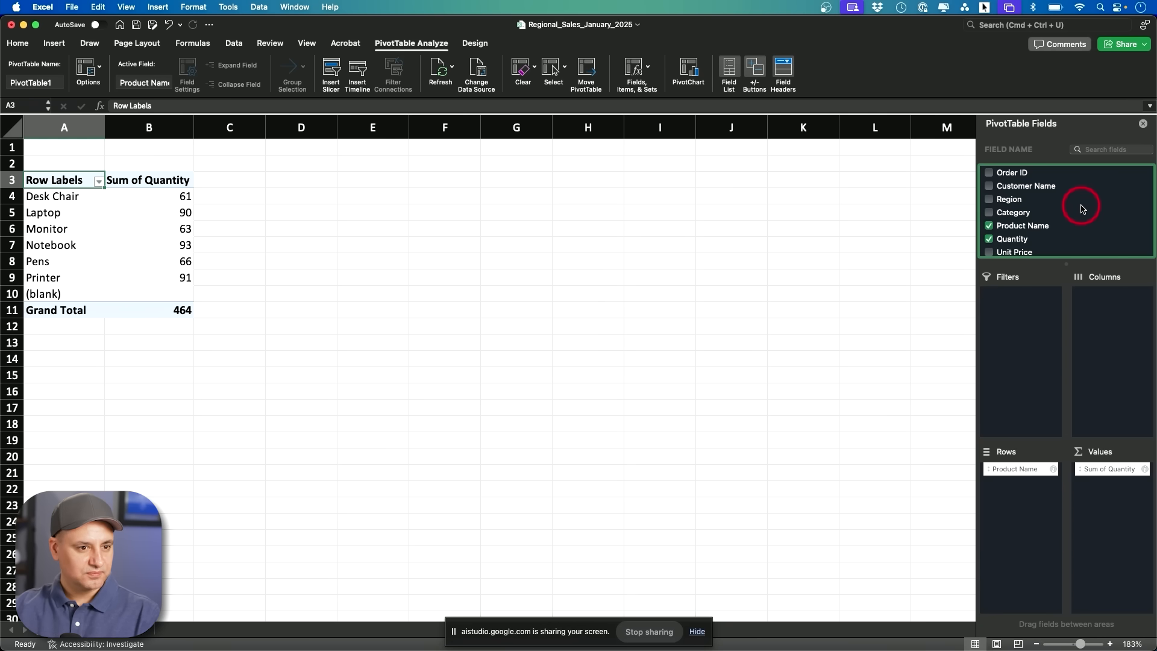
- Put Region in Columns, and nest Category and Order Date under Product Name in Rows
left_click_drag(1081, 208, 1098, 330)
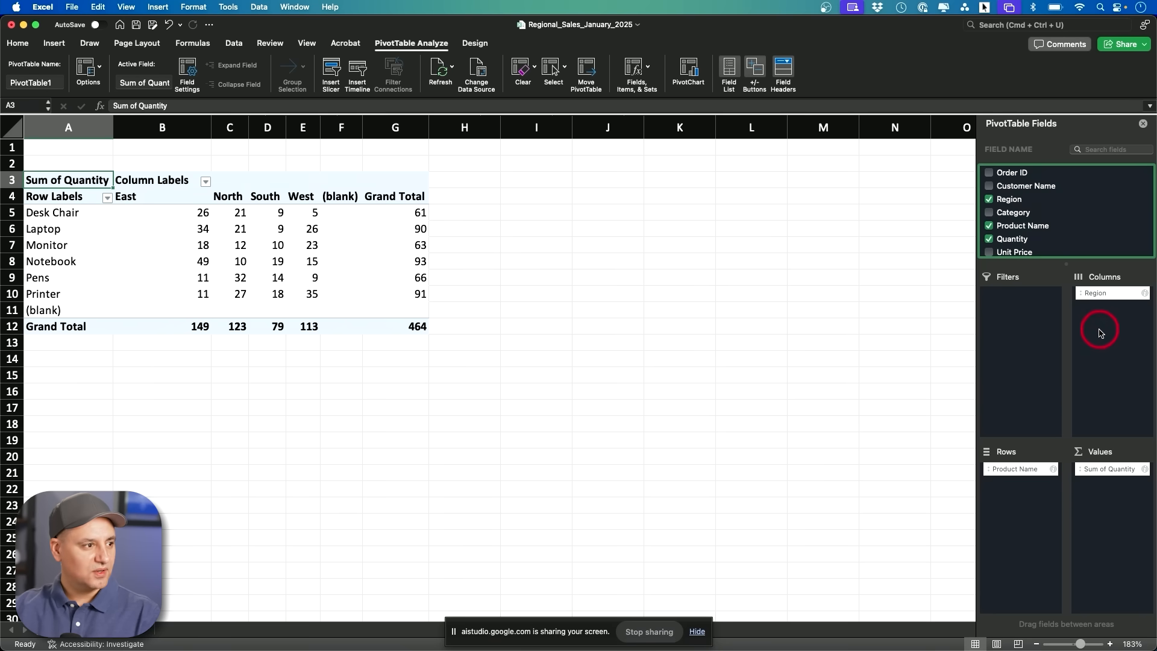
mouse_move(1076, 220)
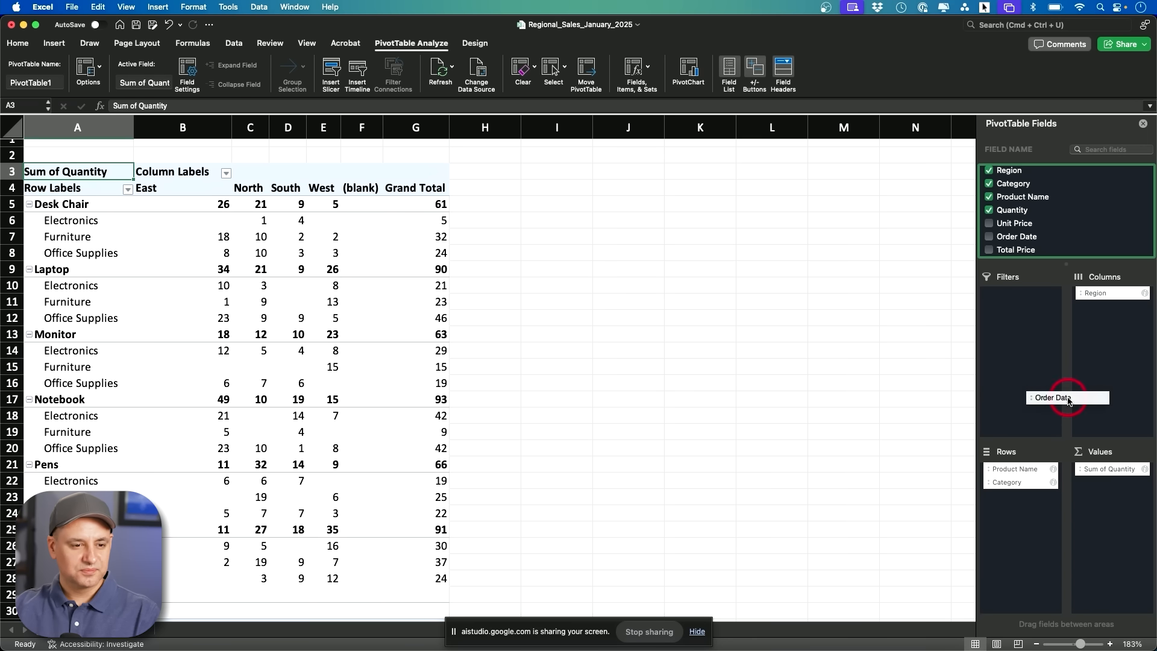
left_click_drag(1068, 398, 1088, 383)
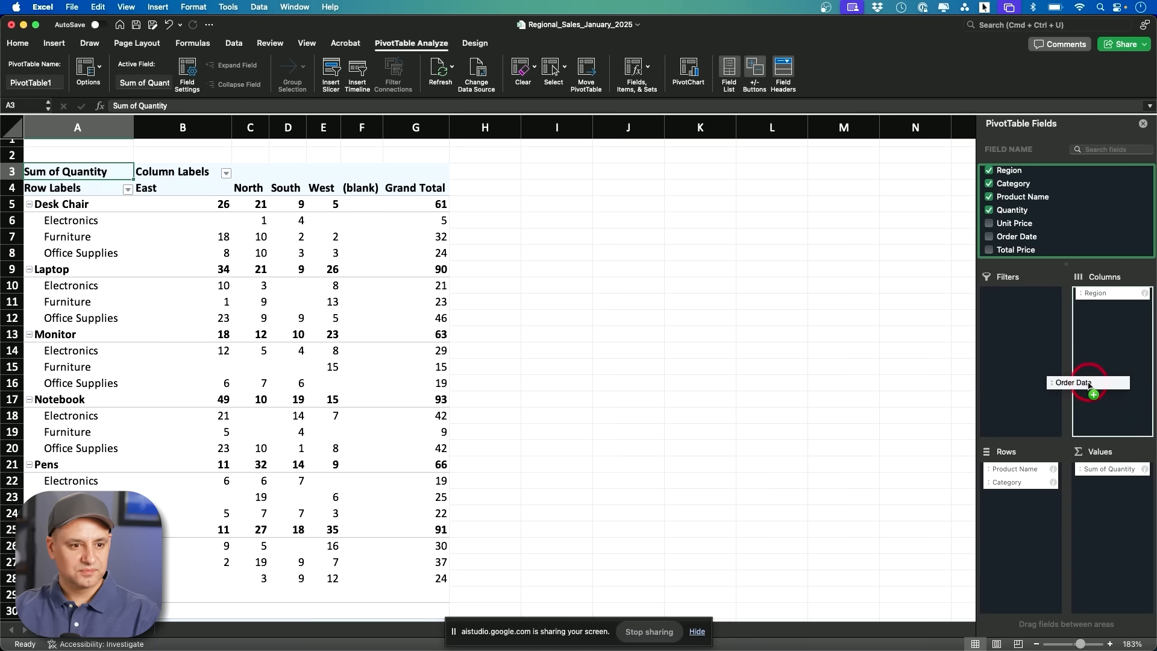
left_click_drag(1088, 382, 1019, 375)
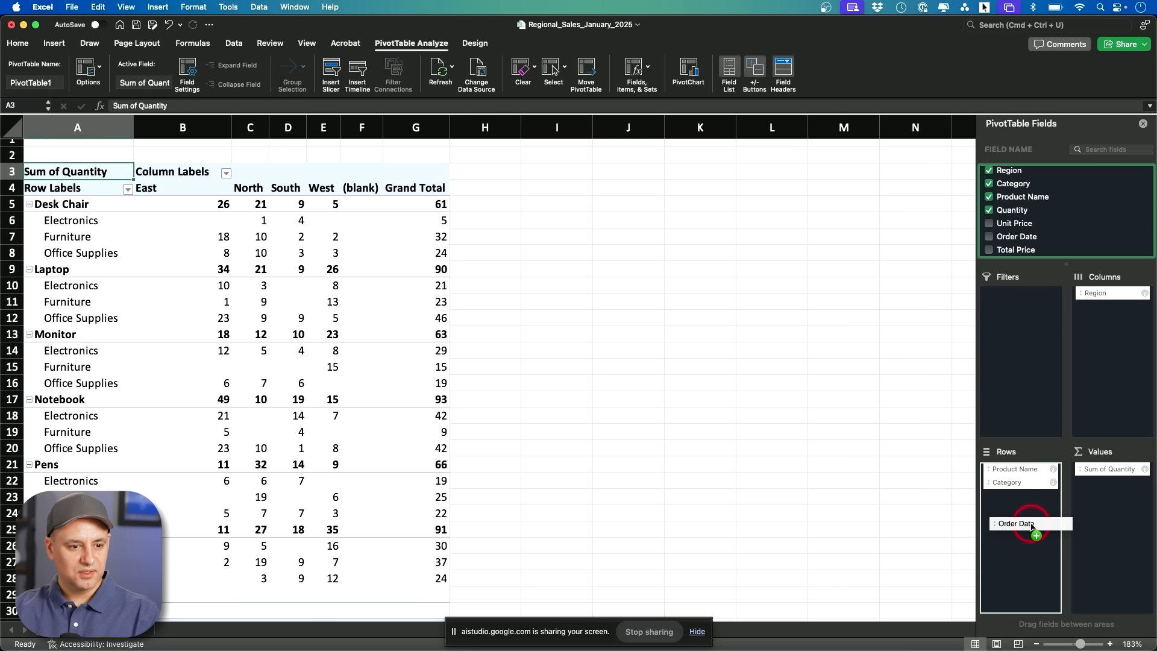
left_click_drag(1030, 523, 1021, 495)
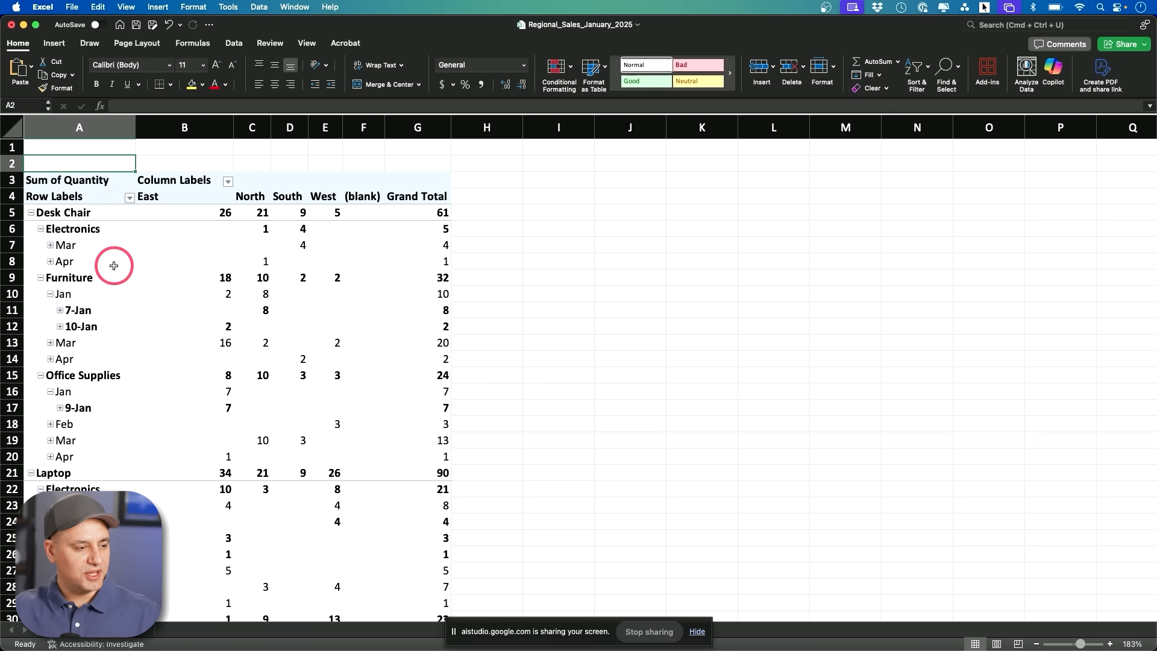
mouse_move(135, 246)
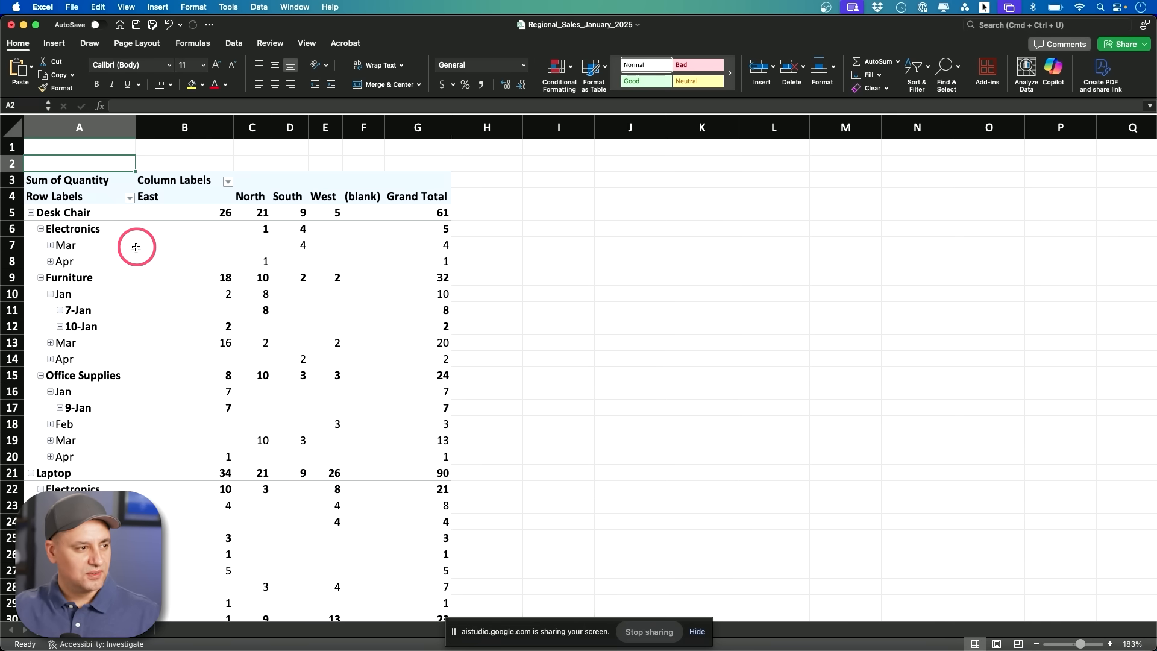
mouse_move(172, 374)
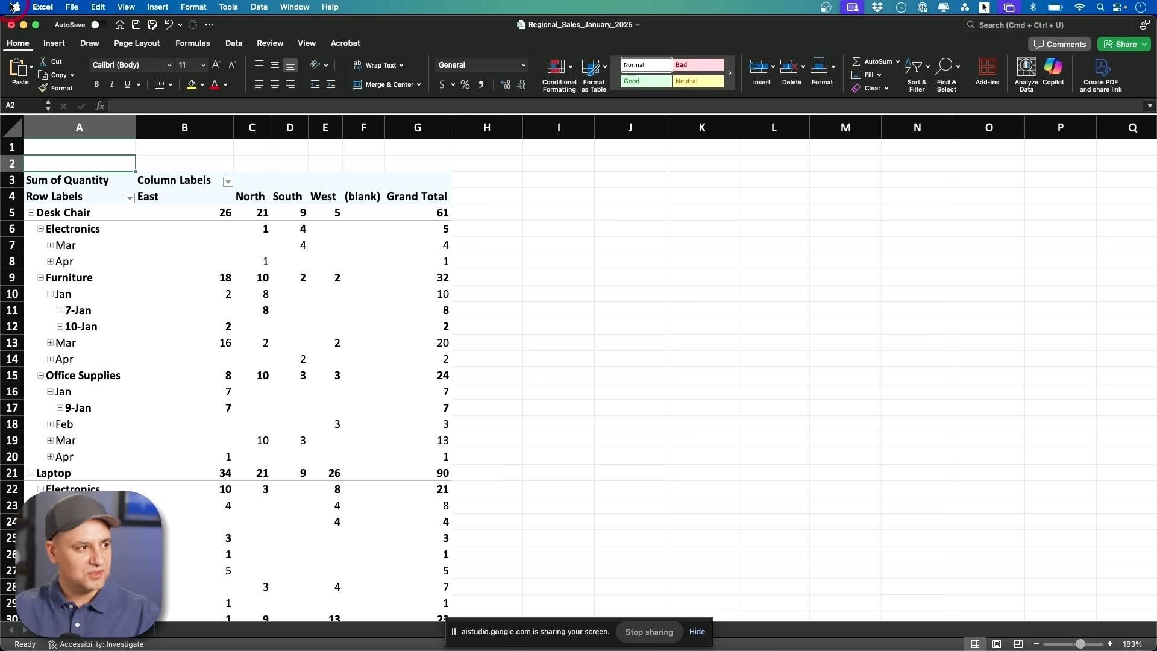
- Open the Apple menu from the macOS menu bar
left_click(14, 6)
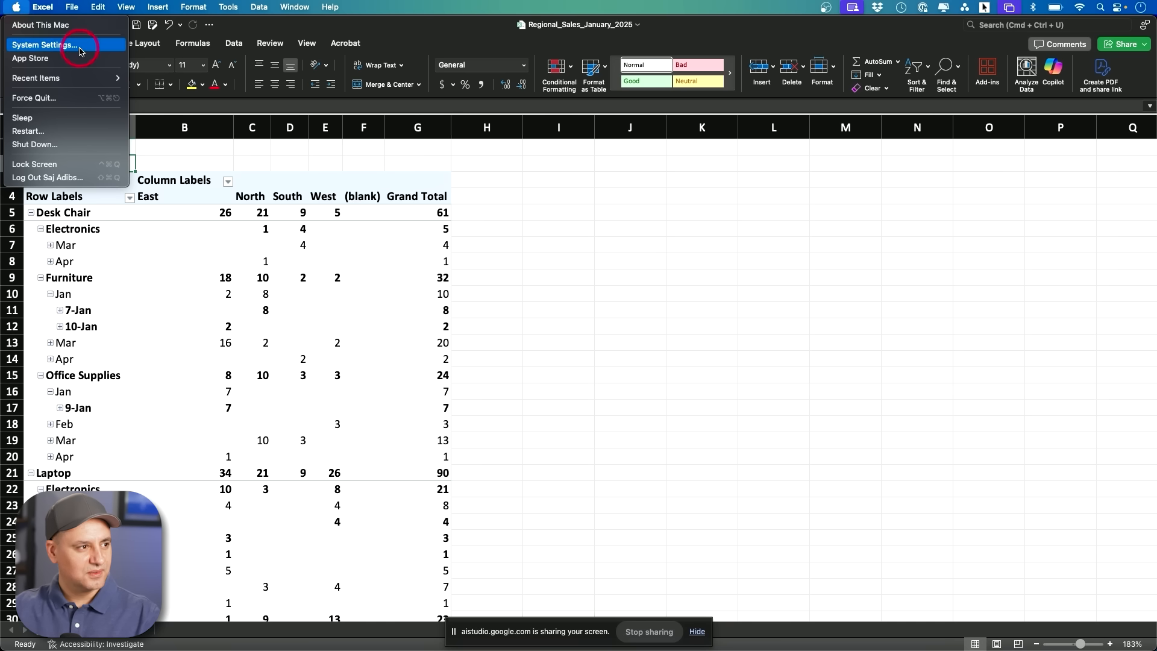
- Open System Settings and go to the General section
left_click(43, 44)
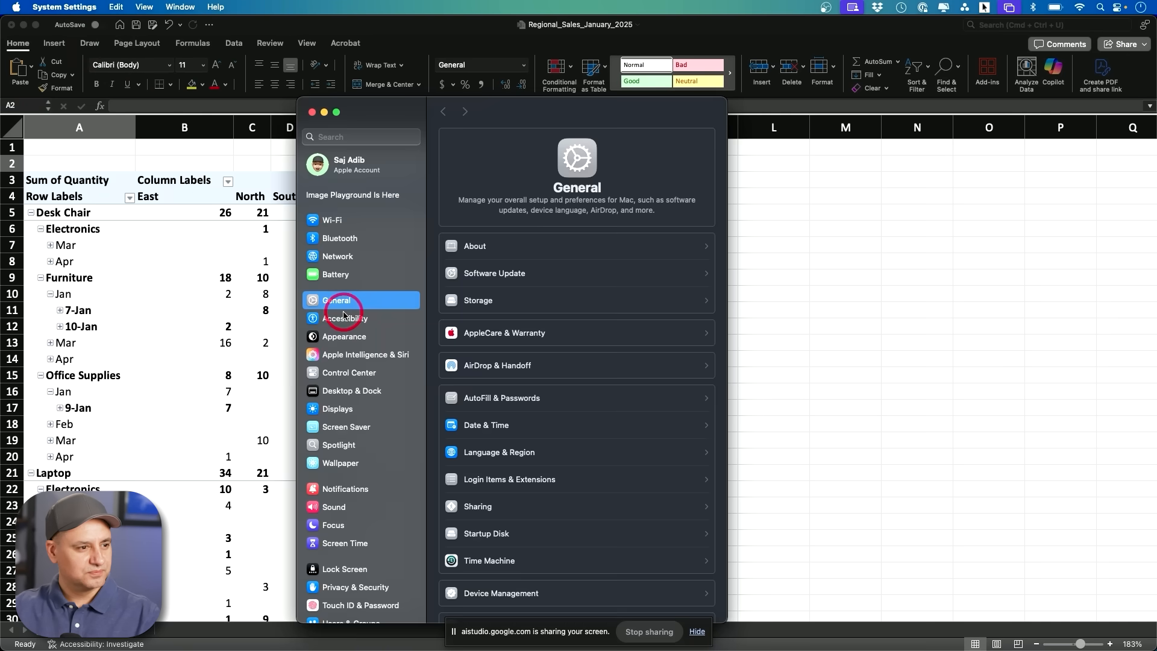
left_click(493, 273)
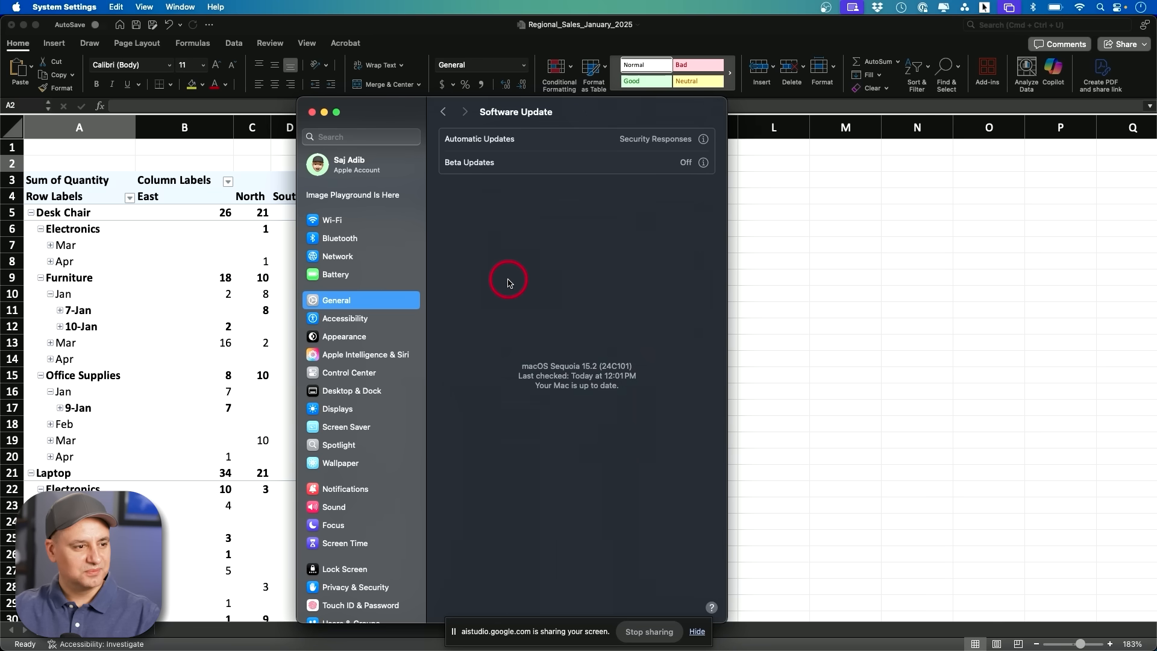
mouse_move(849, 329)
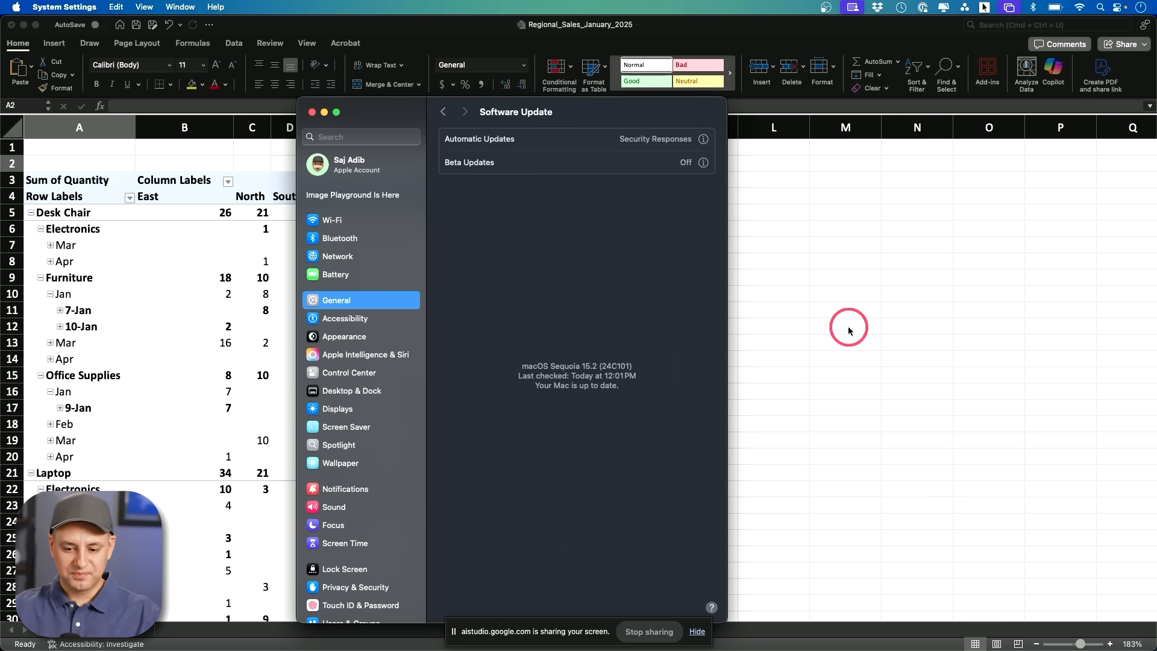